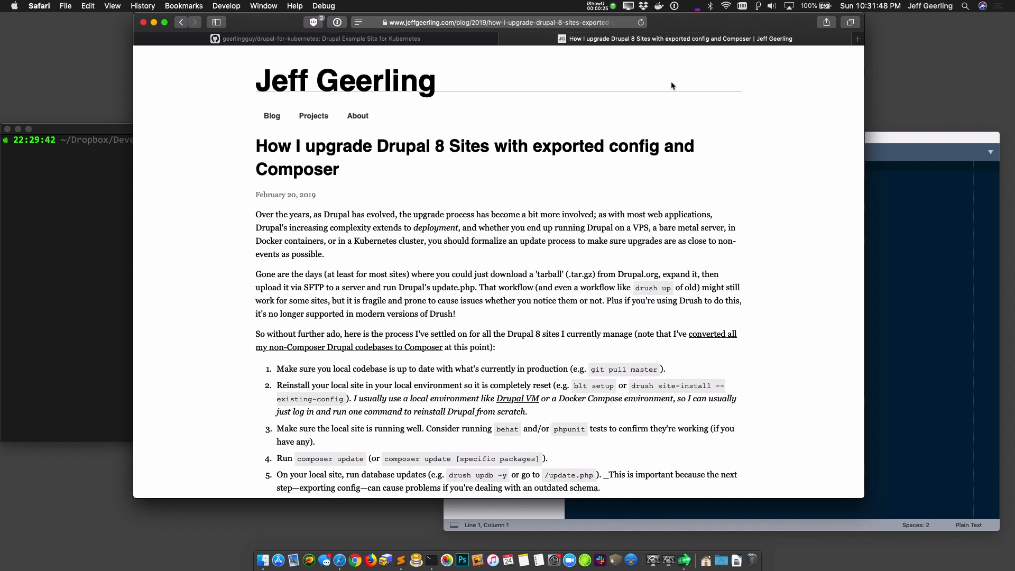
mouse_move(535, 118)
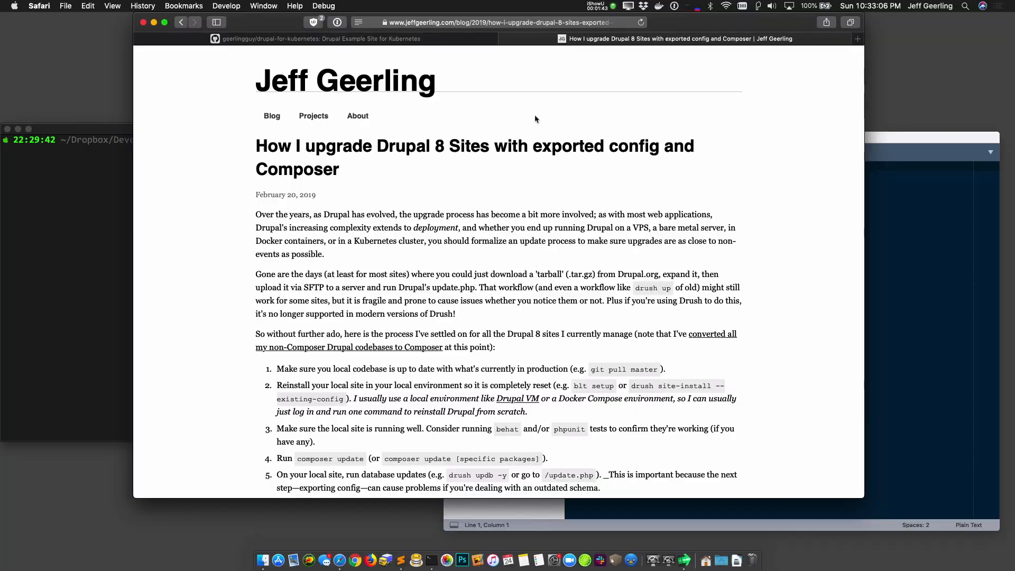
mouse_move(232, 146)
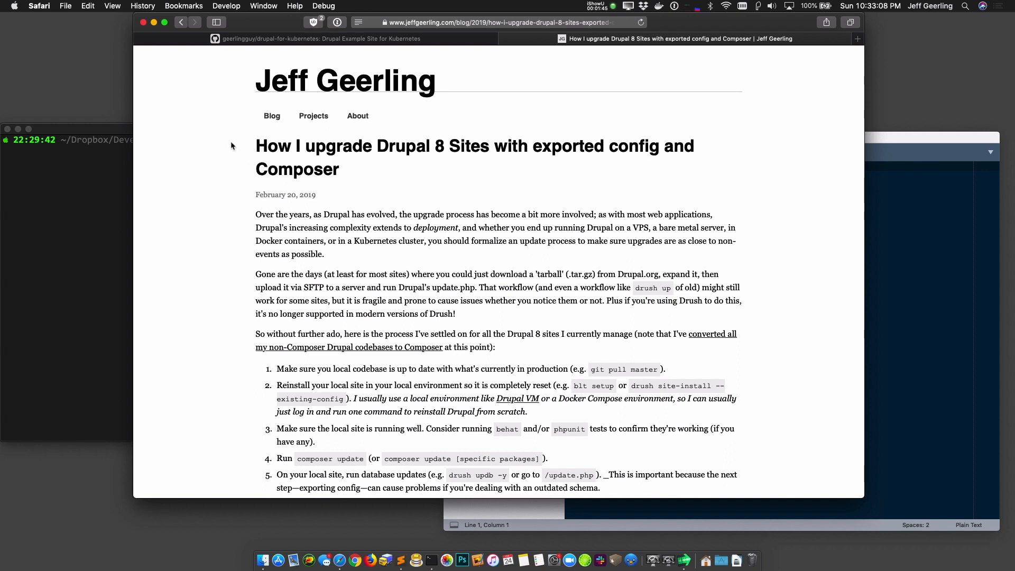
mouse_move(306, 145)
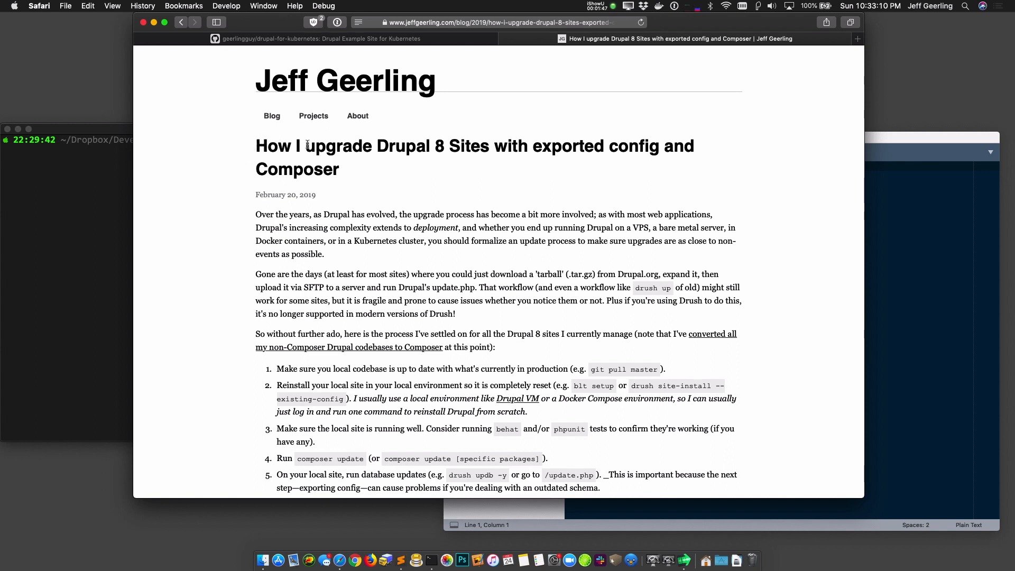
mouse_move(396, 184)
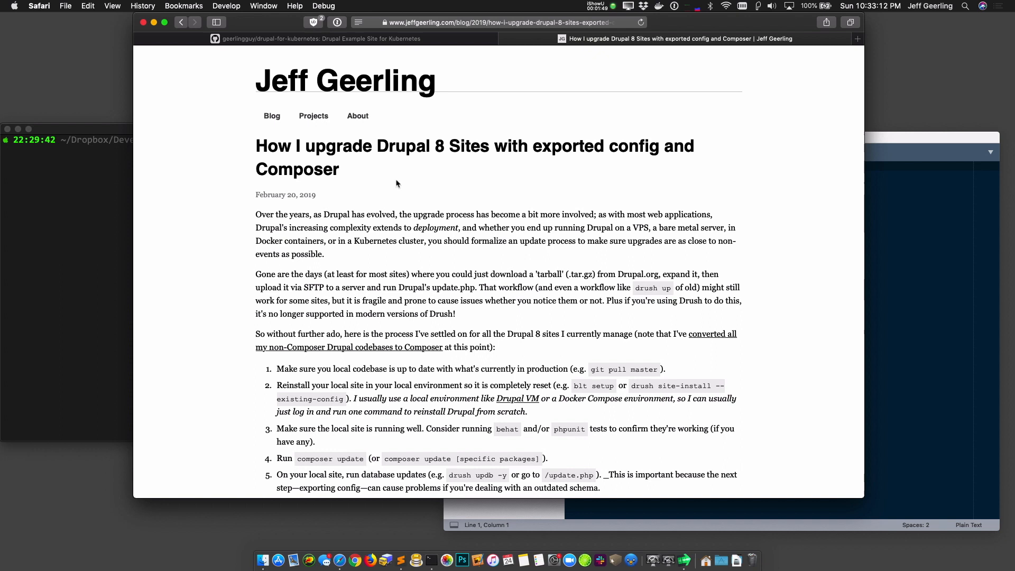
mouse_move(238, 208)
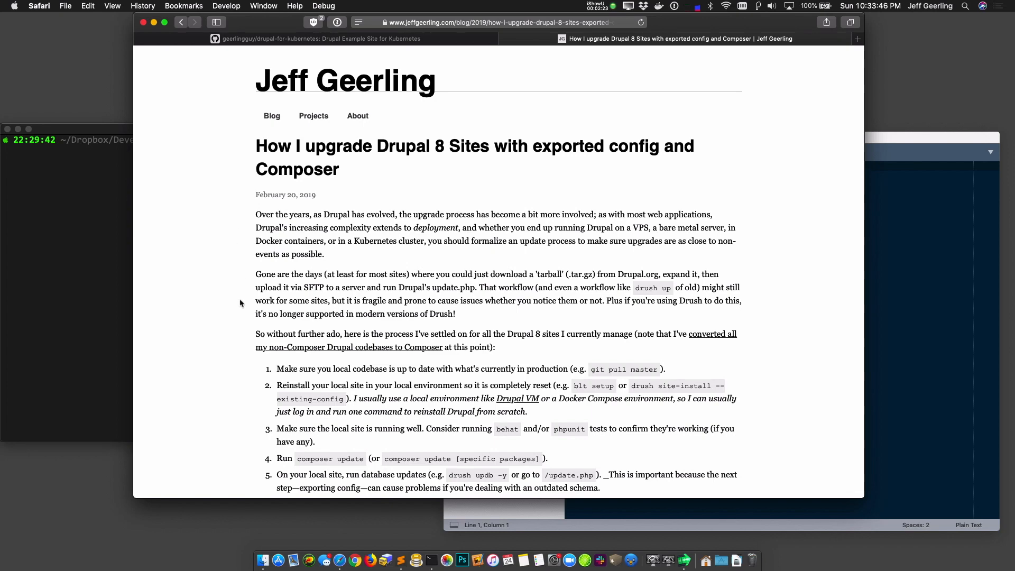
Step: Scroll the upgrade post down to the full ten-step list and deployment notes
scroll("down", 3)
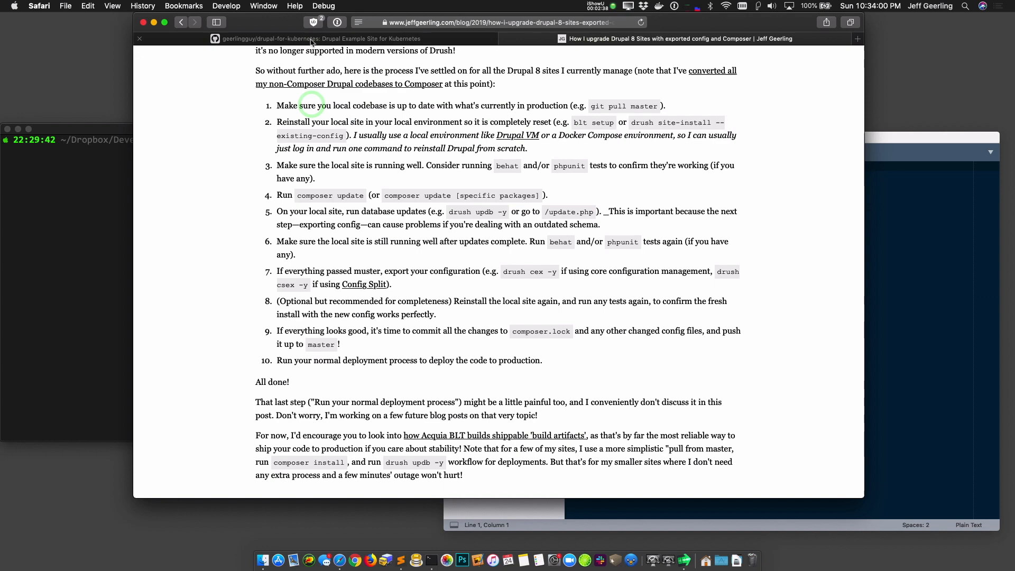
mouse_move(311, 38)
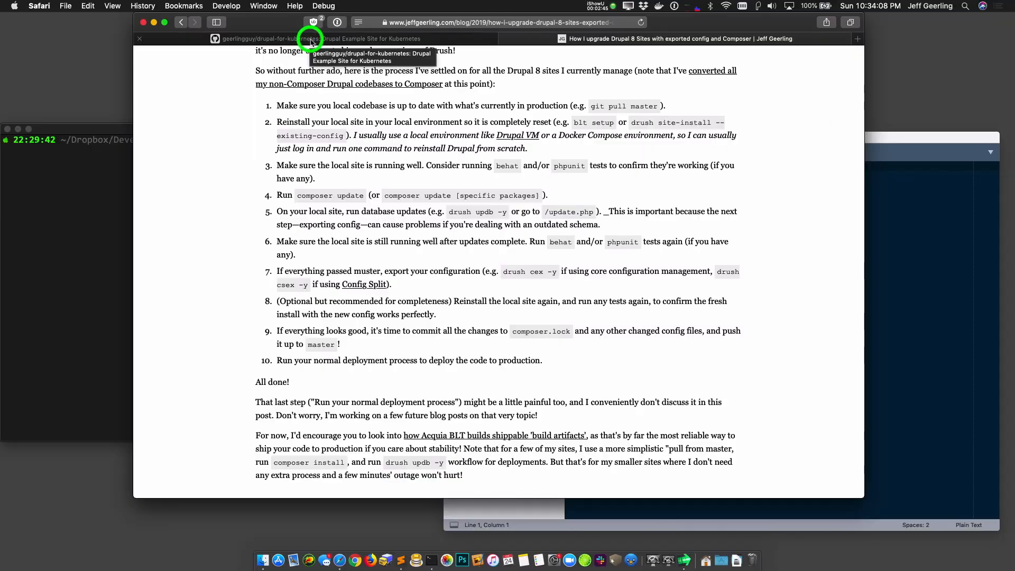
Step: From the drupal-for-kubernetes README, follow the 'project documentation' link to its docs index
left_click(310, 38)
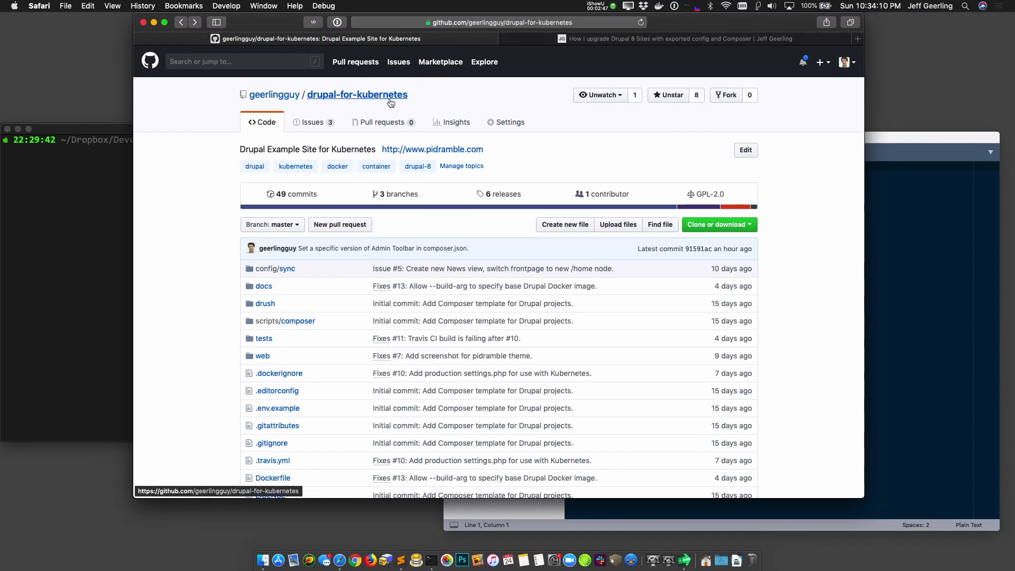
mouse_move(420, 99)
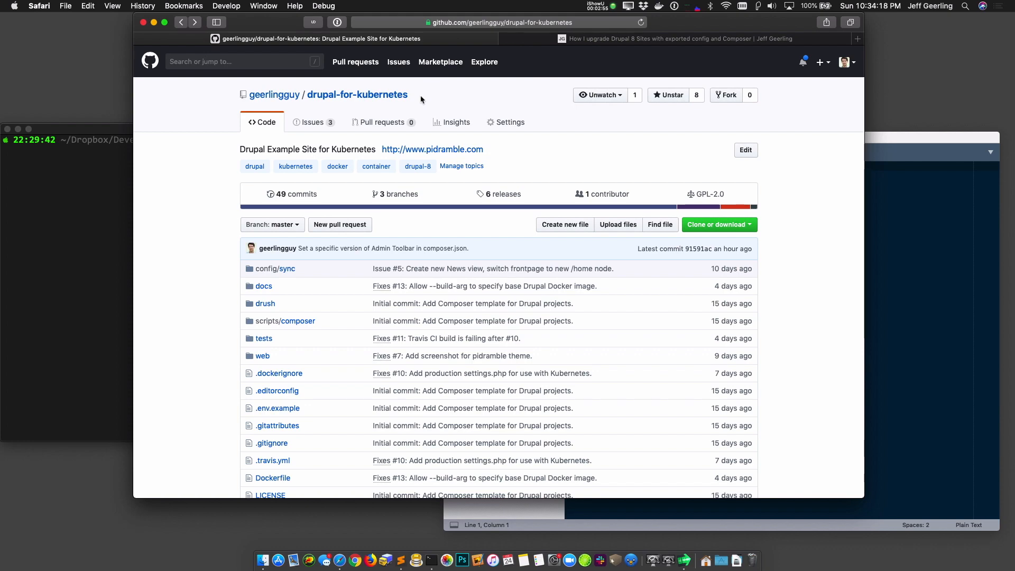
mouse_move(231, 194)
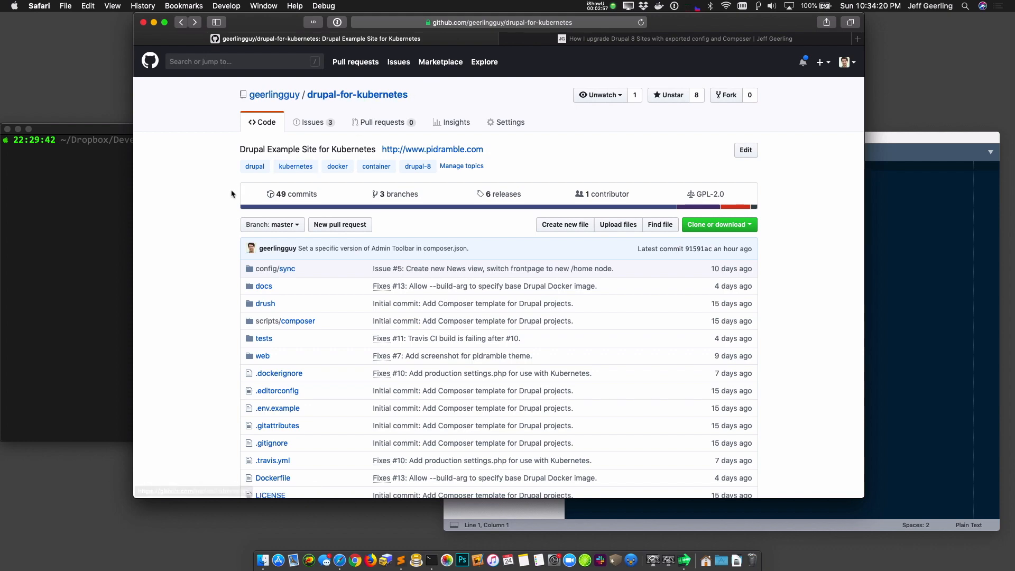
scroll("down", 3)
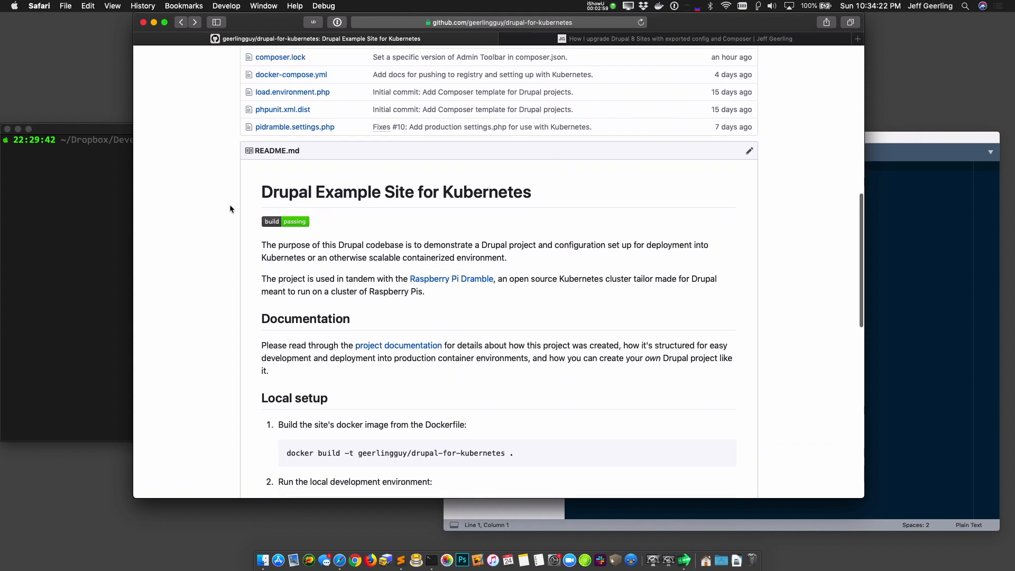
scroll("down", 3)
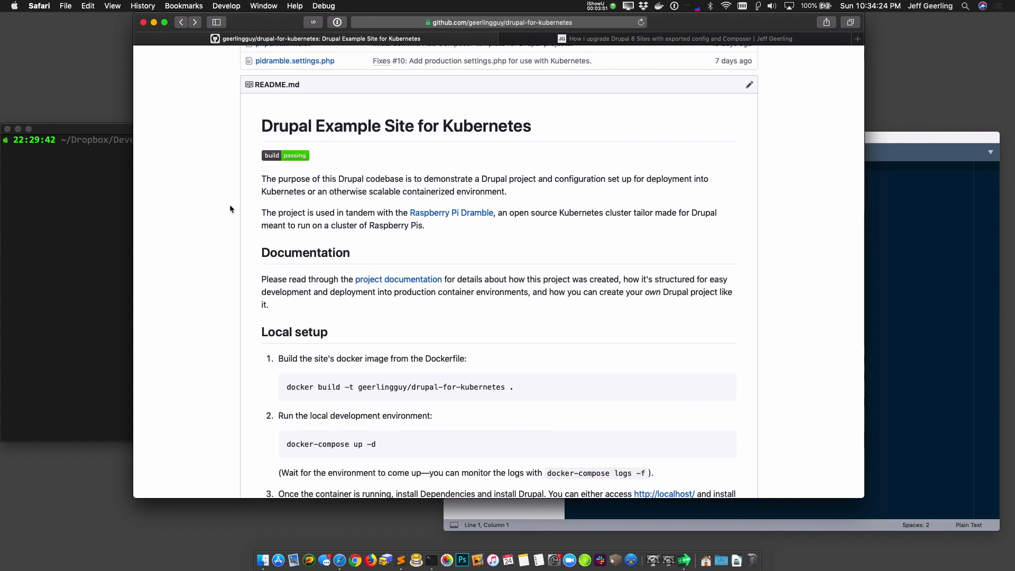
mouse_move(398, 279)
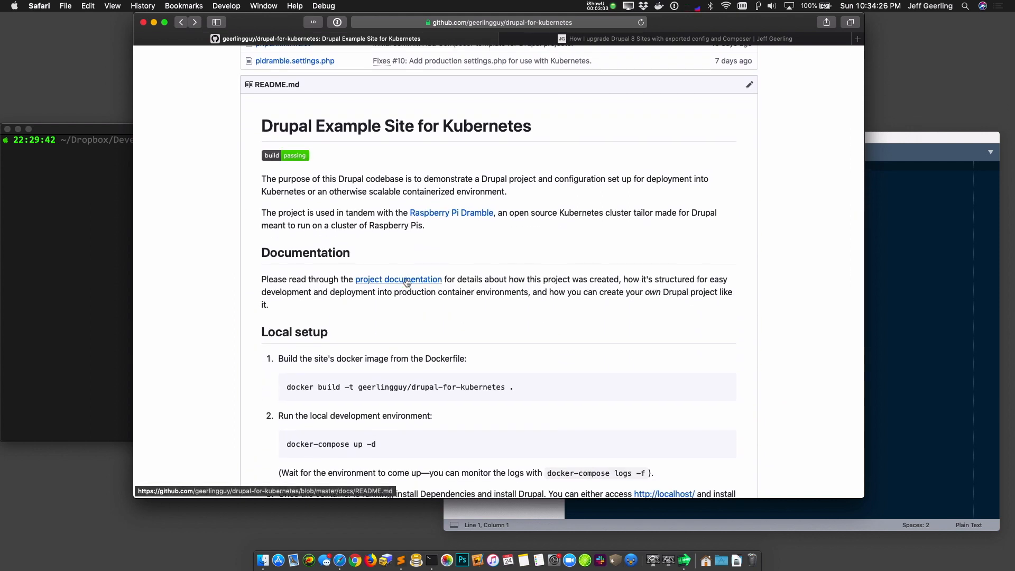
left_click(399, 279)
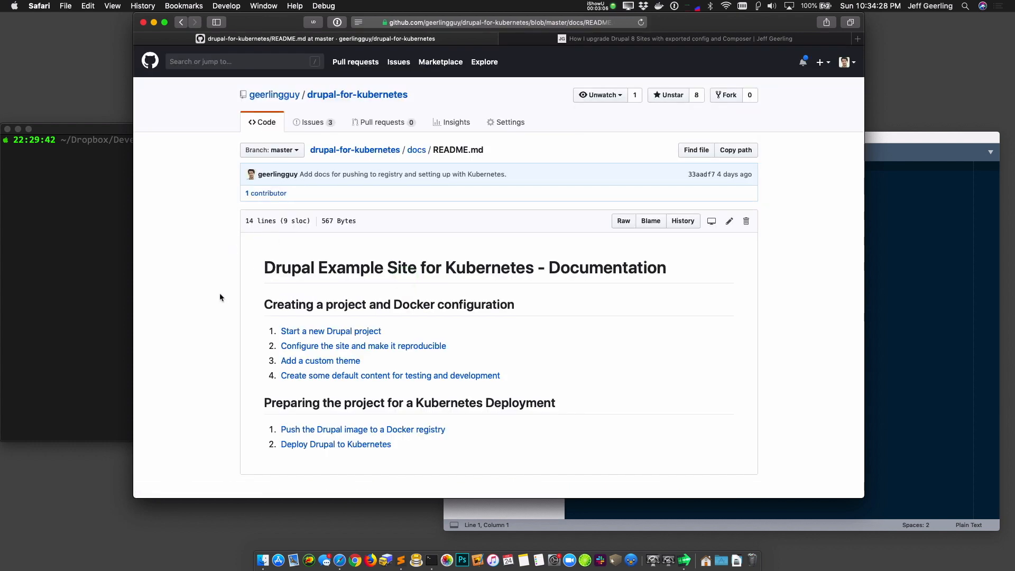
scroll("down", 3)
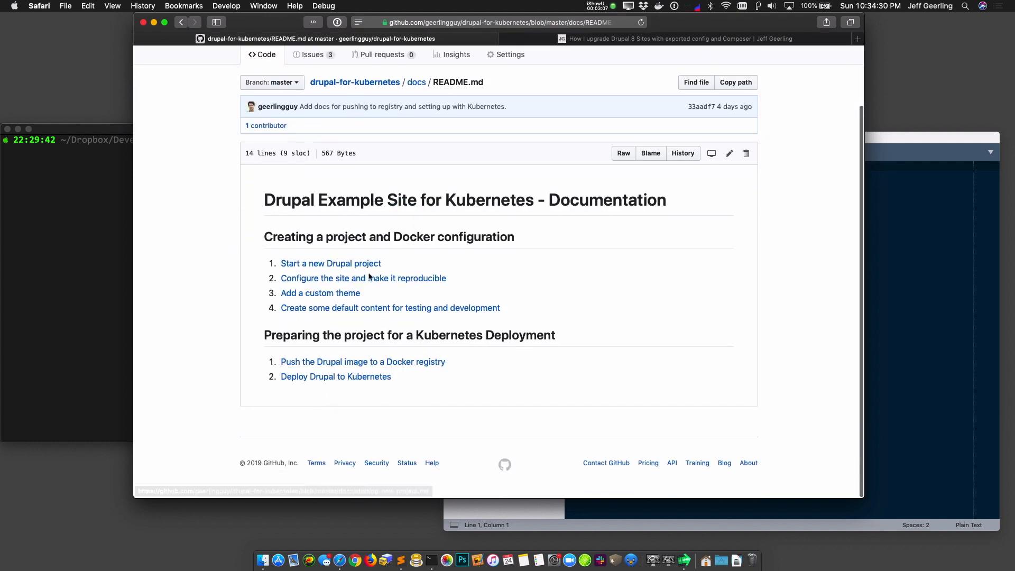
mouse_move(363, 278)
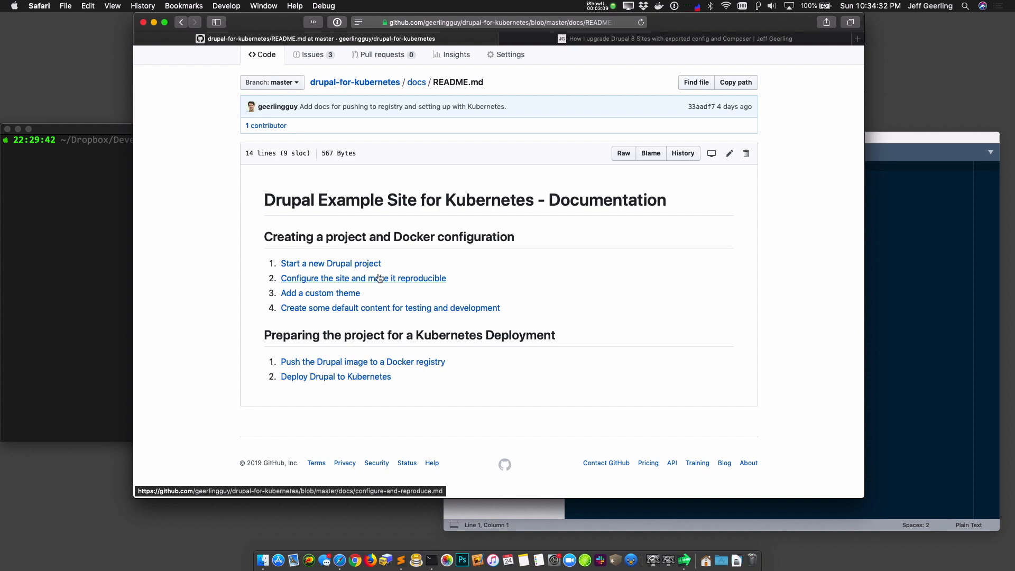
mouse_move(491, 303)
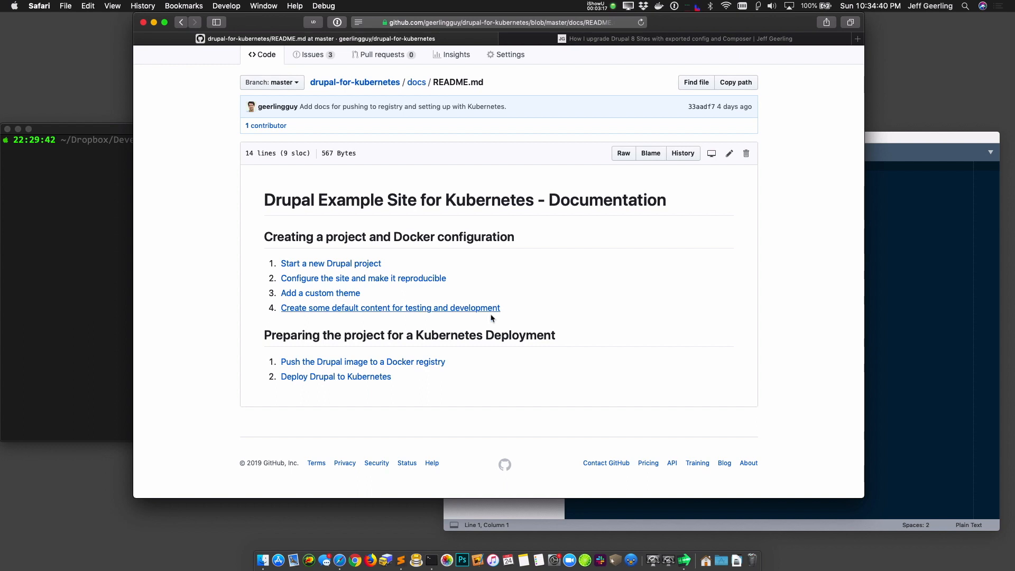
mouse_move(480, 357)
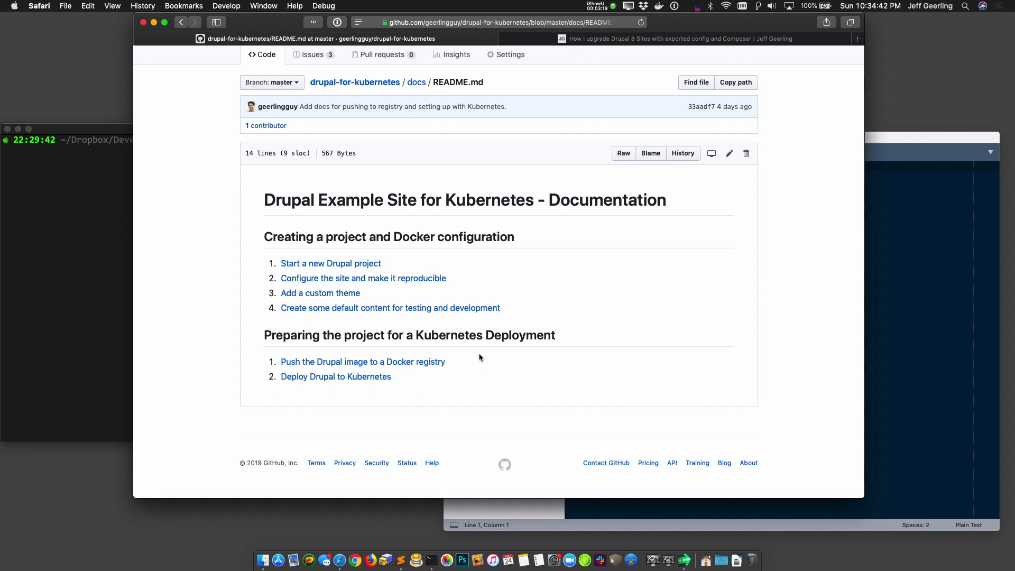
mouse_move(462, 359)
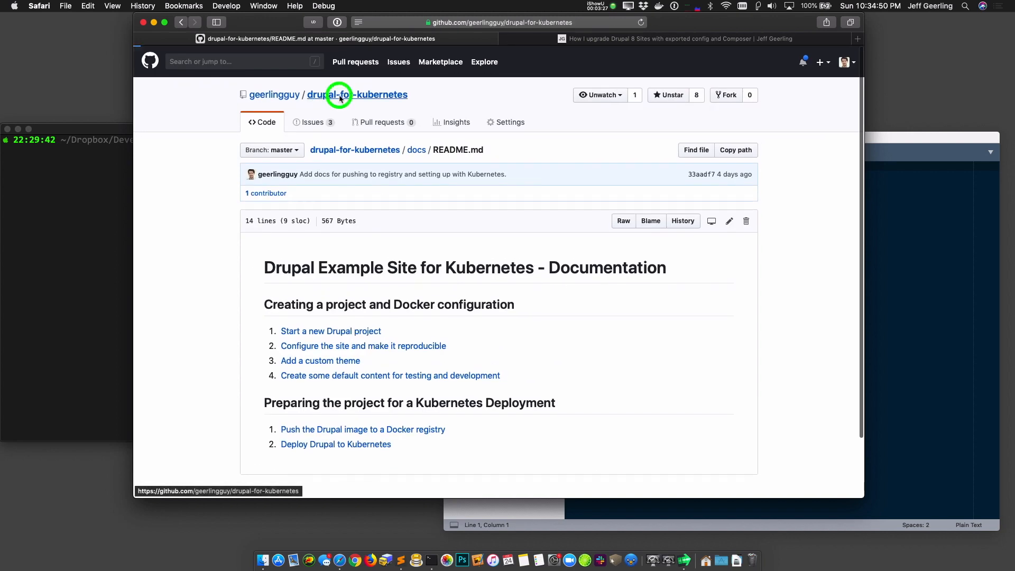
Step: Go back to the repository home and bring the README's Local setup section into view
left_click(356, 94)
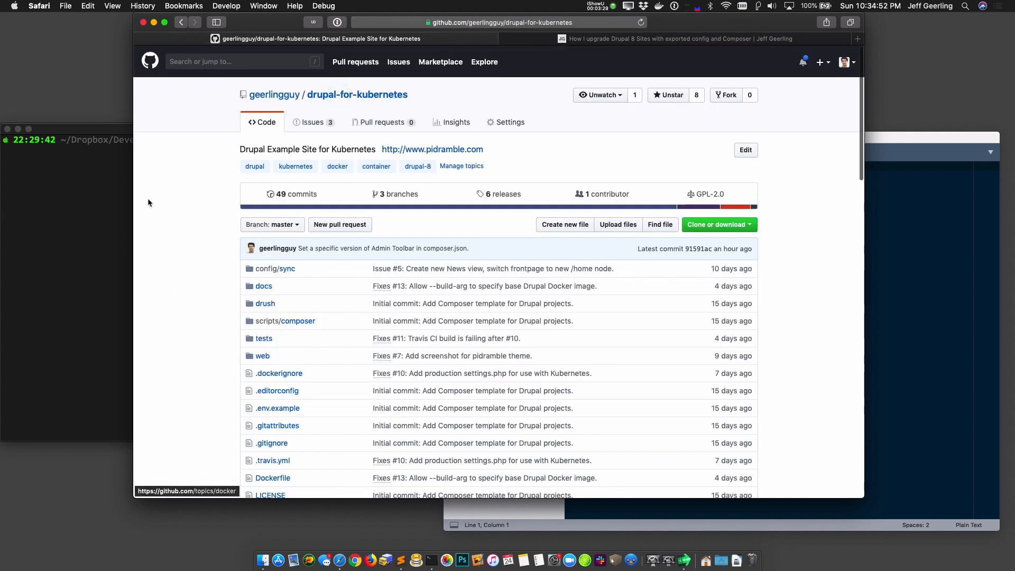
scroll("down", 3)
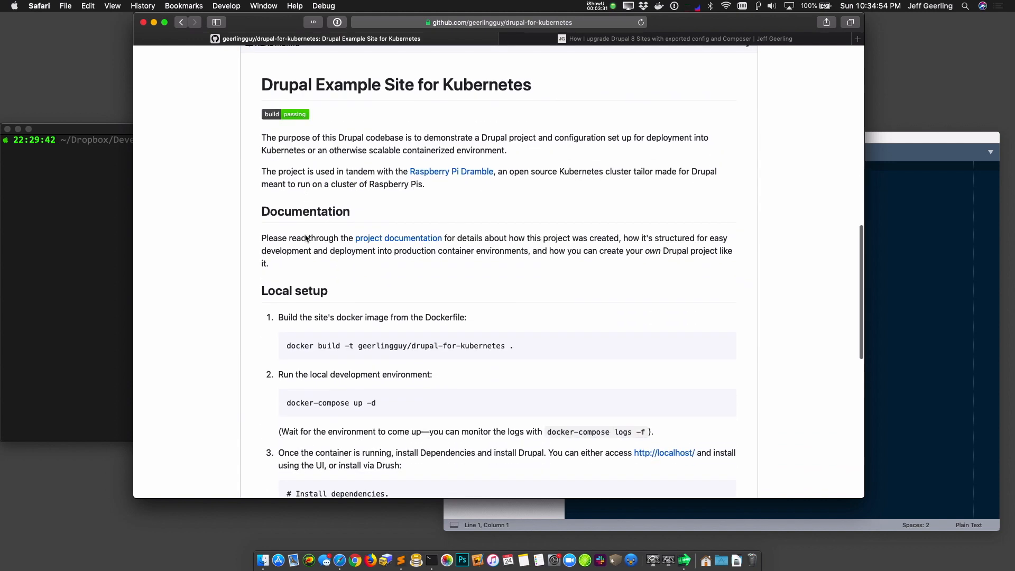
scroll("down", 3)
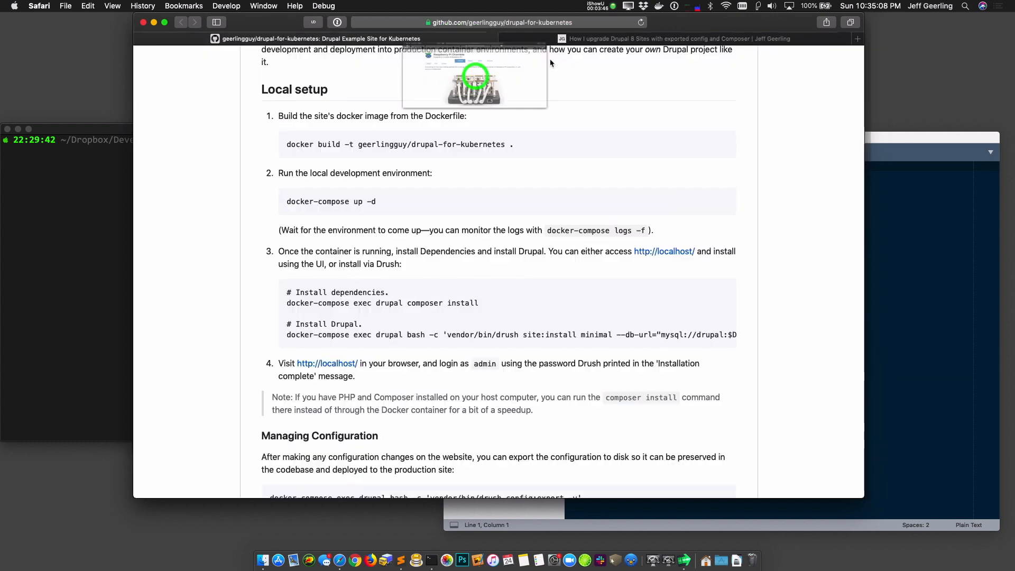
Step: On the localhost Drupal site, show Reports > Available updates flagging core 8.6.9 → 8.6.10
left_click(494, 85)
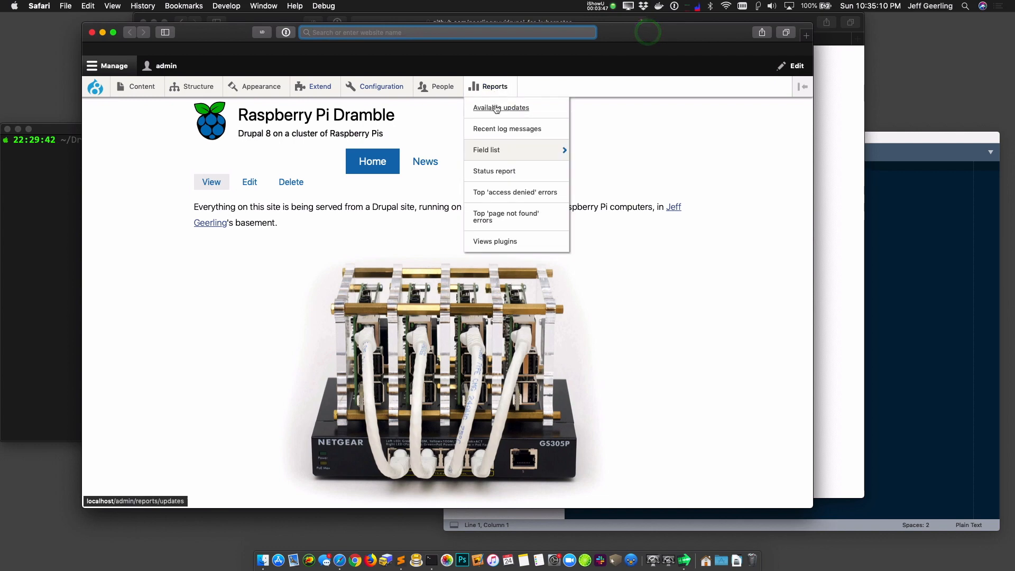
left_click(500, 108)
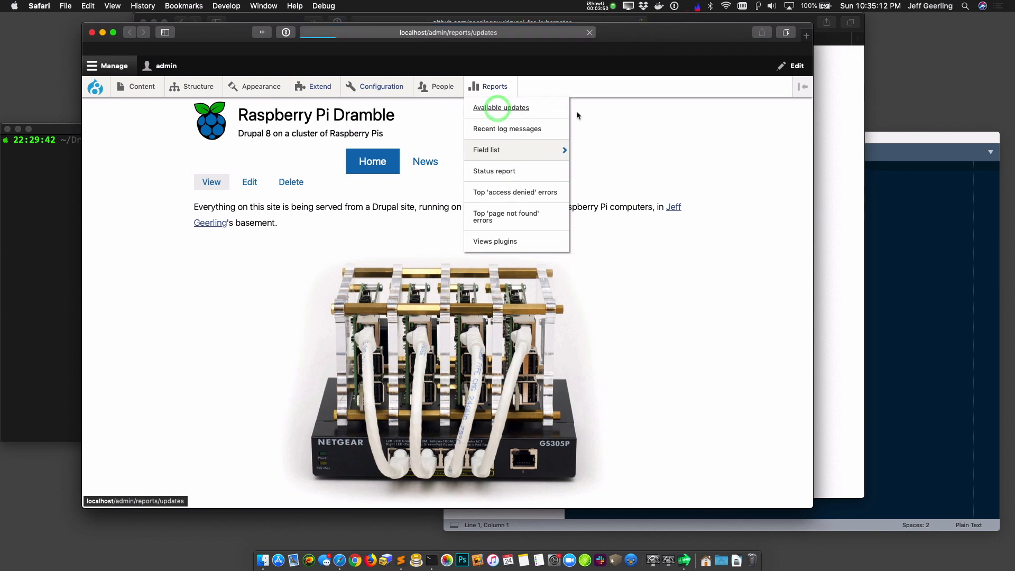
left_click(501, 107)
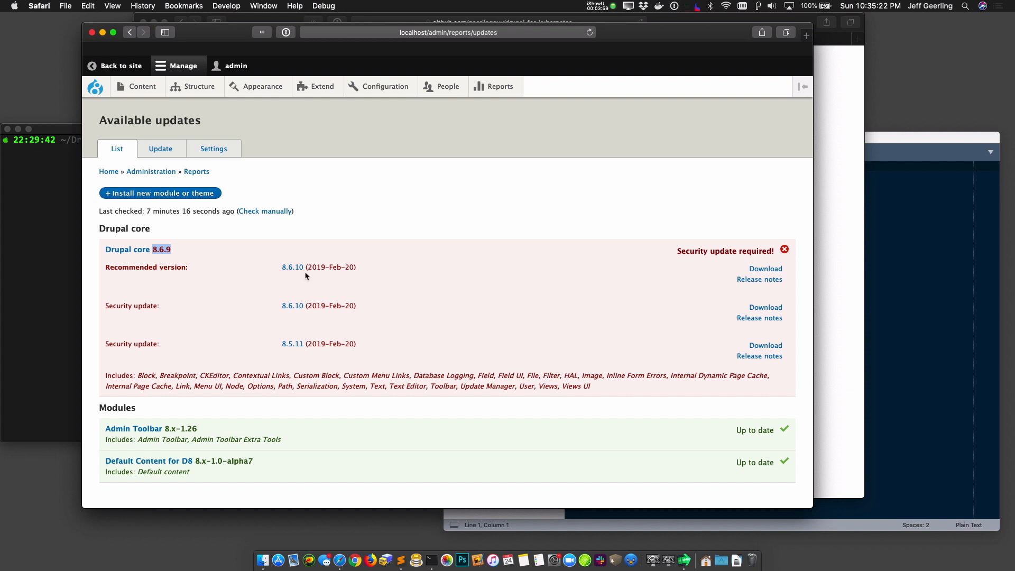
mouse_move(342, 252)
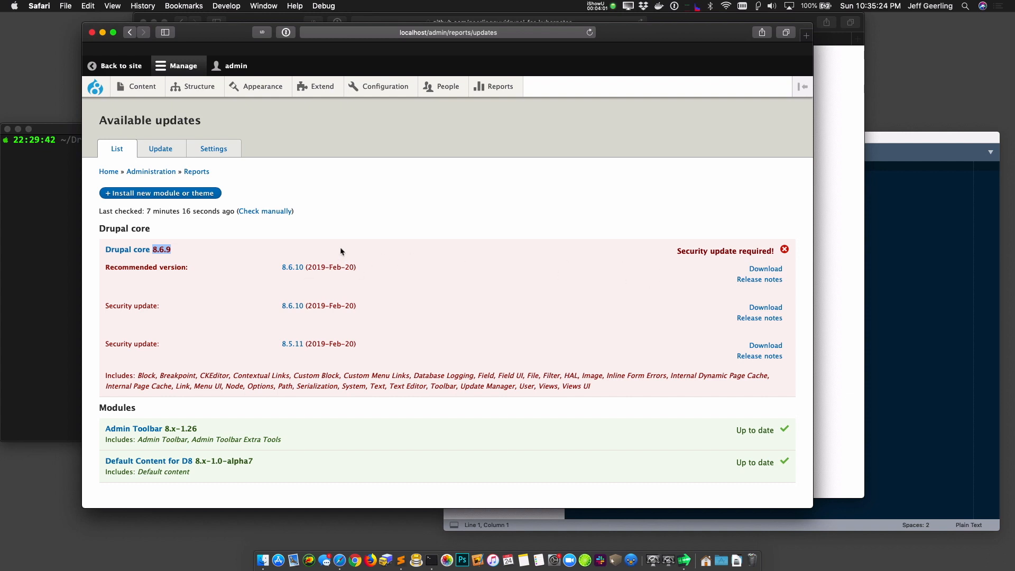
mouse_move(765, 269)
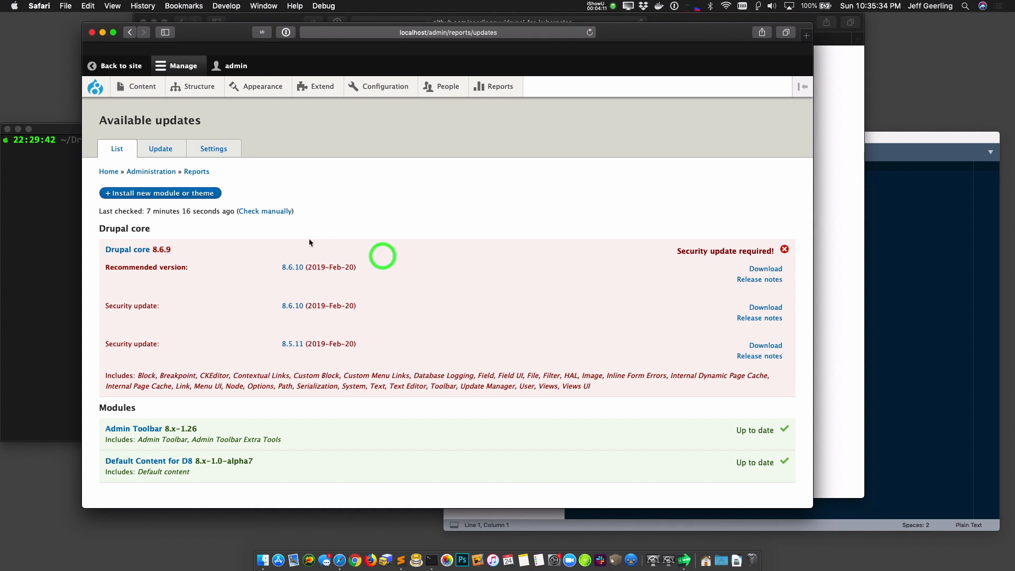
mouse_move(341, 138)
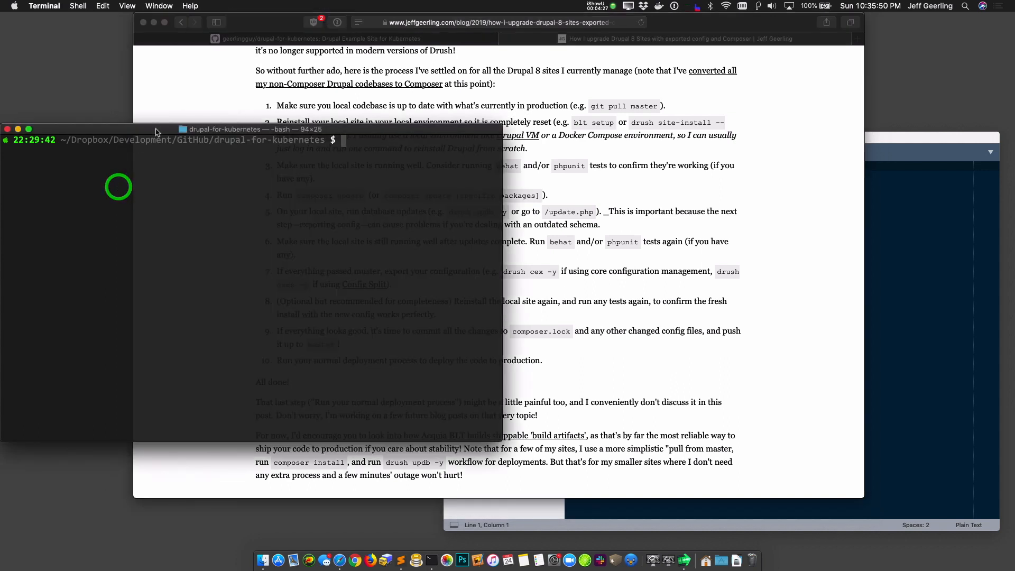
Step: Run git pull master (fails), then git pull origin master reporting 'Already up to date.'
type("git pu")
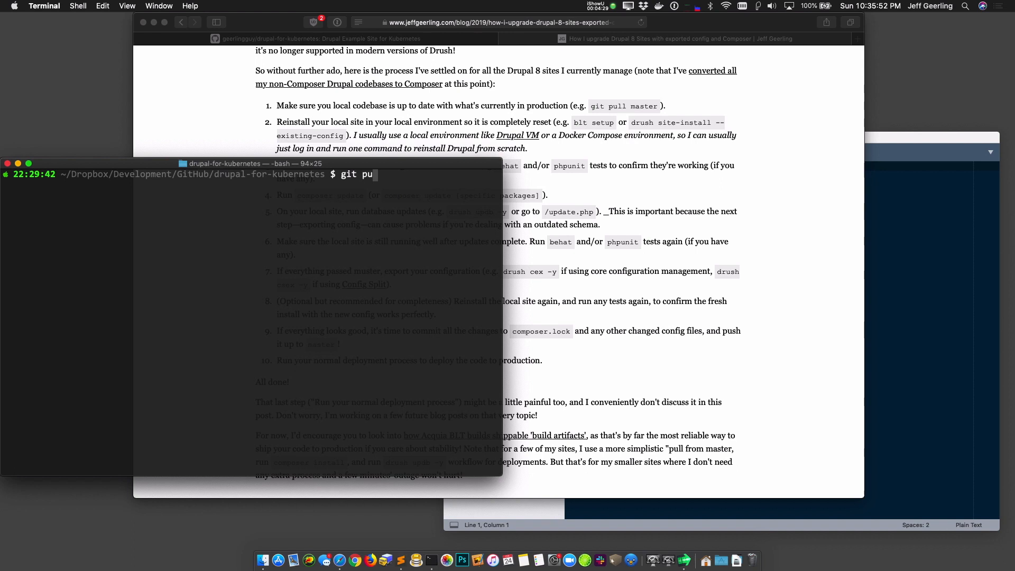
key("Return")
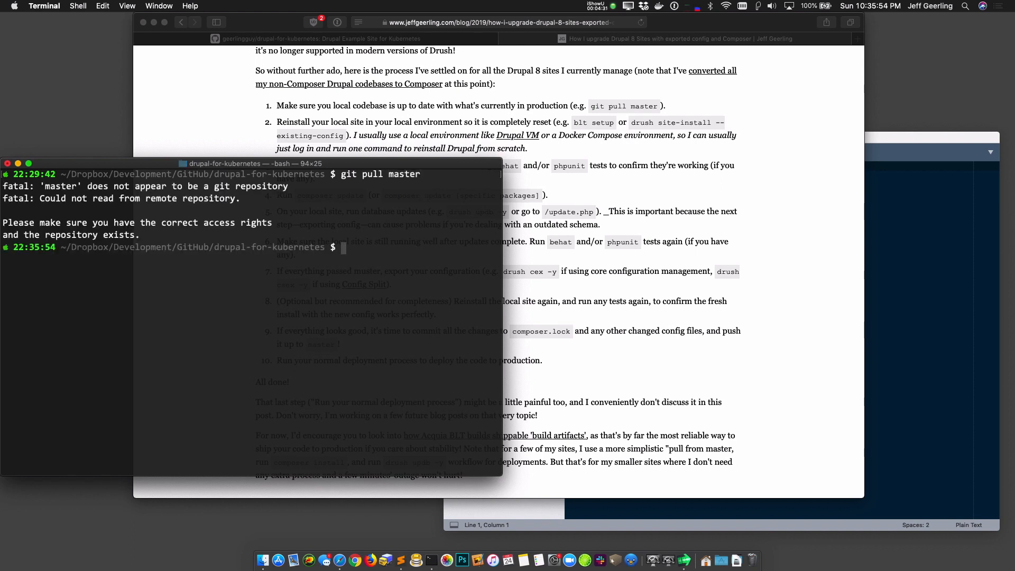
type("git pull origin master")
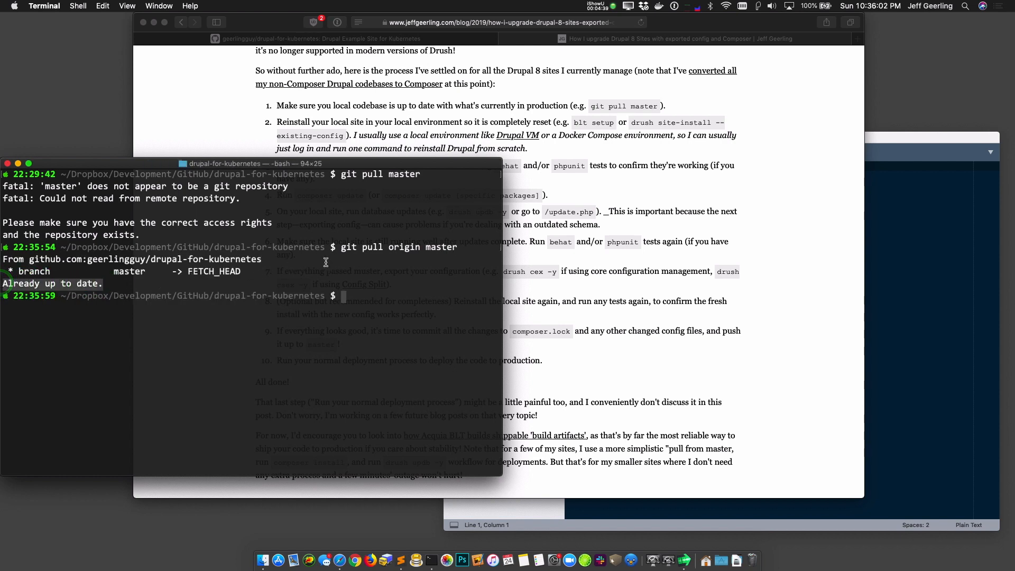
mouse_move(560, 209)
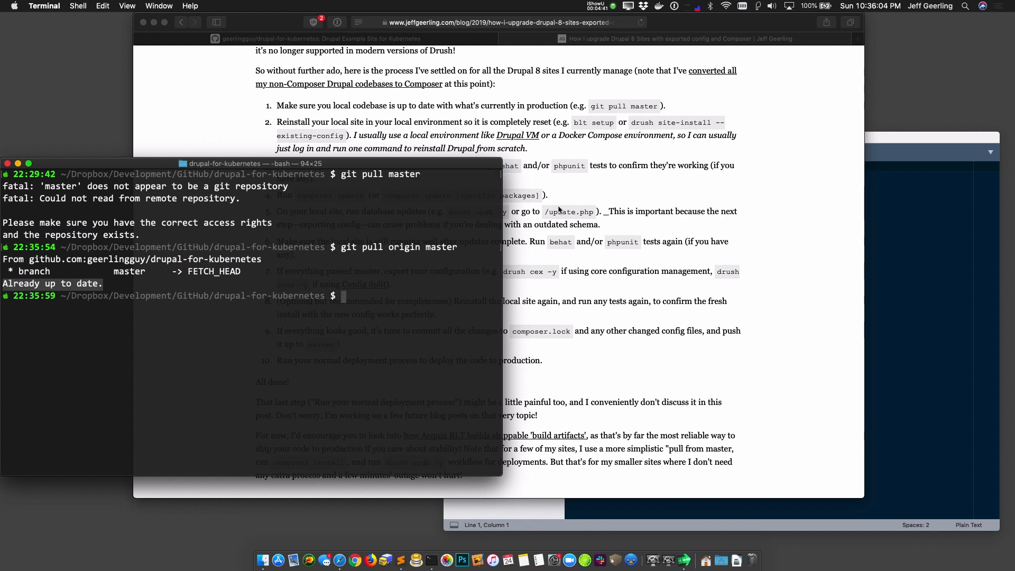
mouse_move(572, 181)
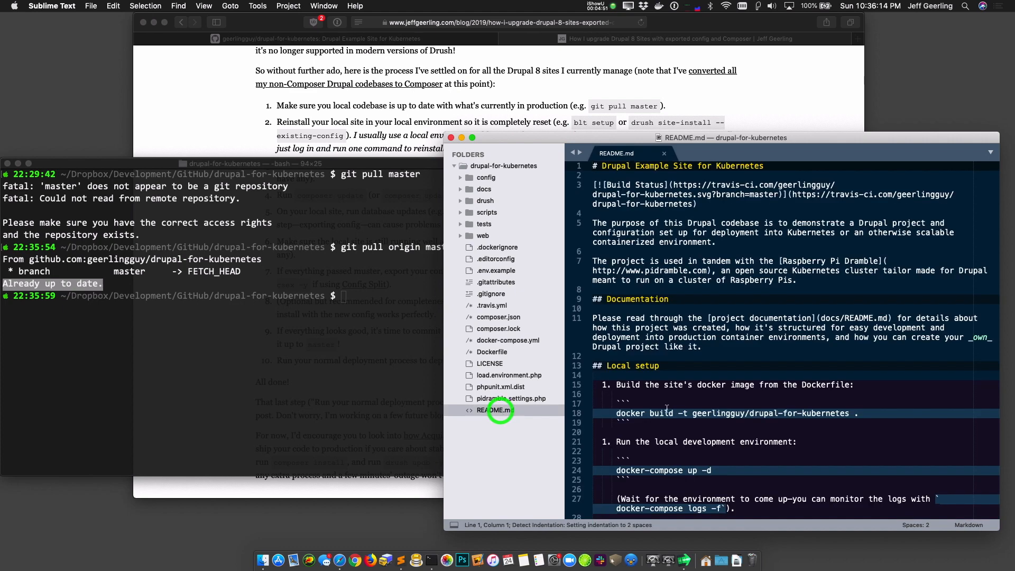
scroll("down", 3)
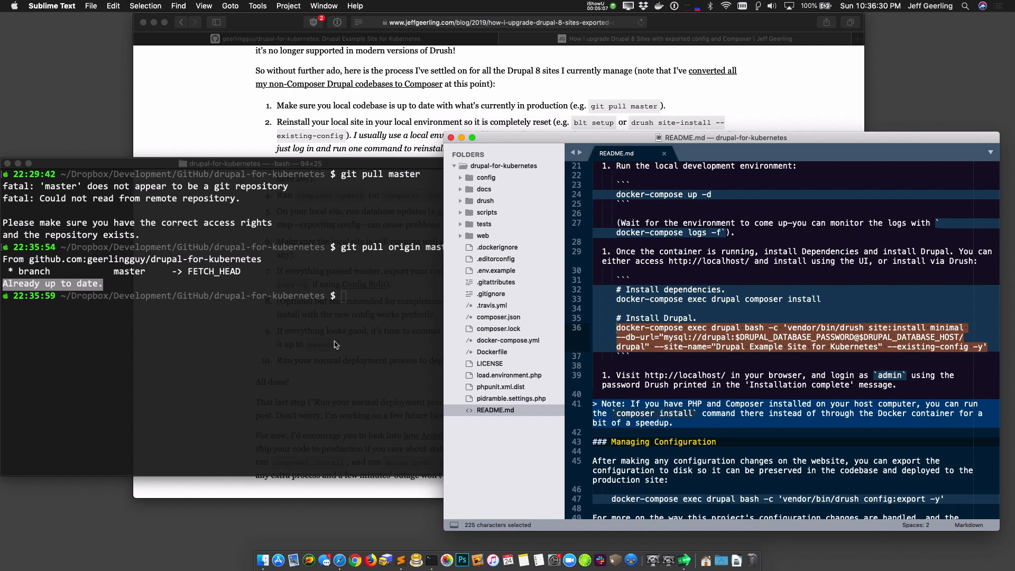
left_click(323, 324)
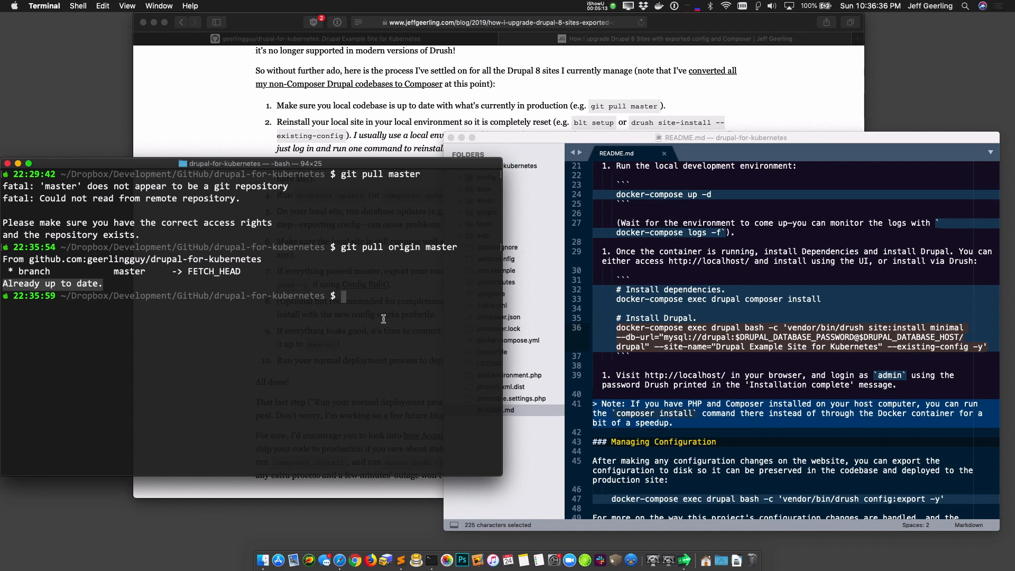
Step: Leave the partial git command and bring up the repository's Issues list in Safari
type("gi")
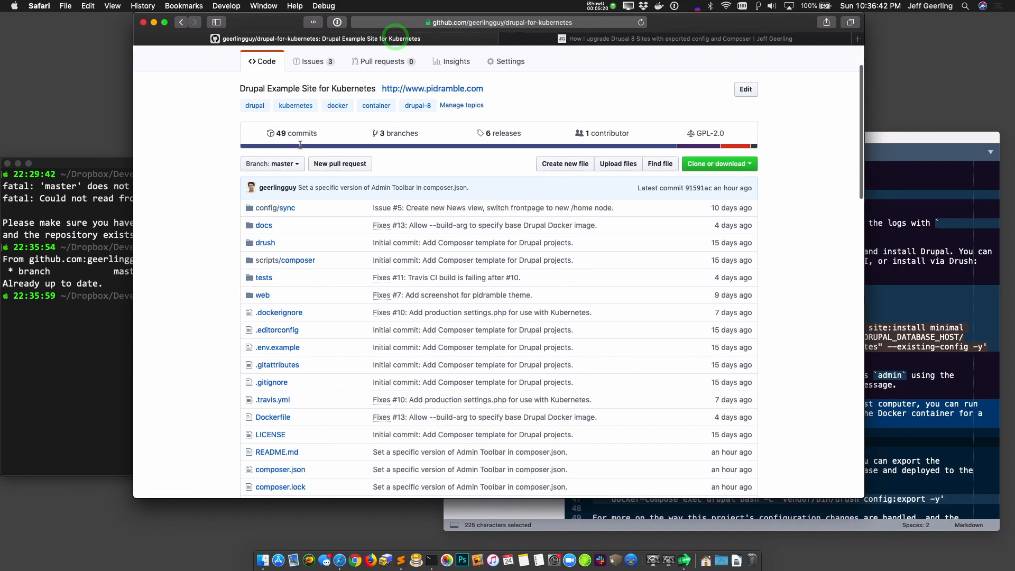
left_click(312, 61)
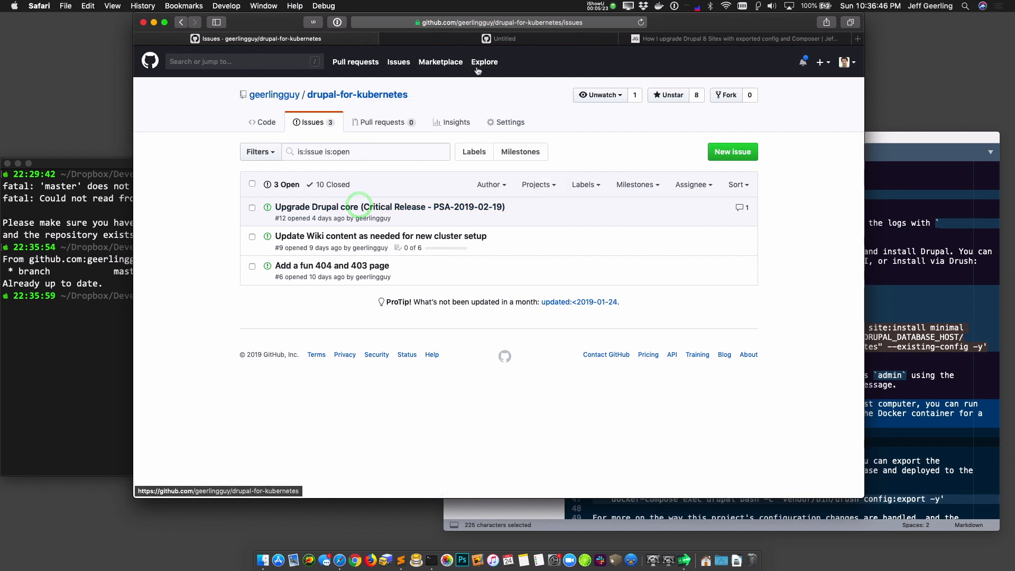
Step: Open issue #12, 'Upgrade Drupal core (Critical Release - PSA-2019-02-19)'
left_click(389, 206)
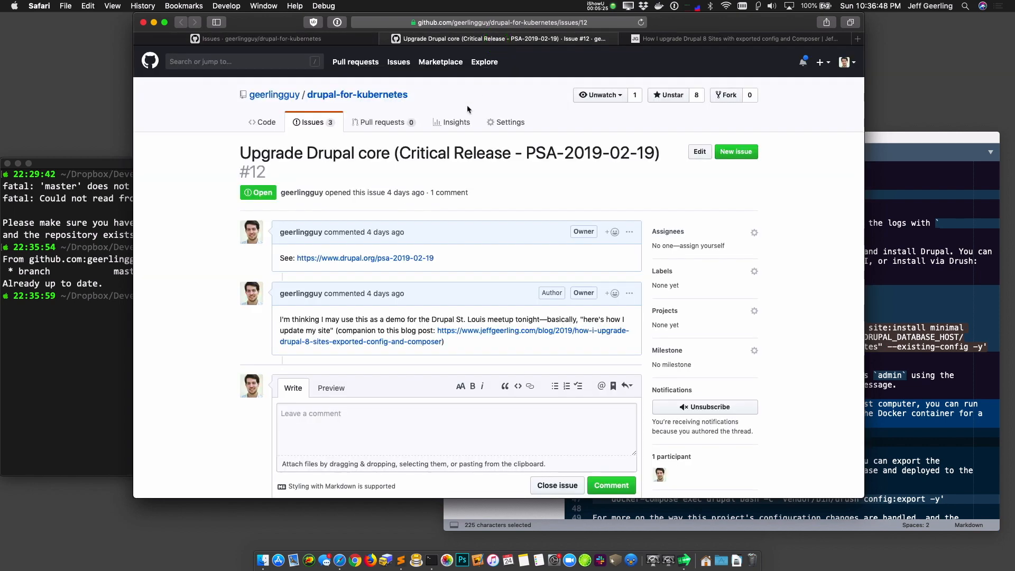
mouse_move(486, 64)
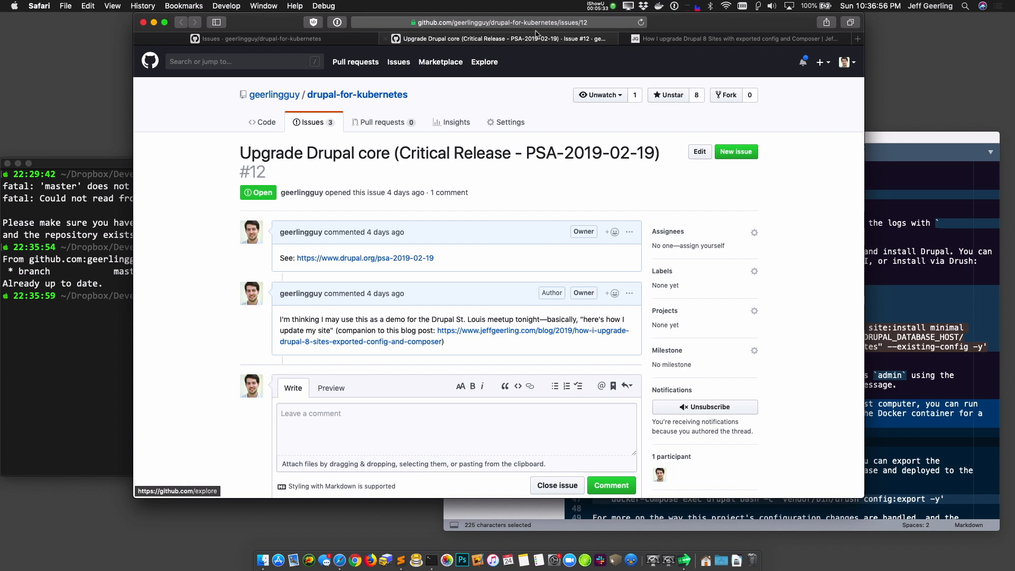
Step: In Terminal, run git checkout -b 12-drupal-upgrade to start the upgrade branch
left_click(91, 305)
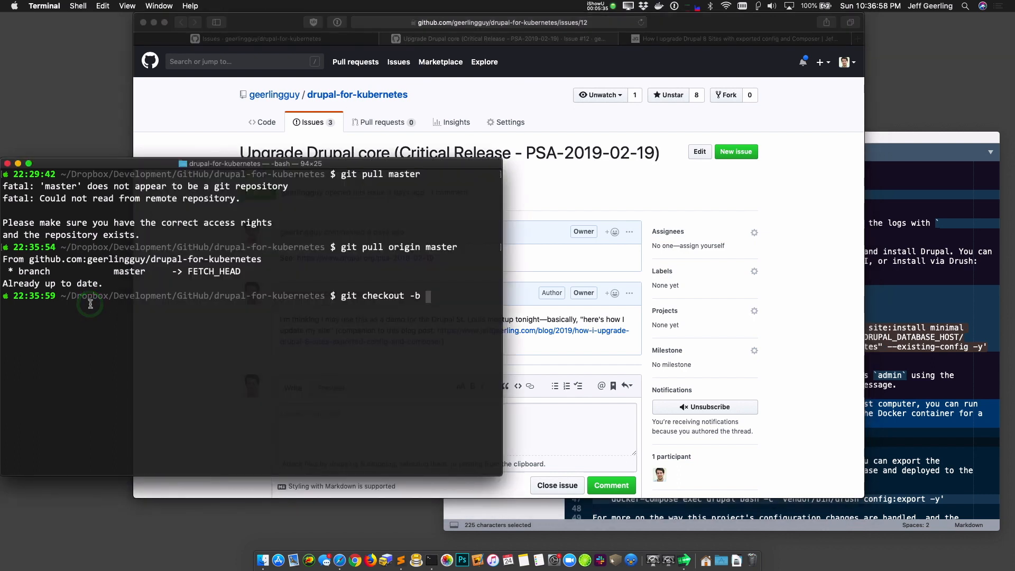
type("12-dru")
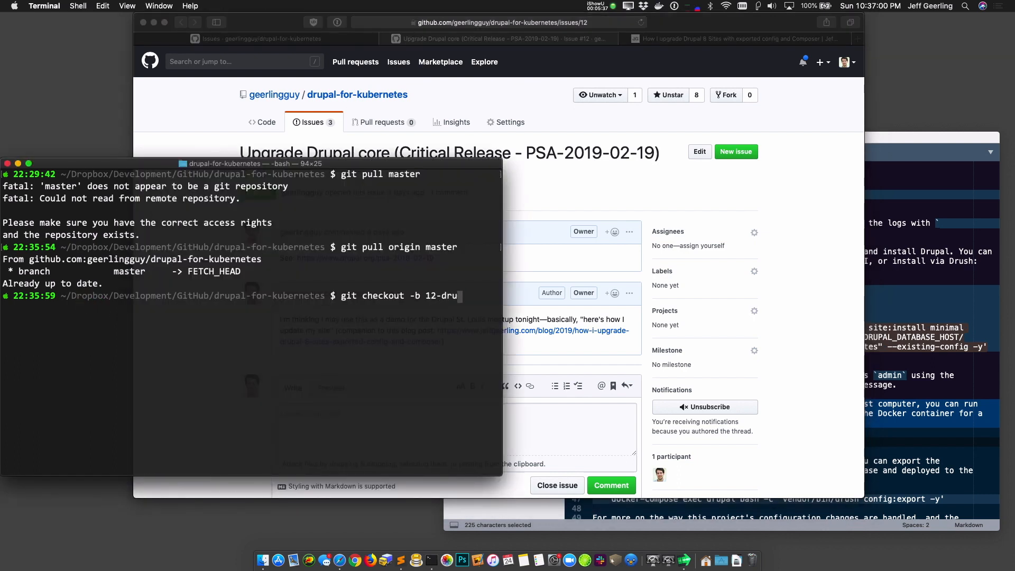
key("Return")
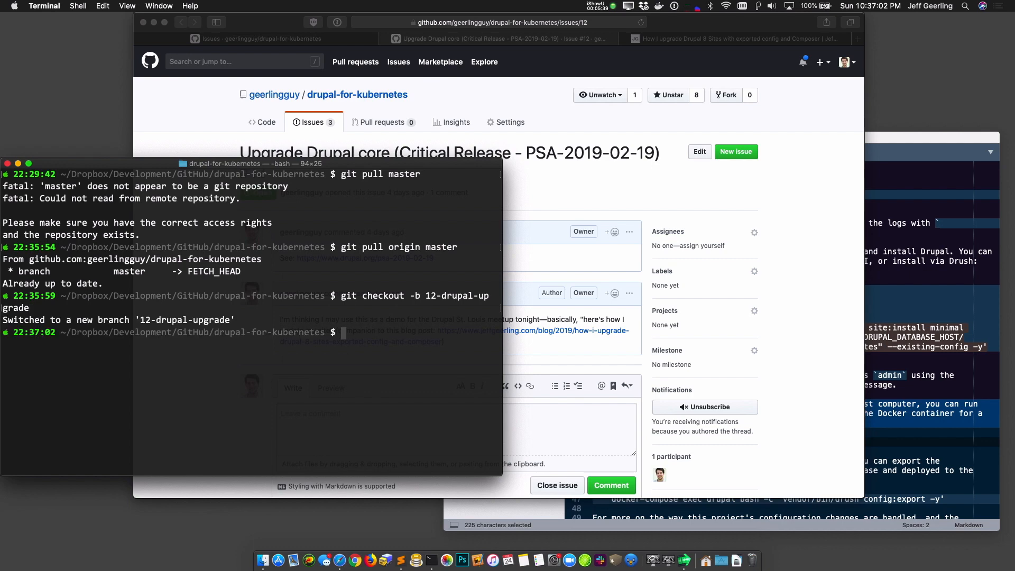
mouse_move(535, 256)
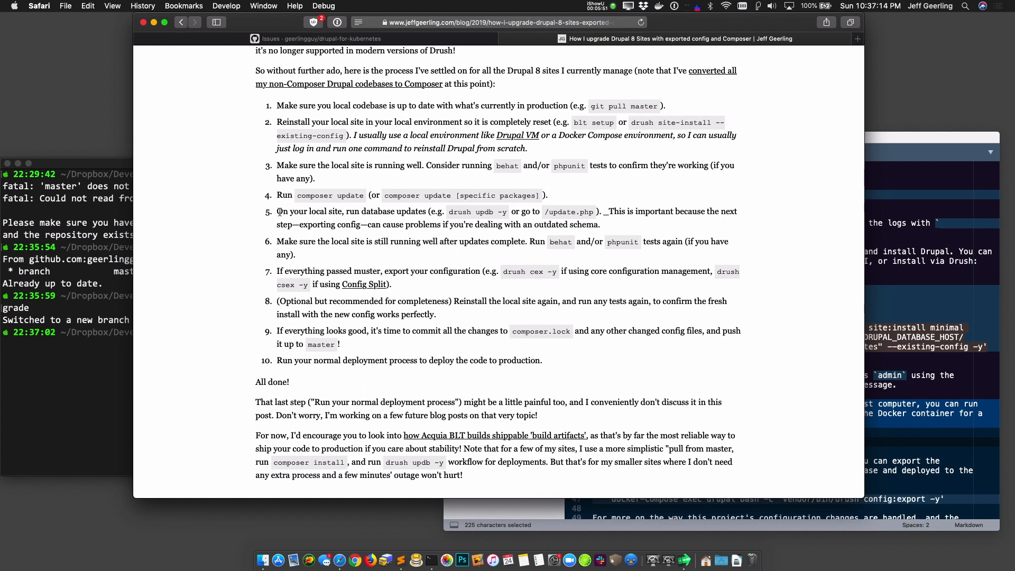
mouse_move(93, 276)
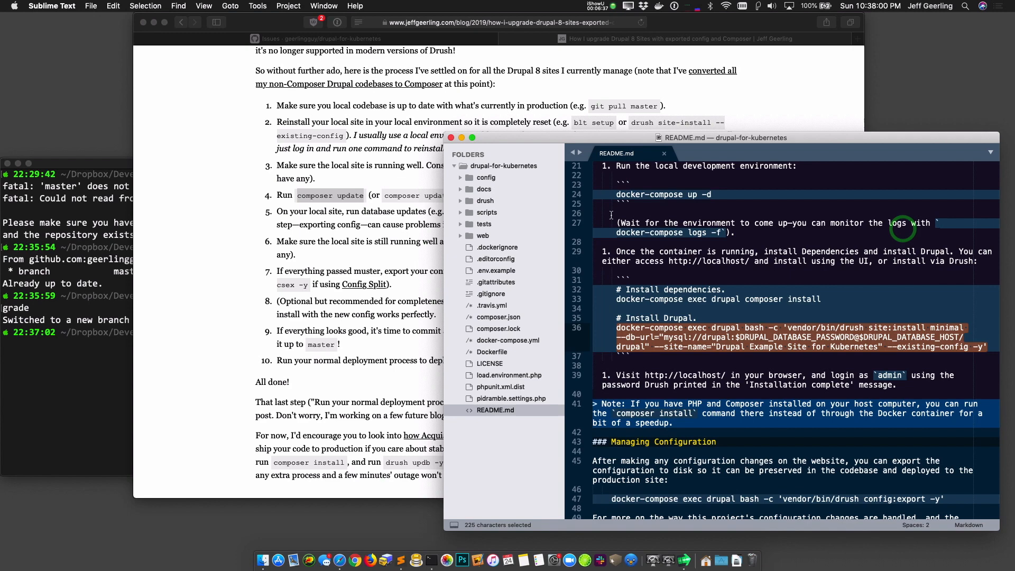
Step: Keep composer.json open in Sublime Text to review required versions, then switch to the localhost tab
left_click(498, 316)
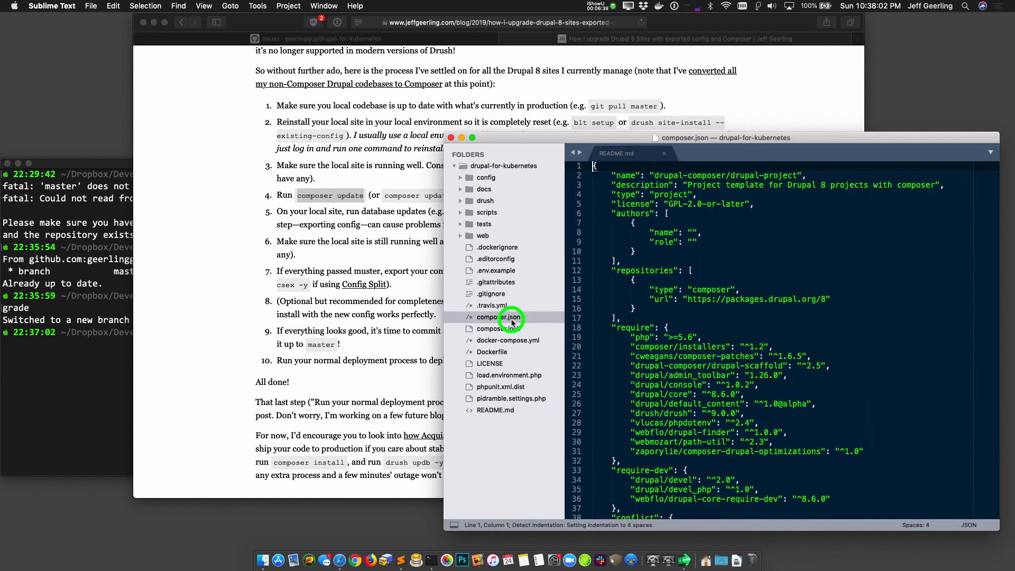
left_click(498, 316)
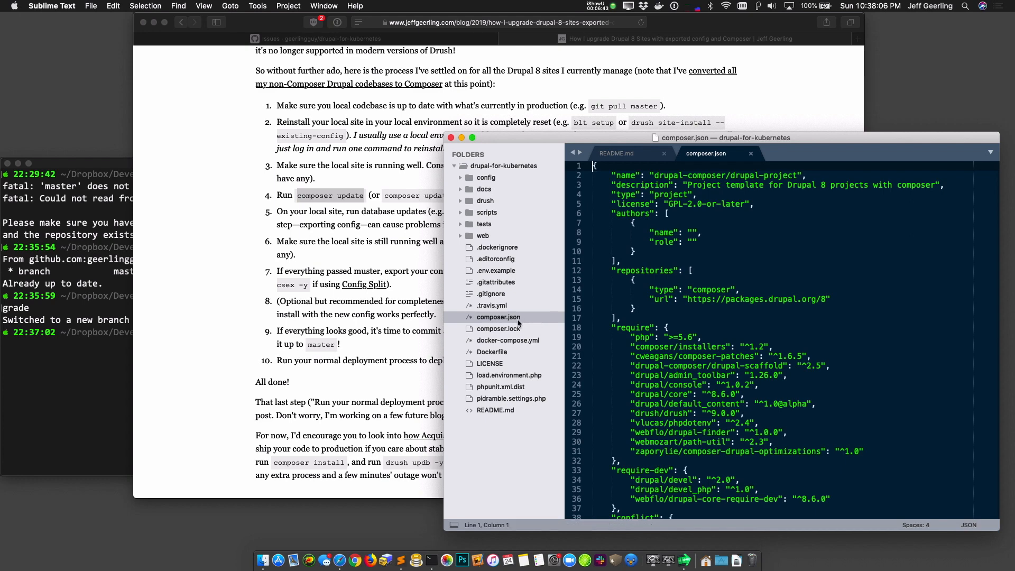
double_click(717, 375)
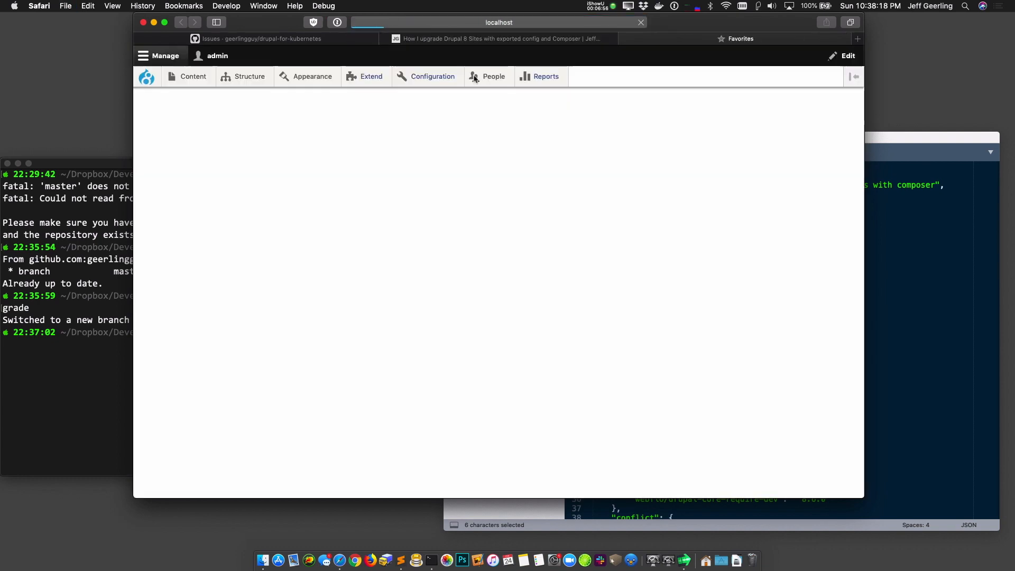
Step: Show Reports > Available updates listing core 8.6.10/8.6.11 security releases and Admin Toolbar 1.26
left_click(545, 76)
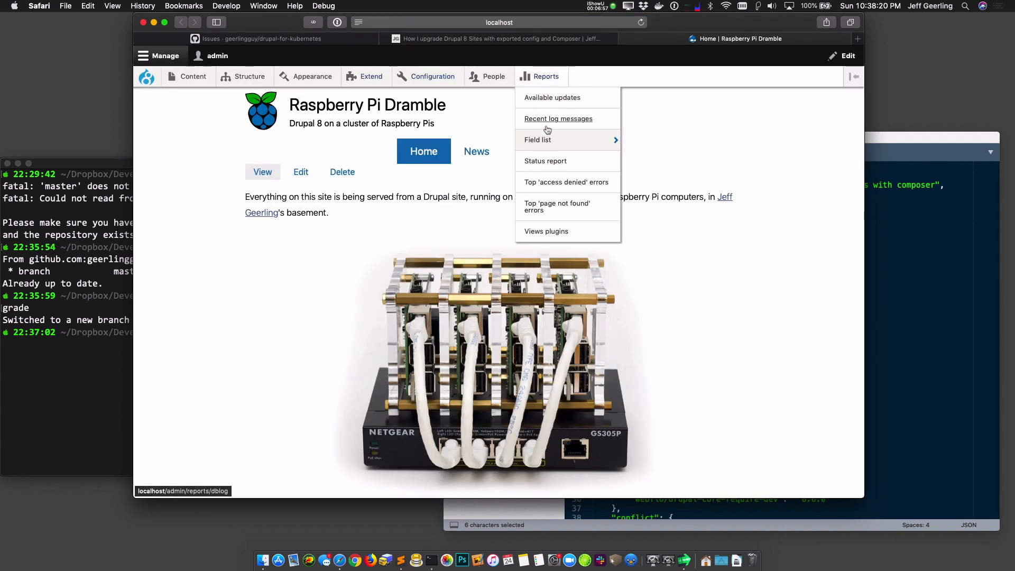
left_click(552, 97)
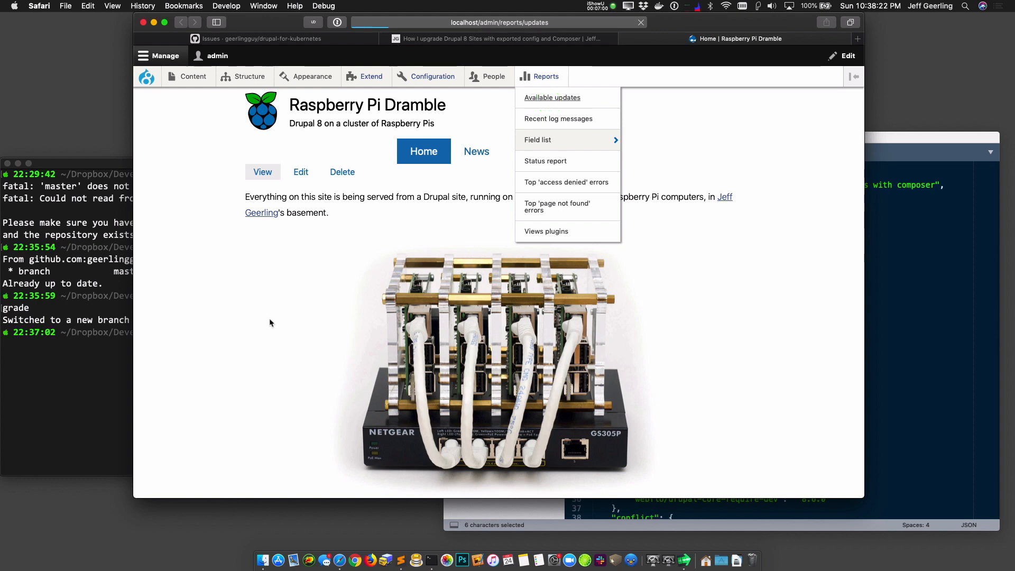
left_click(552, 97)
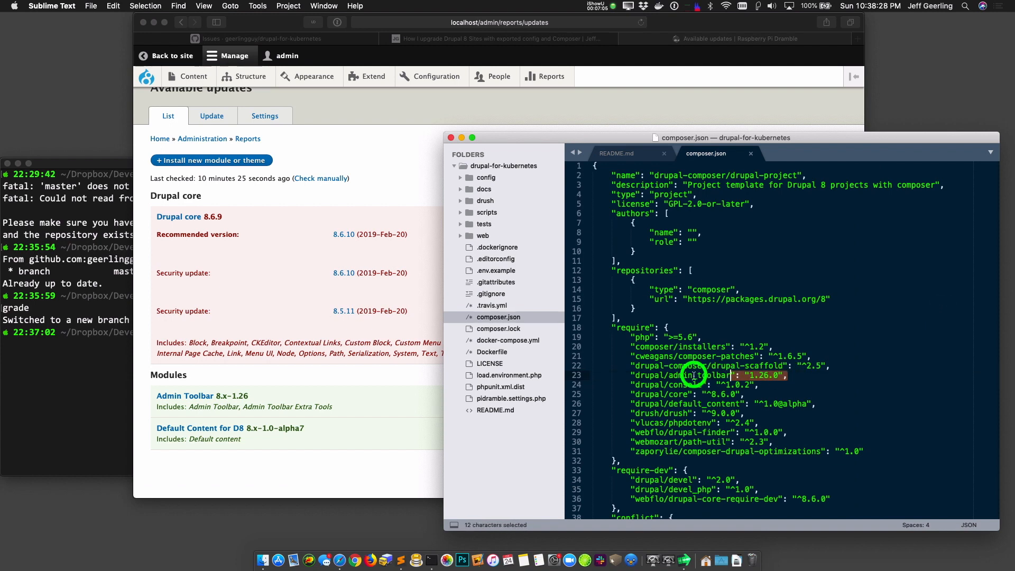
left_click(777, 374)
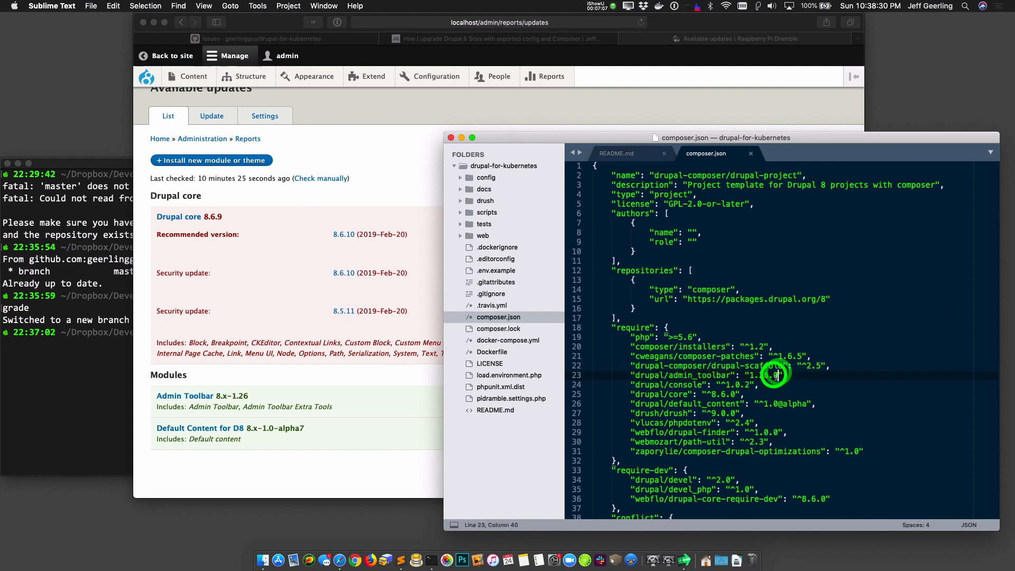
double_click(762, 375)
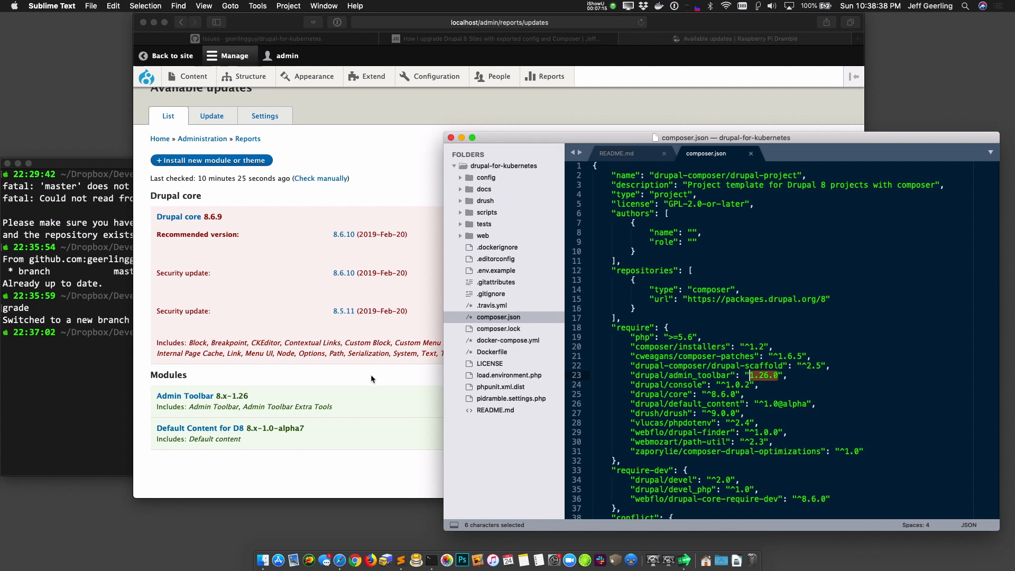
left_click(381, 377)
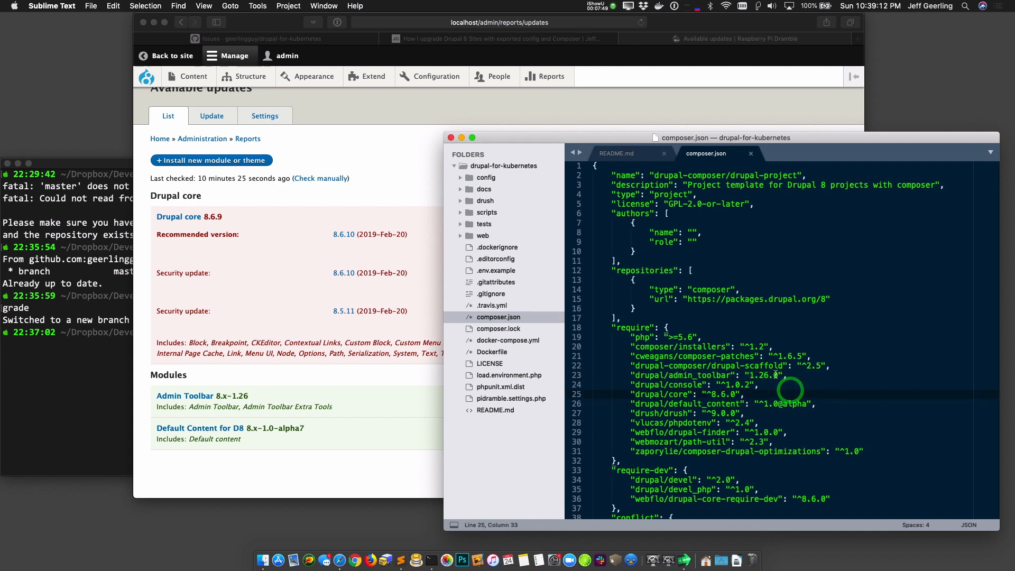
double_click(761, 375)
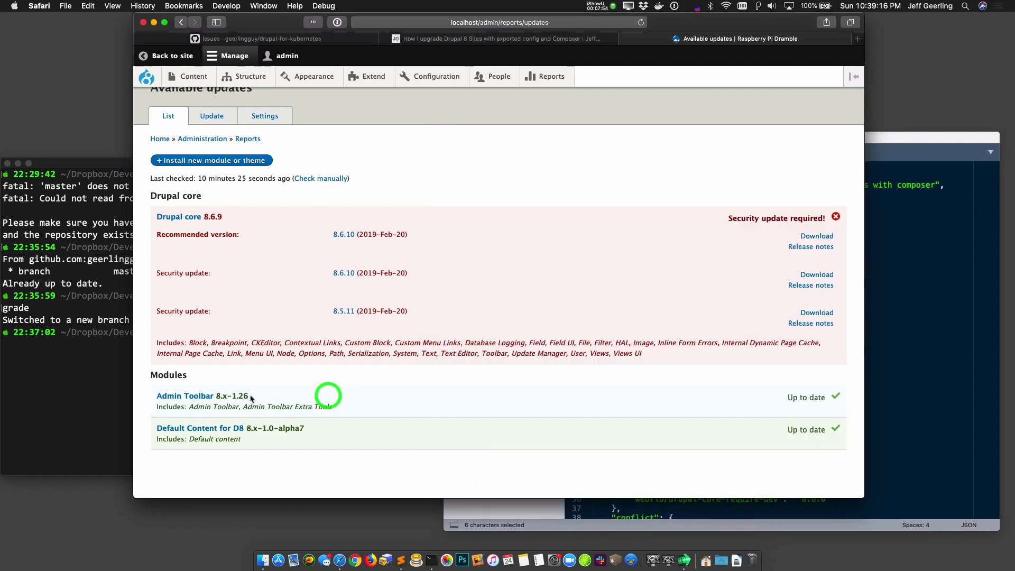
Step: View the Admin Toolbar project page on drupal.org, scrolled to Downloads showing recommended release 8.x-1.26
left_click(184, 395)
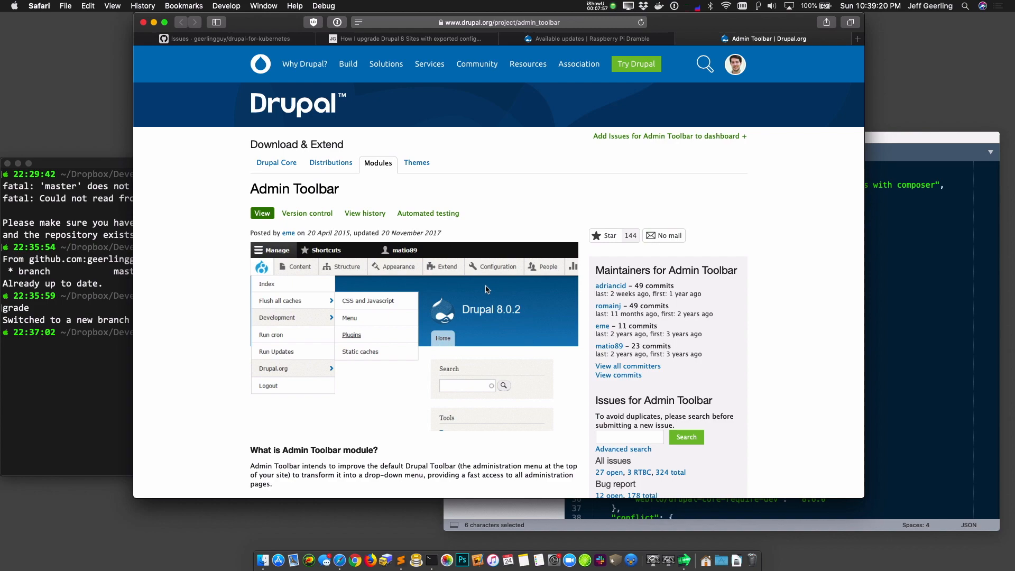
scroll("down", 3)
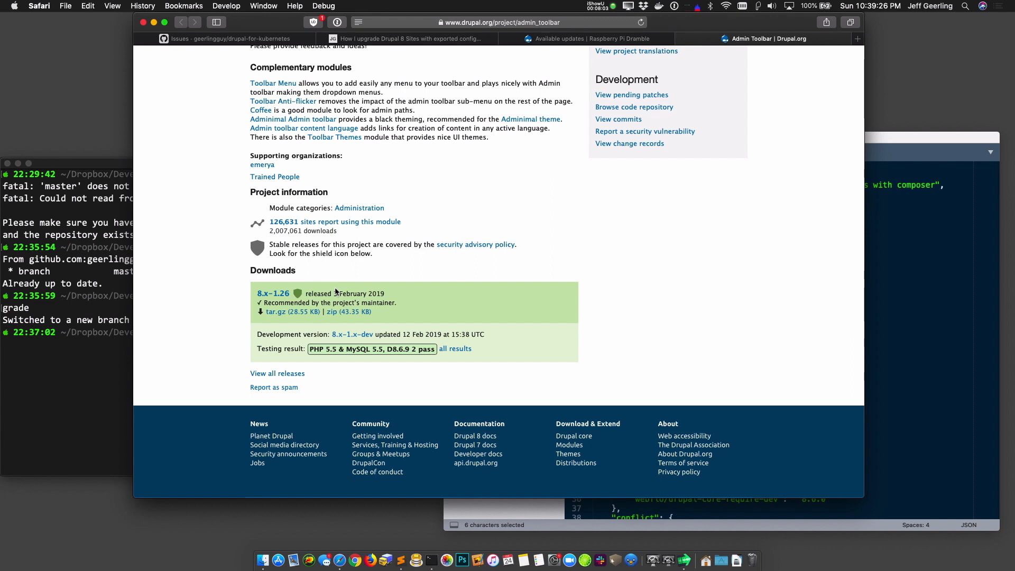
mouse_move(402, 296)
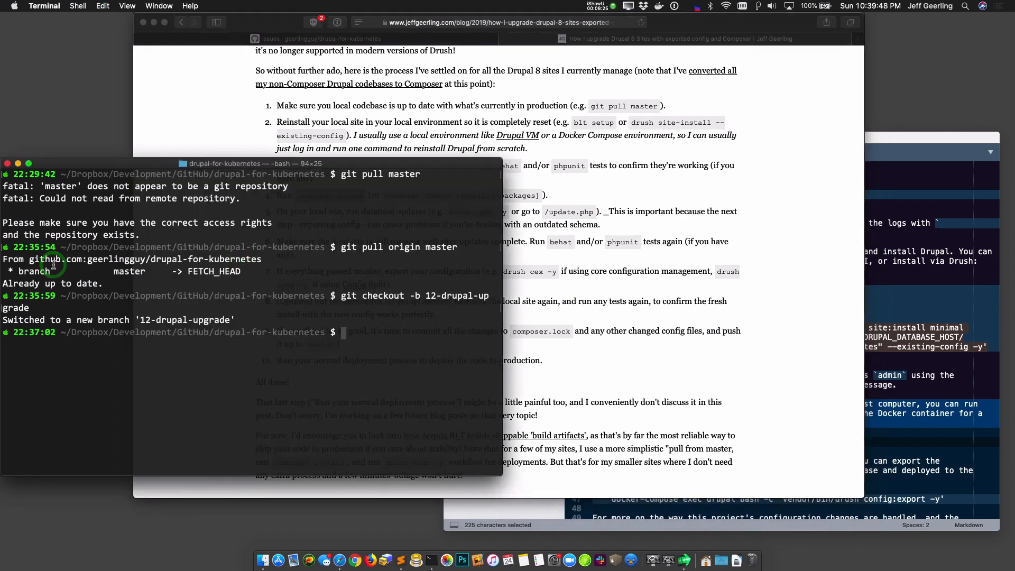
Step: Run composer update on the 12-drupal-upgrade branch to update drupal/core and other packages
type("composer update")
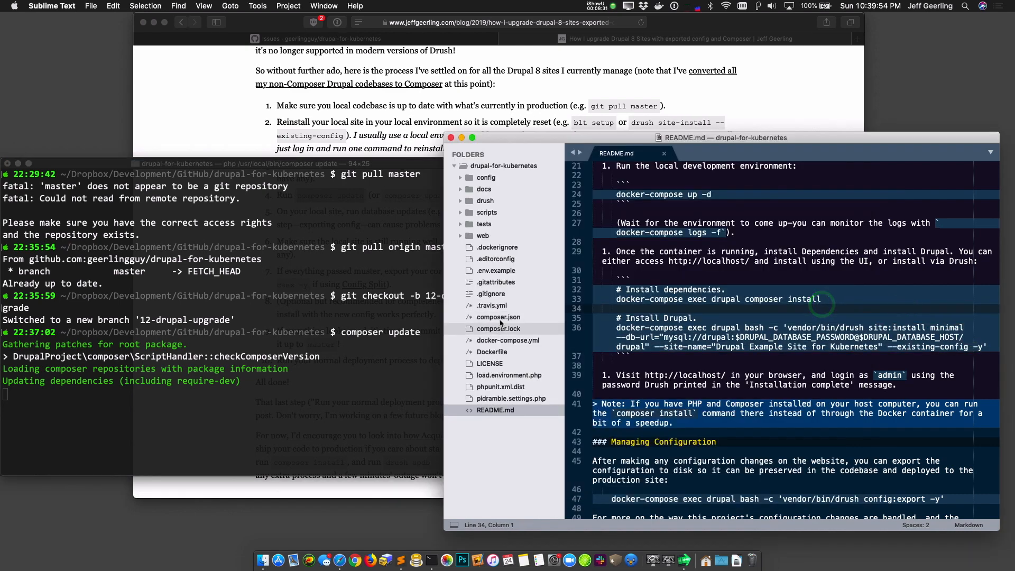
left_click(498, 316)
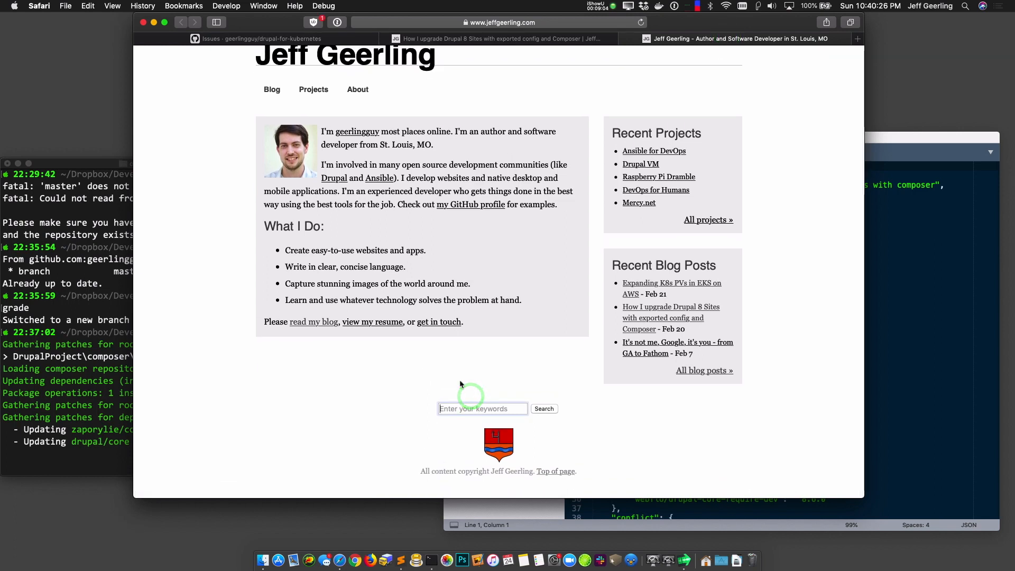
Step: Search jeffgeerling.com for 'composer update drupal' and read the 'Updating drupal/core with Composer' post
type("composer")
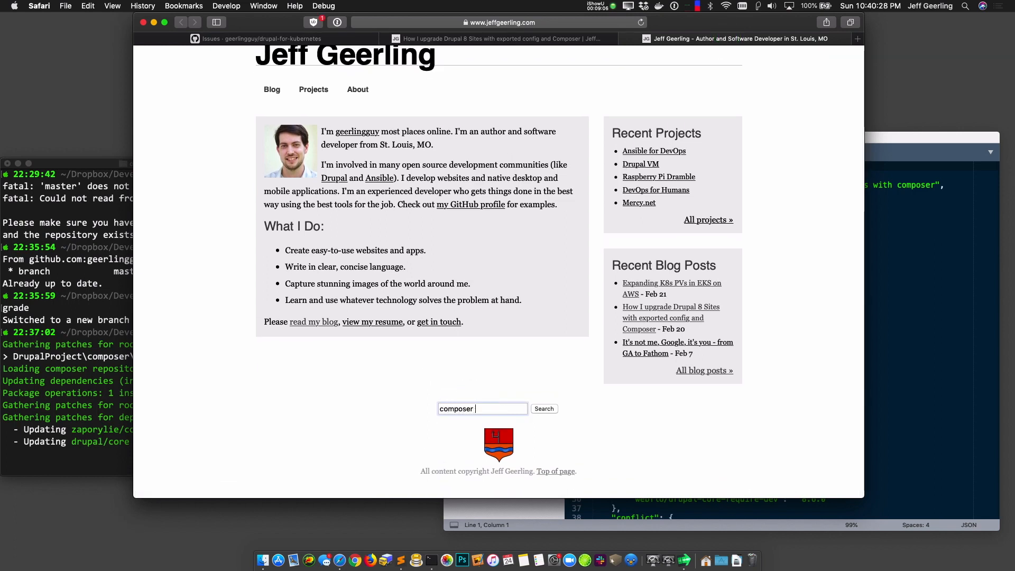
type("update drupal")
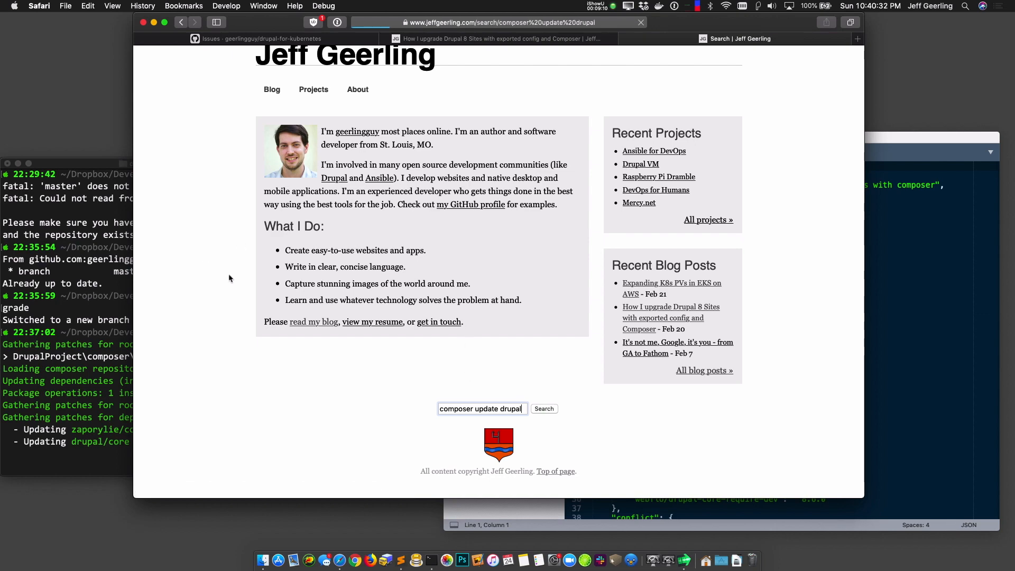
left_click(543, 408)
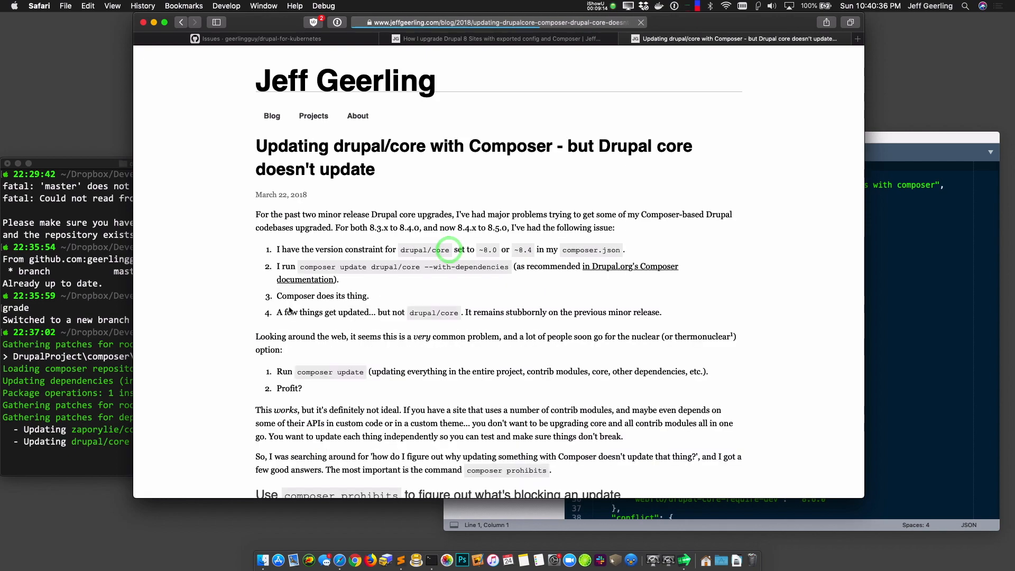
scroll("down", 3)
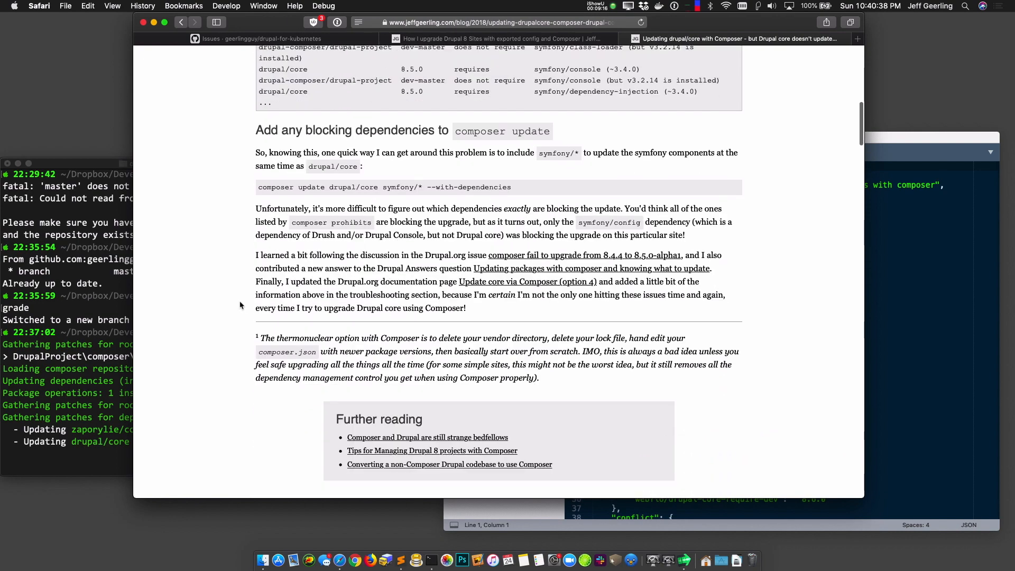
scroll("down", 3)
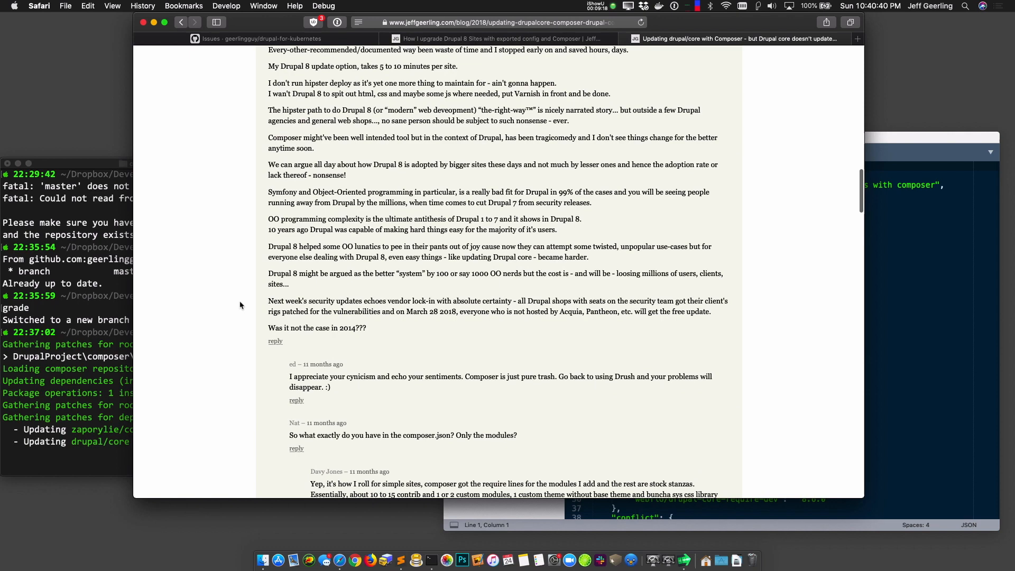
scroll("down", 3)
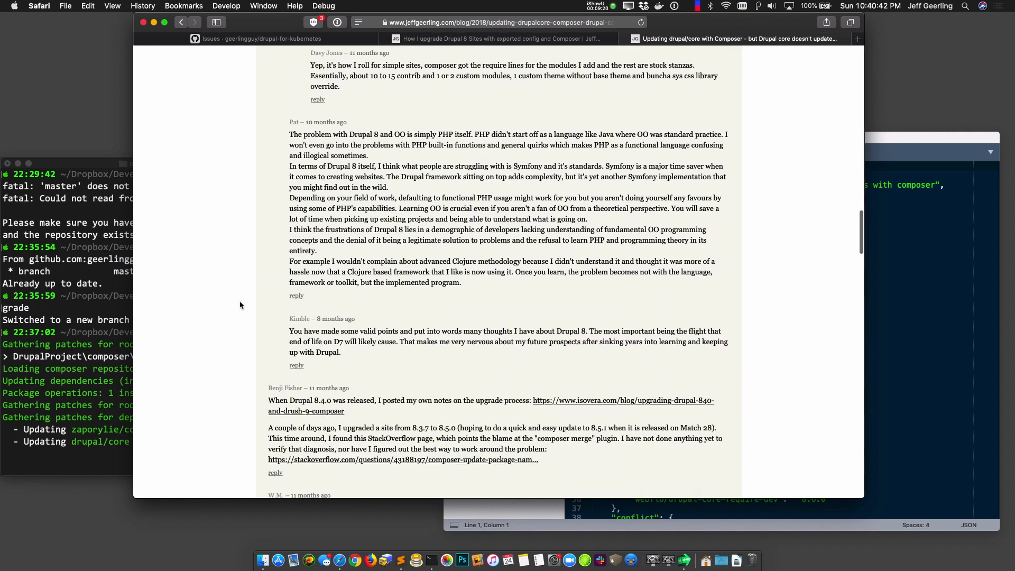
scroll("down", 3)
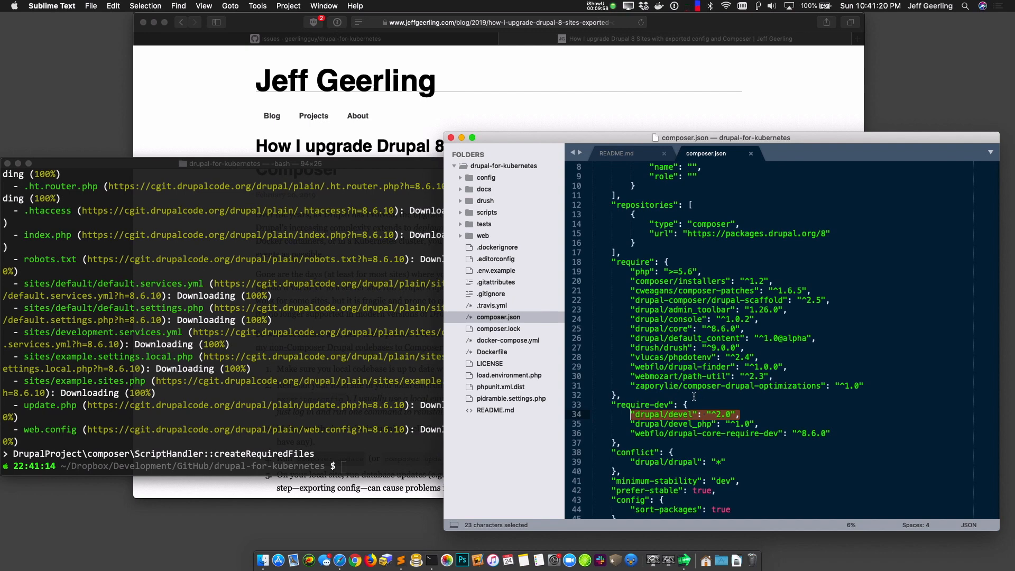
Step: Reread step 5 on database updates in the 'How I upgrade Drupal 8 Sites' post, then go back to Terminal
left_click(628, 388)
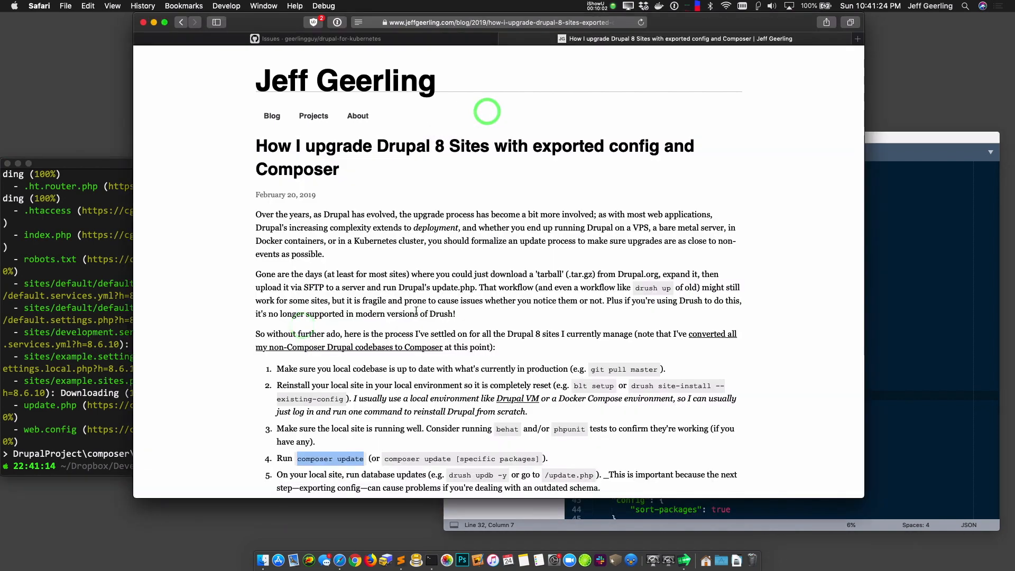
scroll("down", 3)
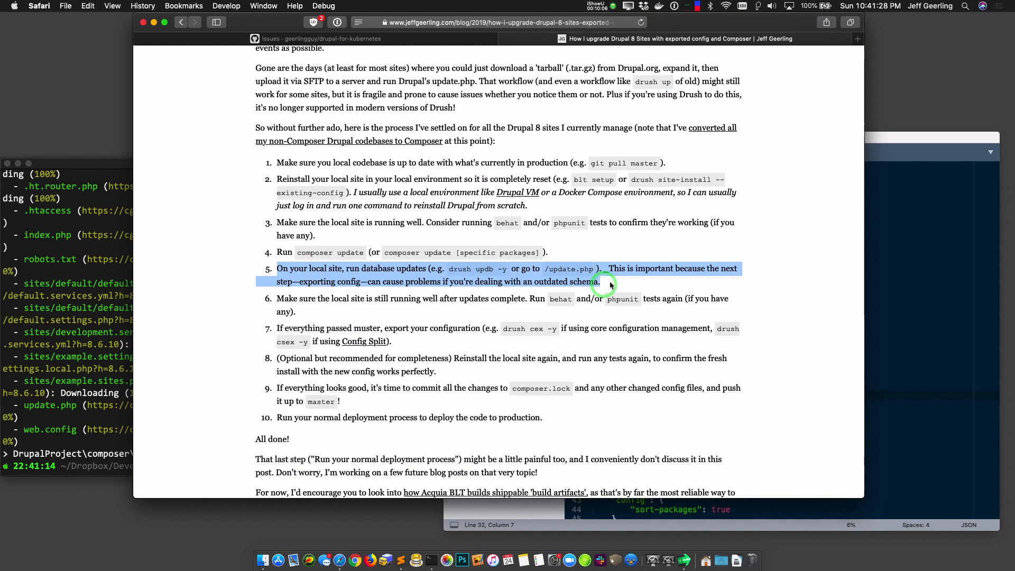
left_click(65, 316)
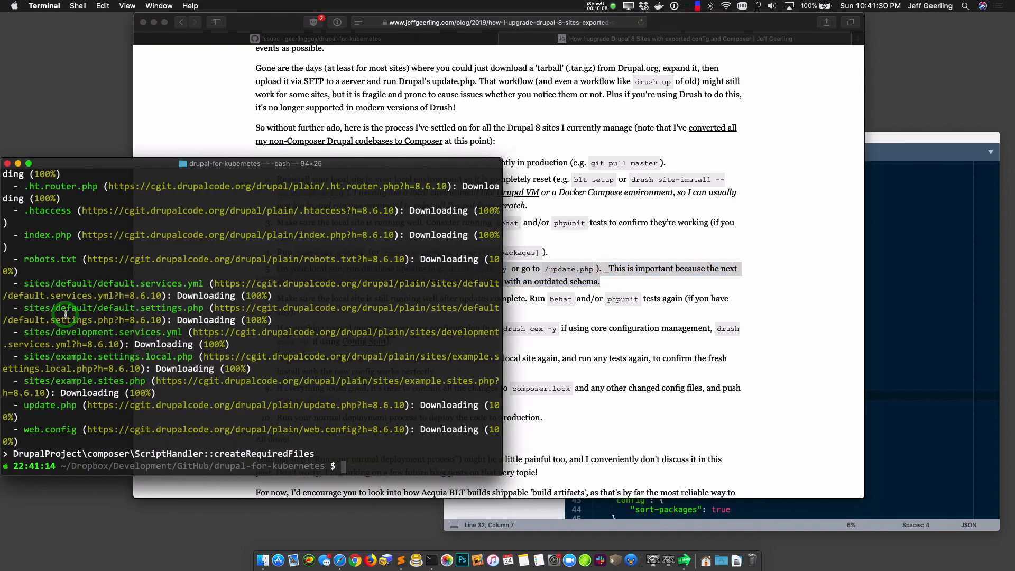
Step: Verify via git status and git diff that only composer.lock changed, with drupal/core moving 8.6.9 to 8.6.10
type("git st")
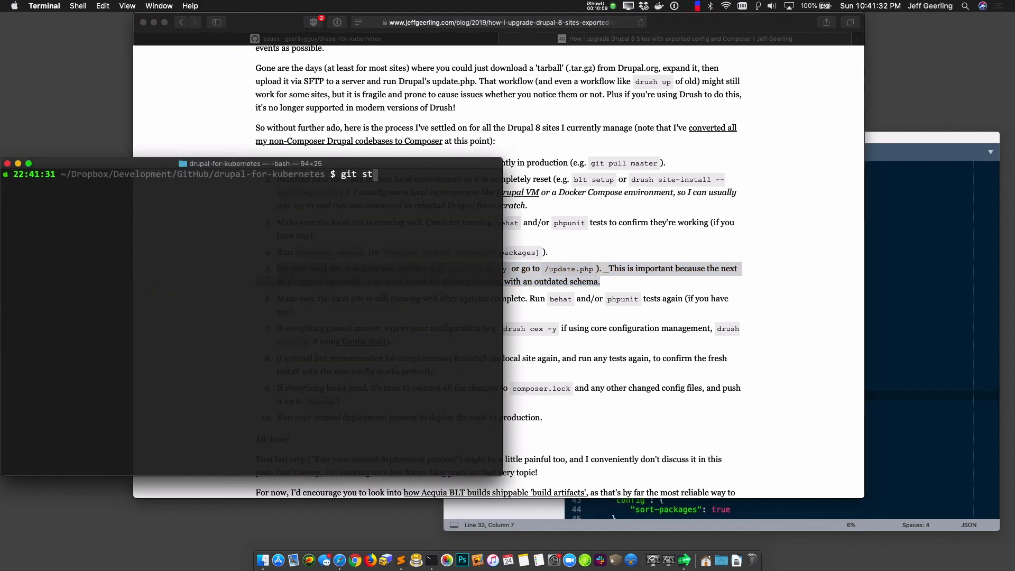
key("Return")
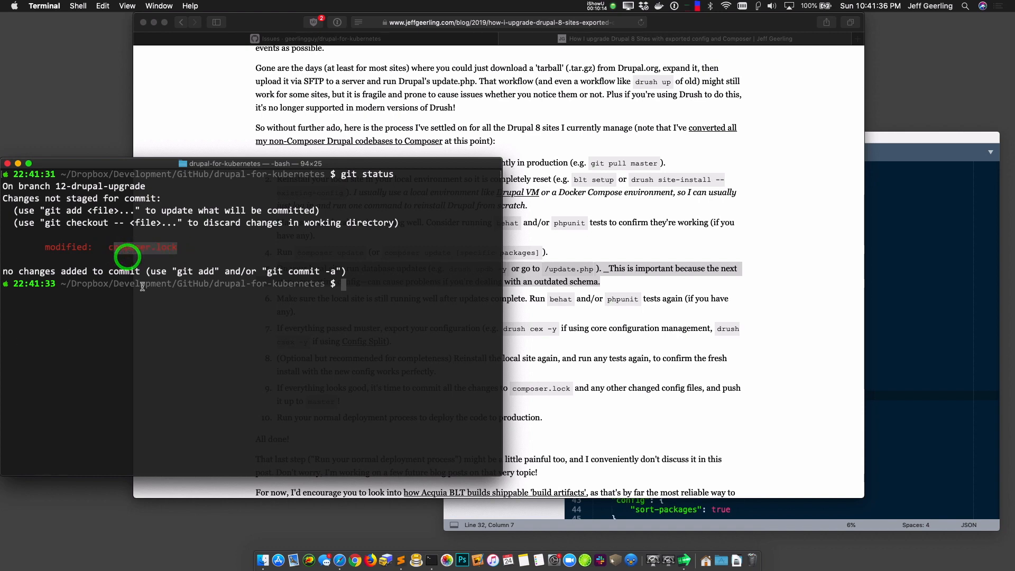
type("git diff")
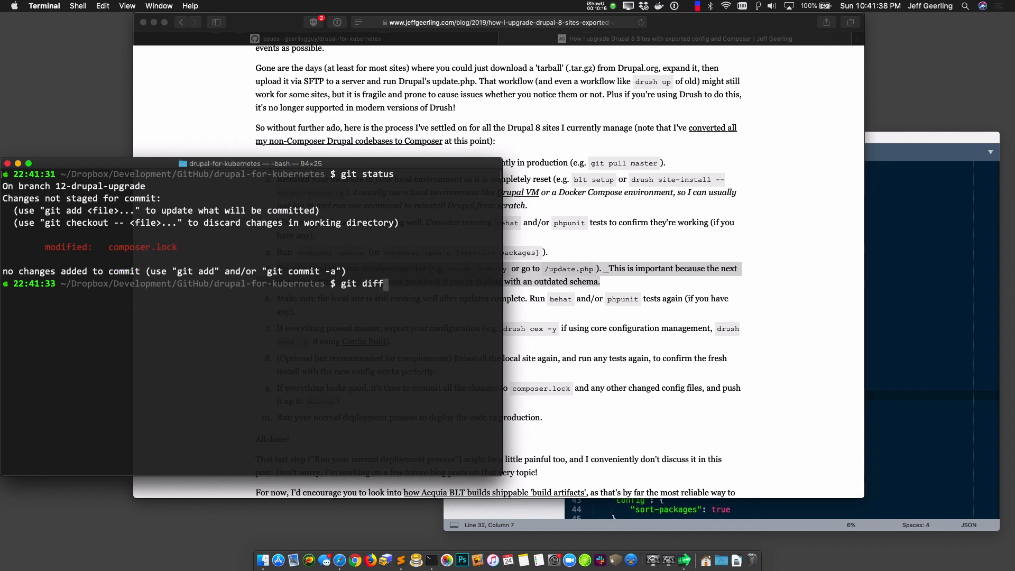
key("Return")
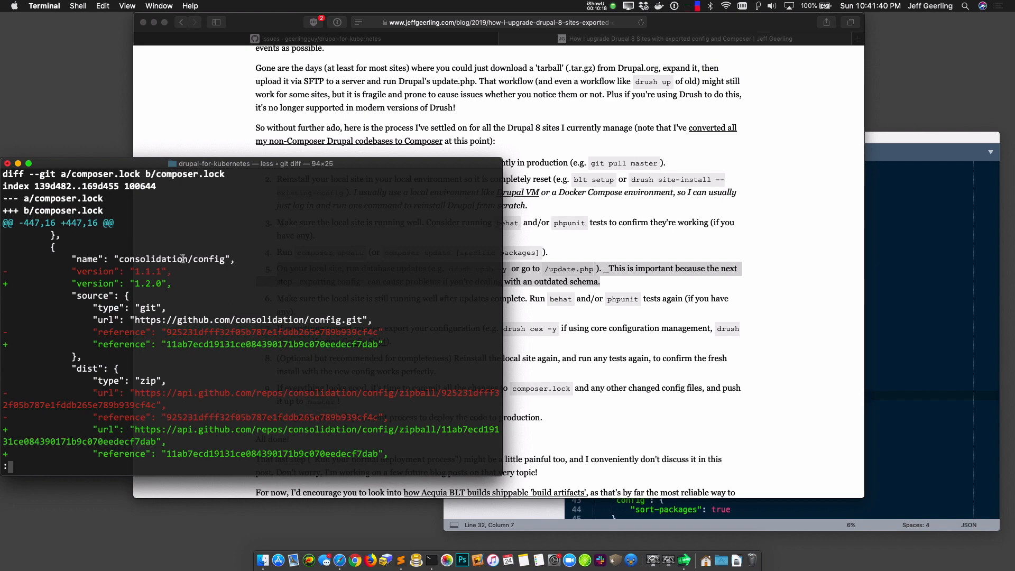
scroll("down", 3)
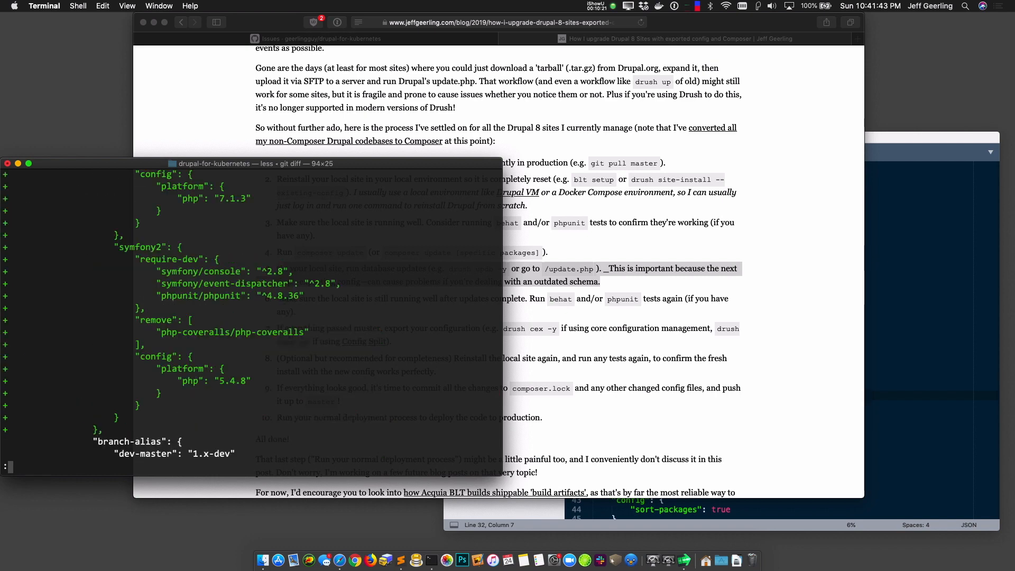
scroll("down", 3)
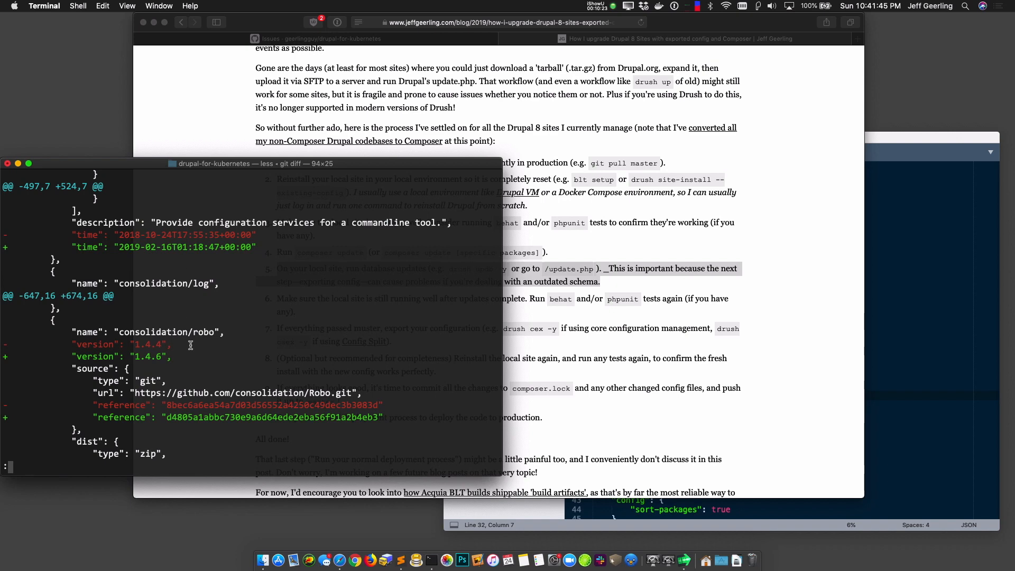
scroll("down", 3)
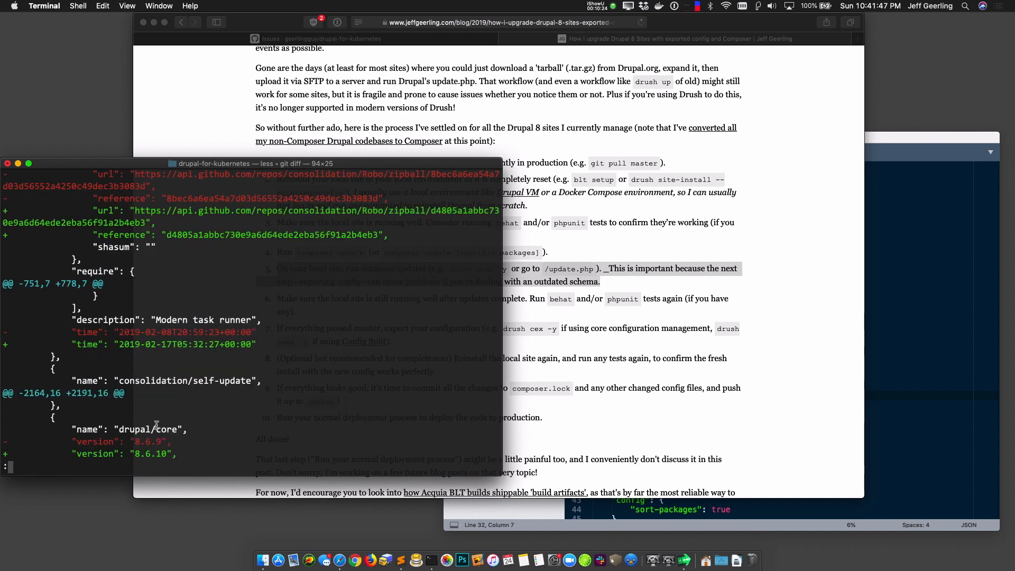
key("q")
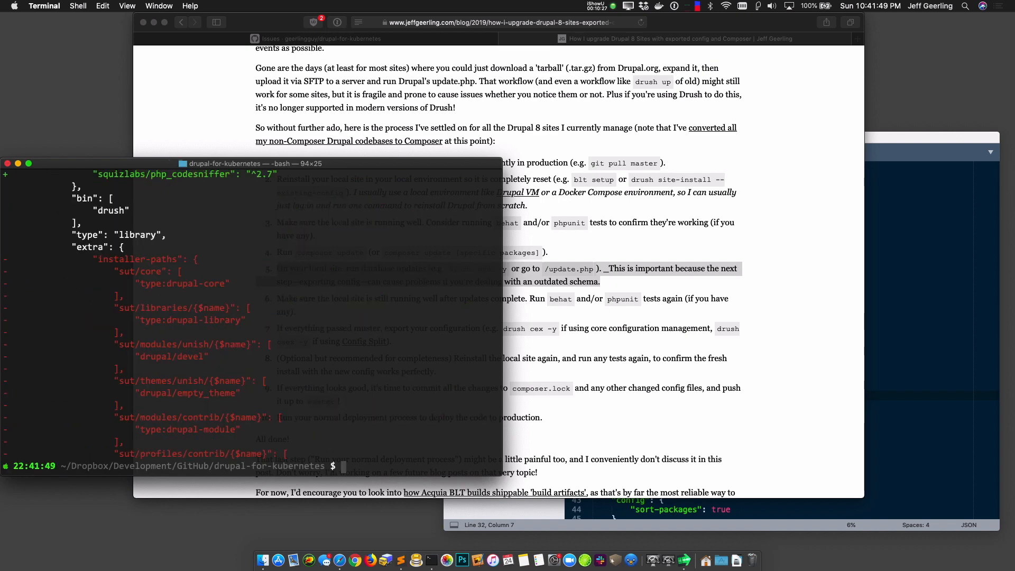
type("cl")
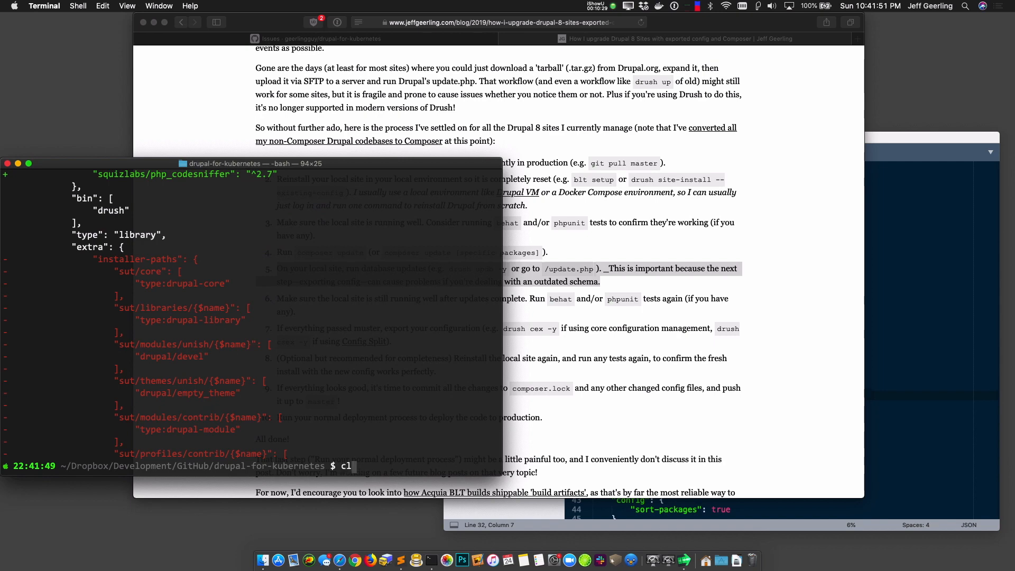
Step: Reread the upgrade post's steps 5 and 6 on database updates and testing
left_click(582, 306)
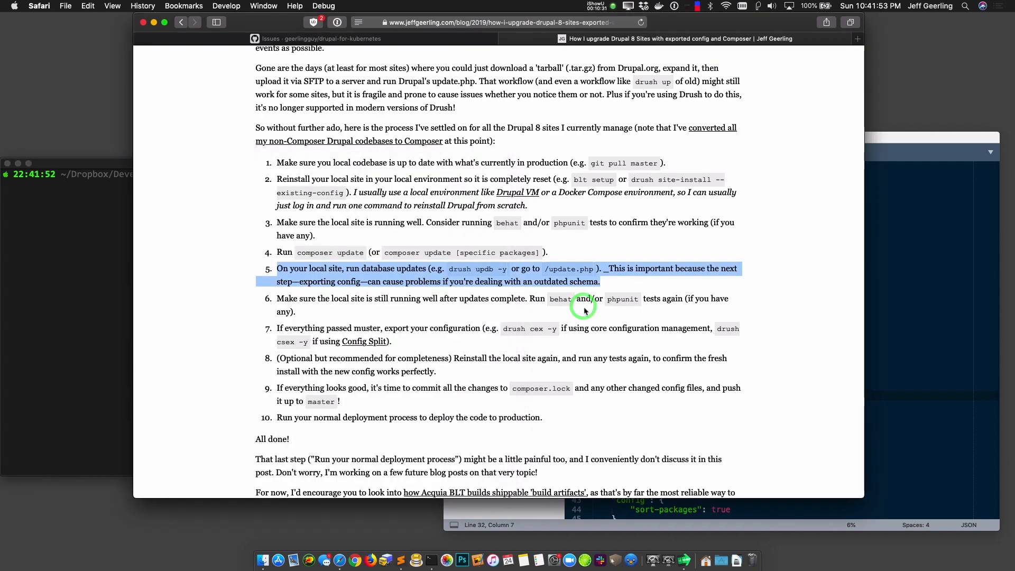
mouse_move(585, 311)
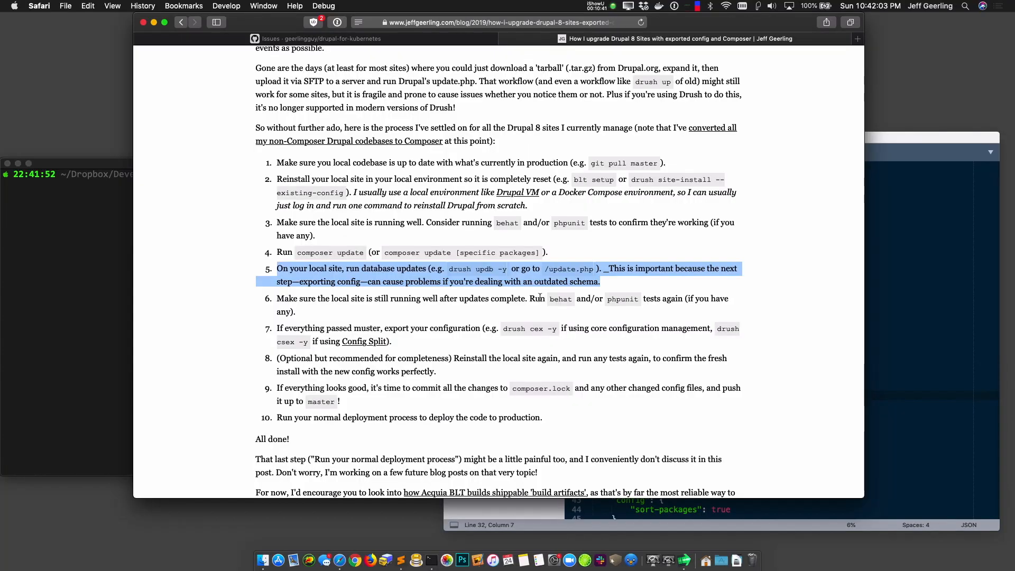
left_click(539, 296)
type("localhost")
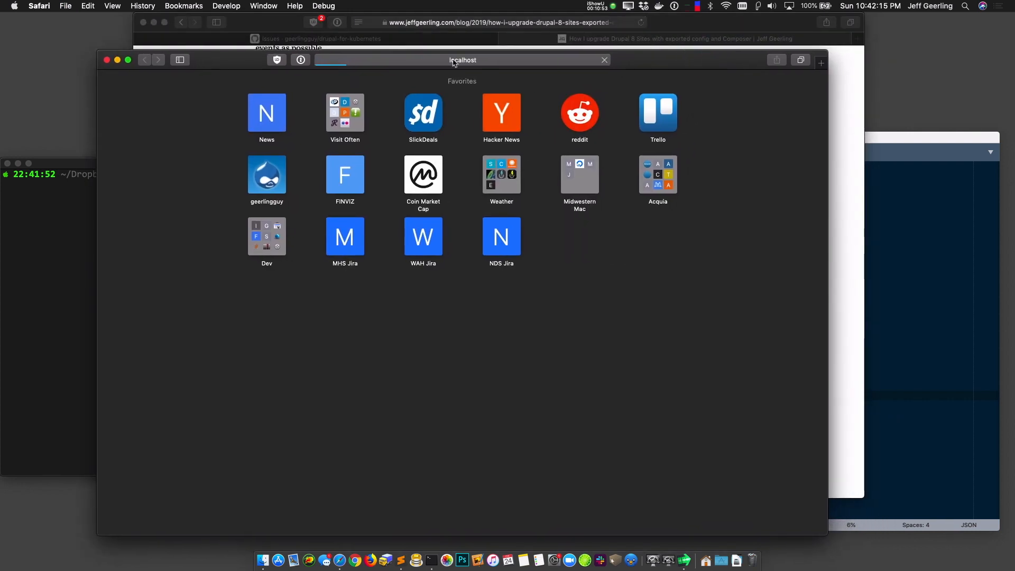
mouse_move(414, 141)
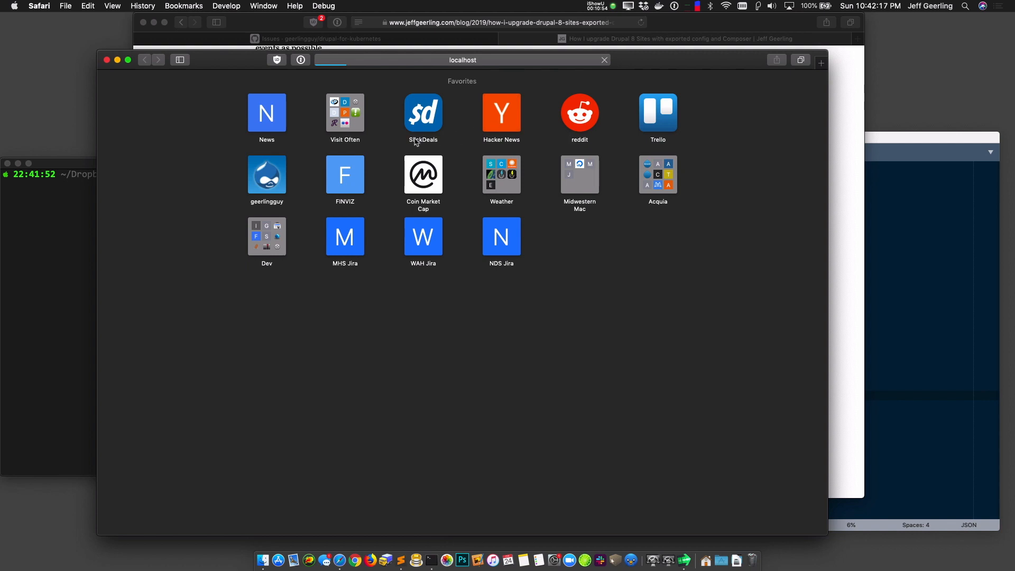
mouse_move(298, 152)
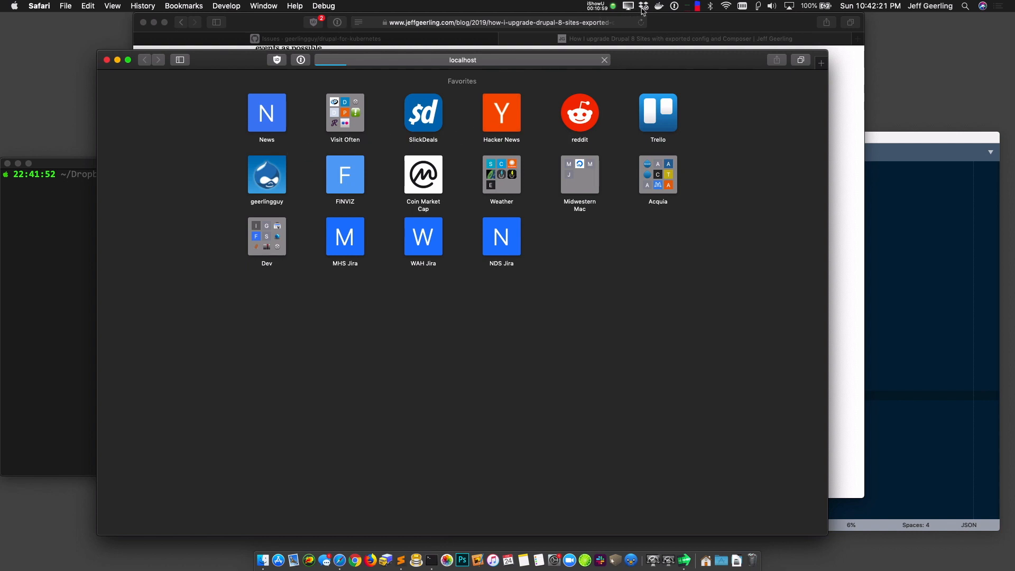
Step: Load the local Raspberry Pi Dramble site at localhost and go to Reports > Available updates
left_click(643, 6)
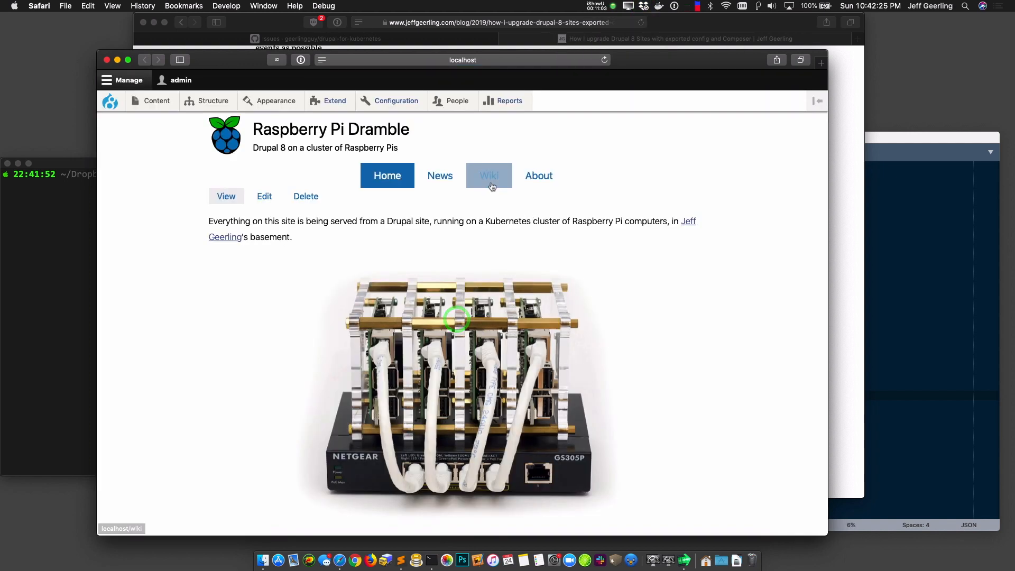
left_click(396, 101)
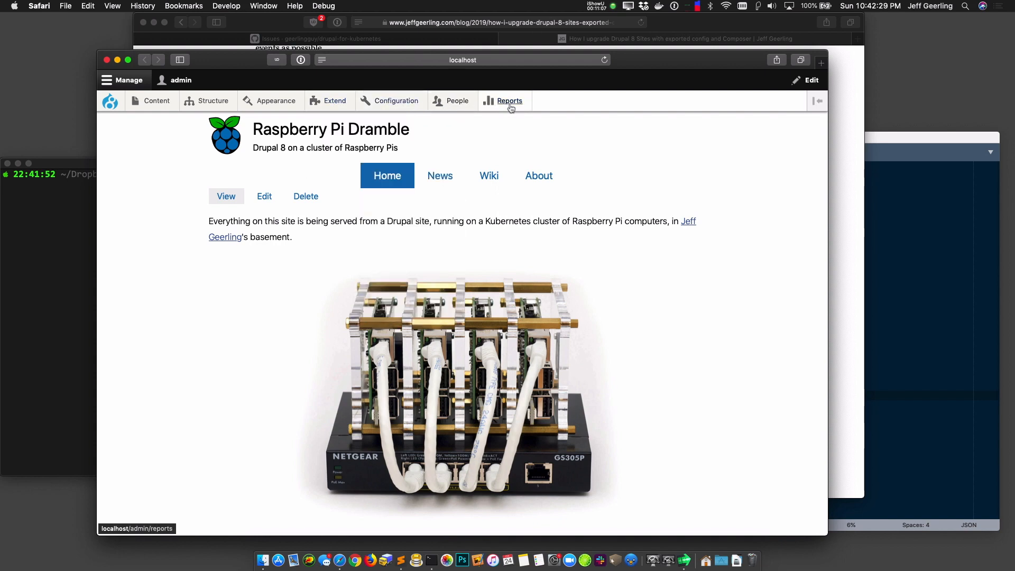
left_click(510, 100)
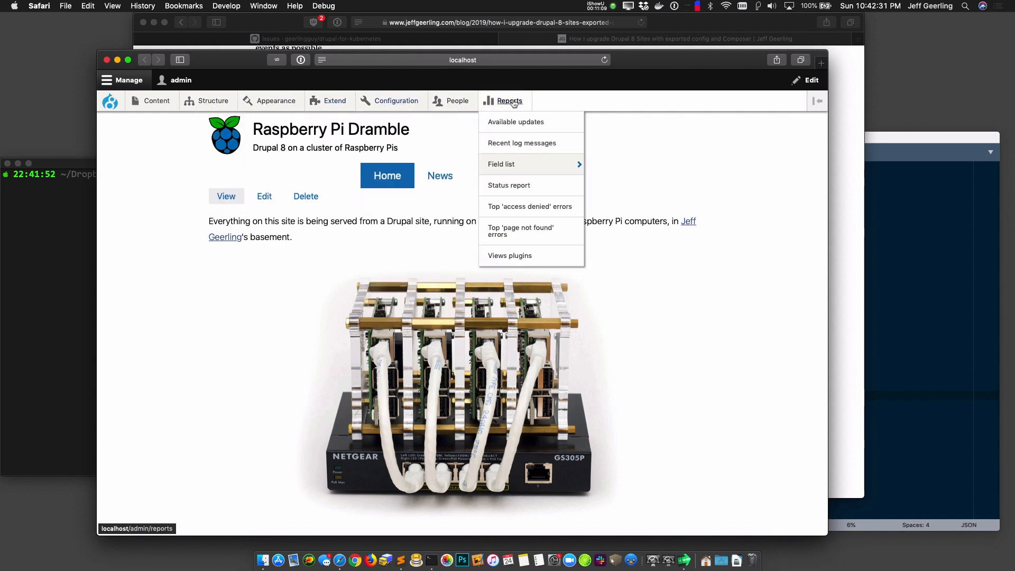
left_click(516, 121)
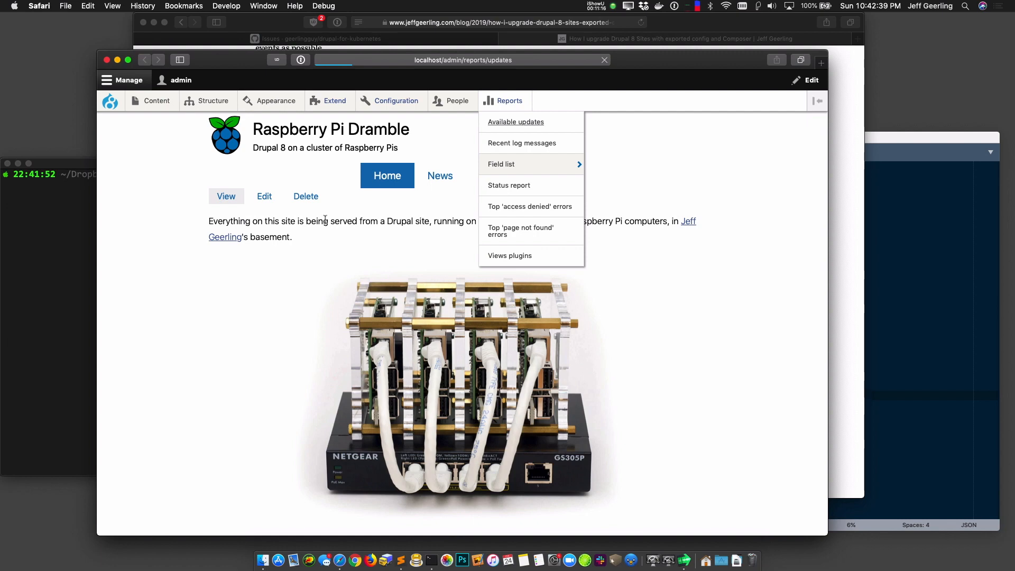
mouse_move(603, 94)
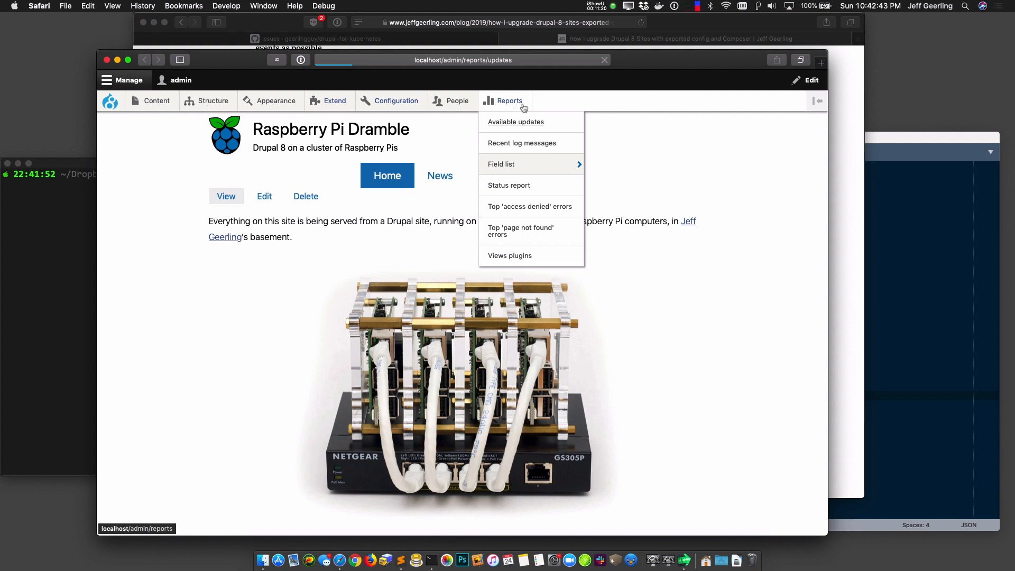
mouse_move(714, 66)
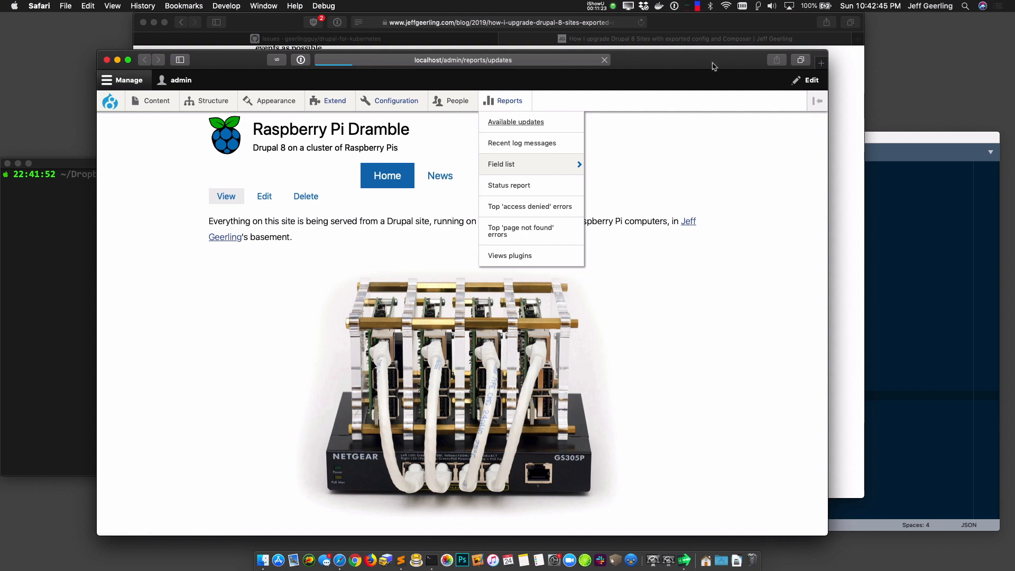
Step: Confirm Drupal core 8.6.10 is up to date in Available updates, then reach for Run updates in the toolbar menu
left_click(515, 121)
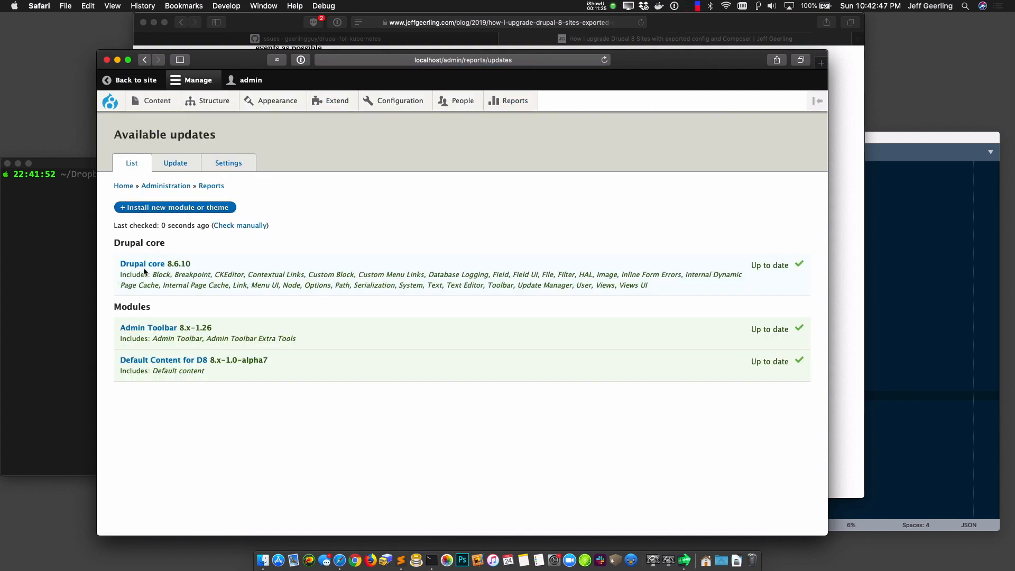
left_click(198, 80)
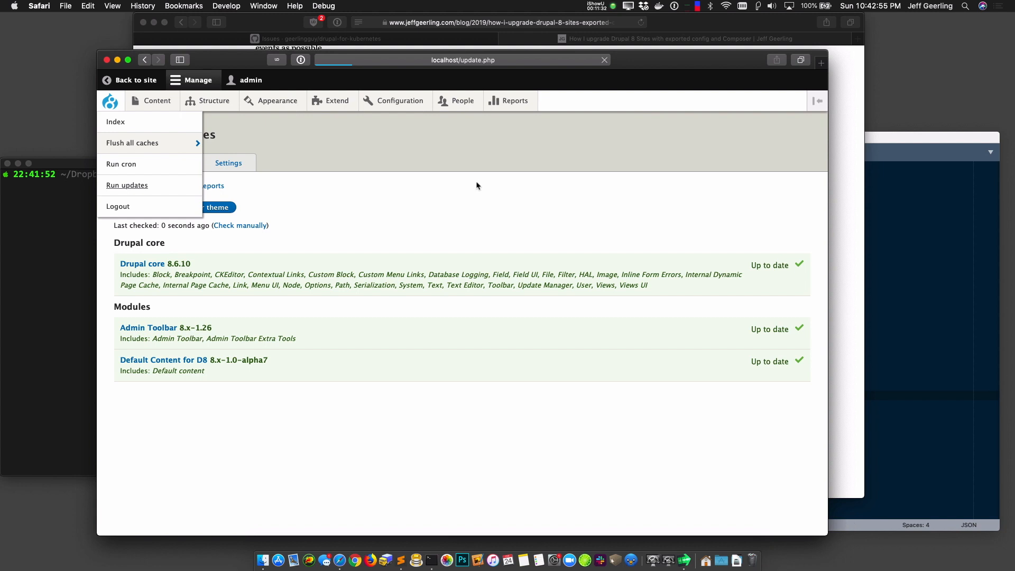
Step: In the database update utility, review the one pending system module update and apply it
left_click(127, 185)
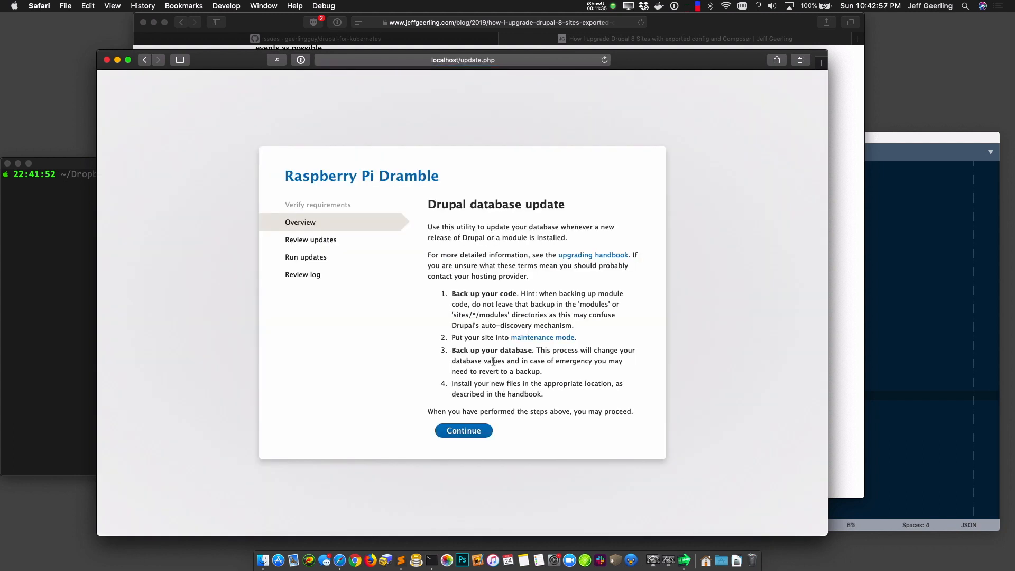
left_click(463, 430)
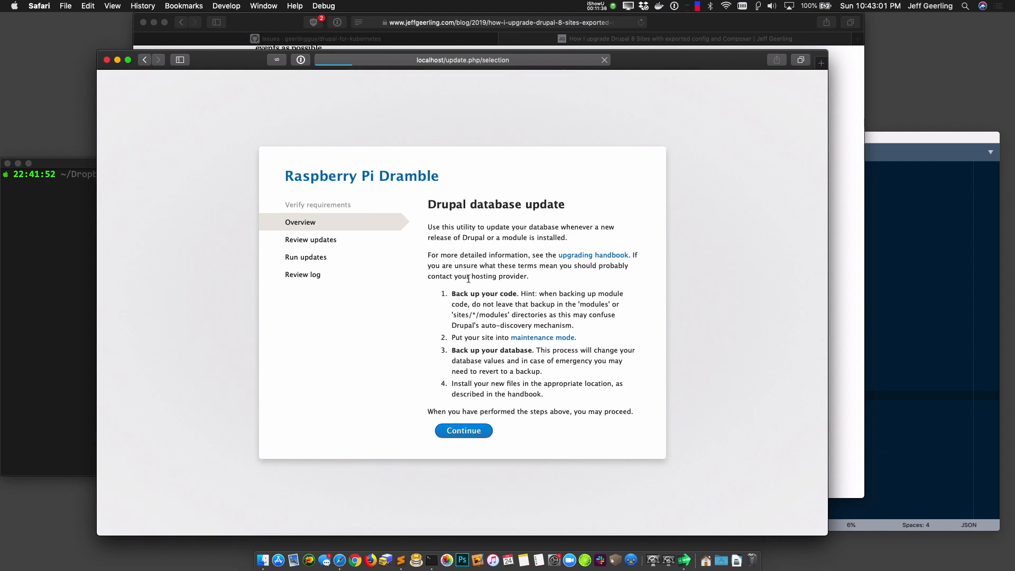
left_click(463, 430)
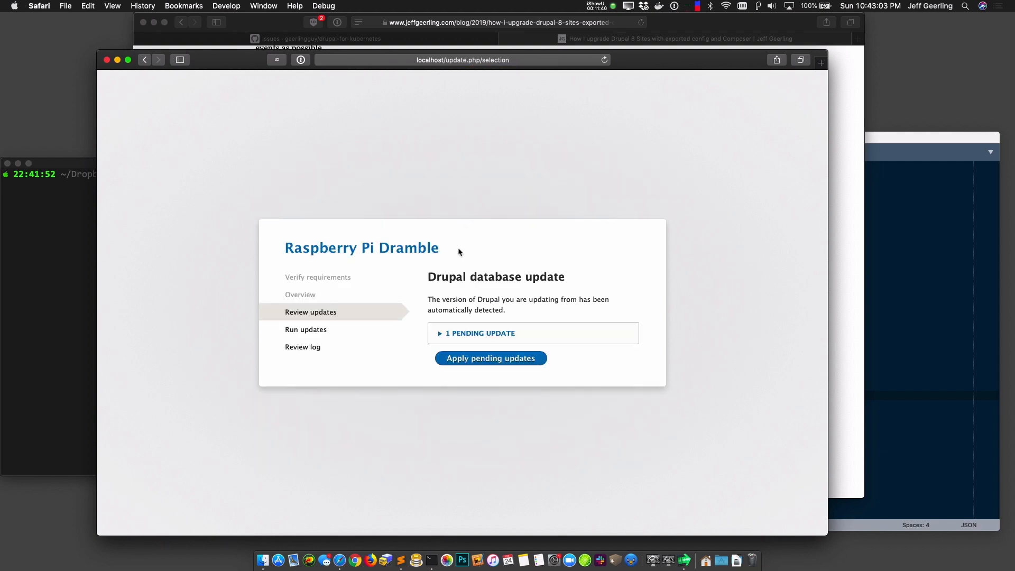
left_click(477, 333)
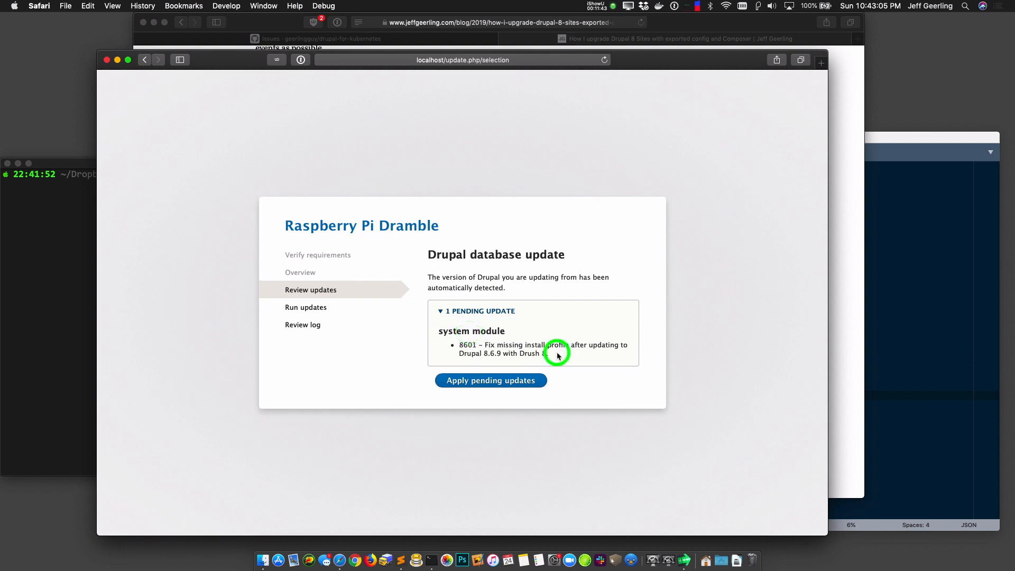
left_click(490, 379)
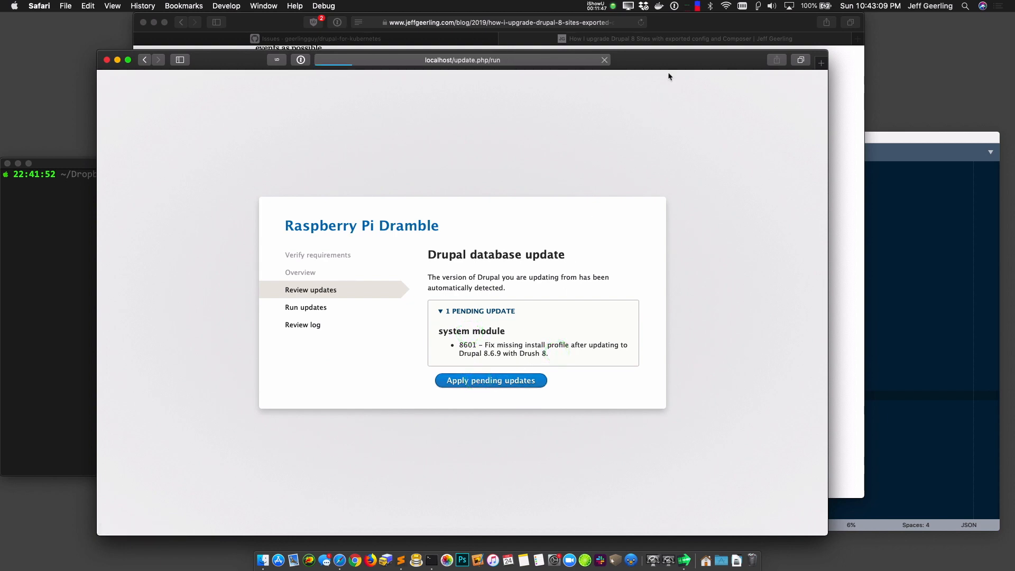
left_click(490, 379)
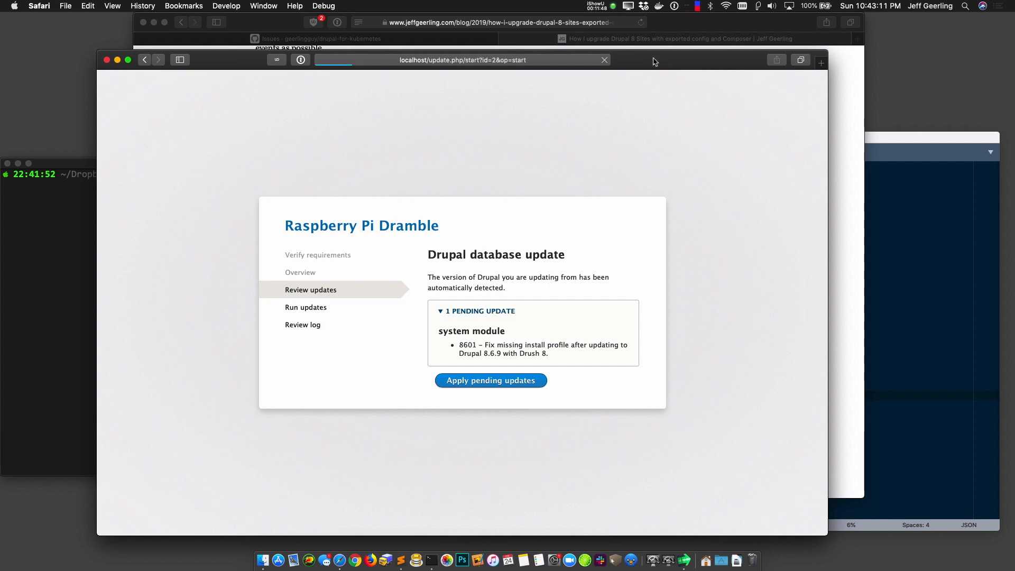
left_click(490, 381)
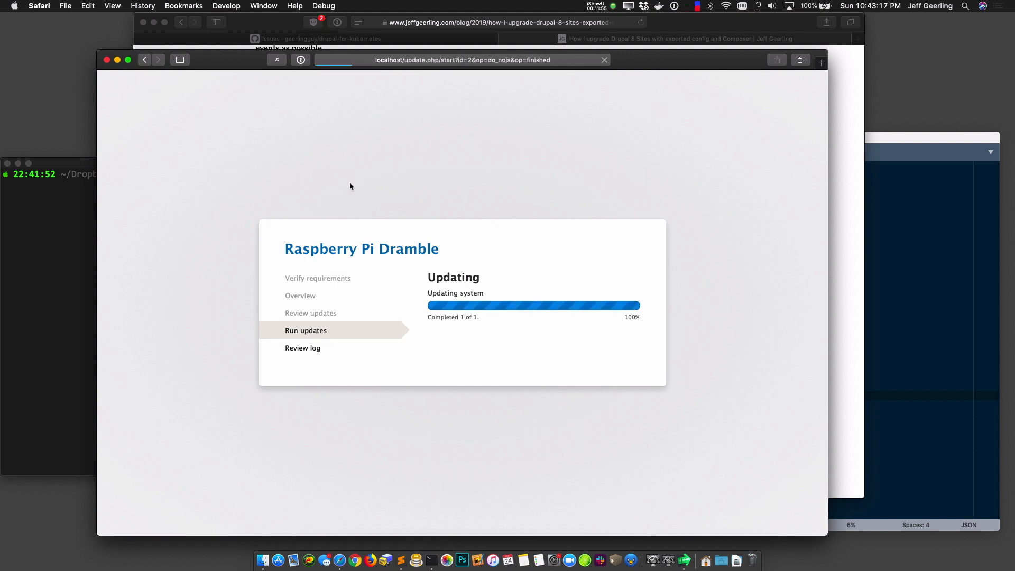
mouse_move(226, 146)
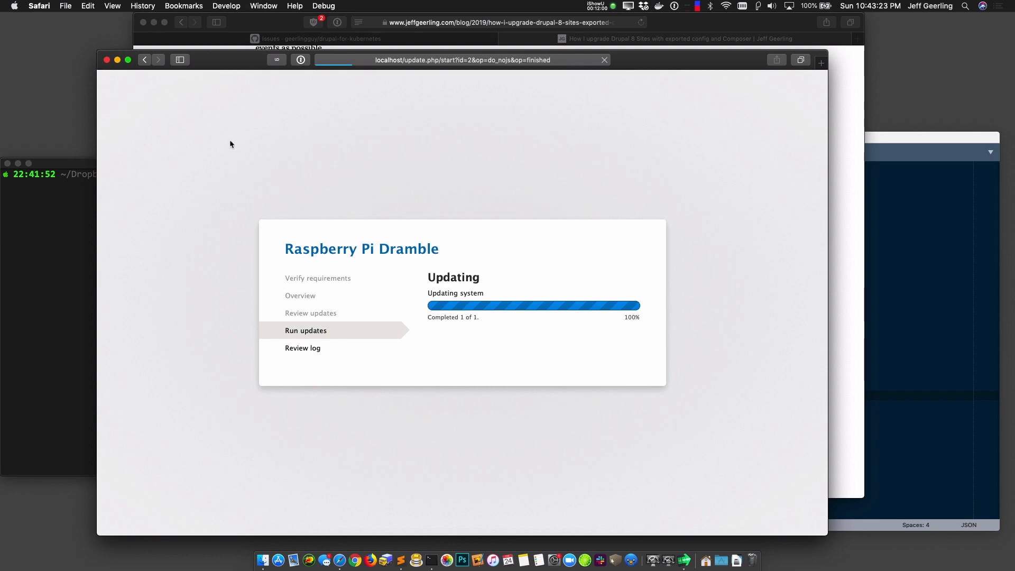
mouse_move(751, 190)
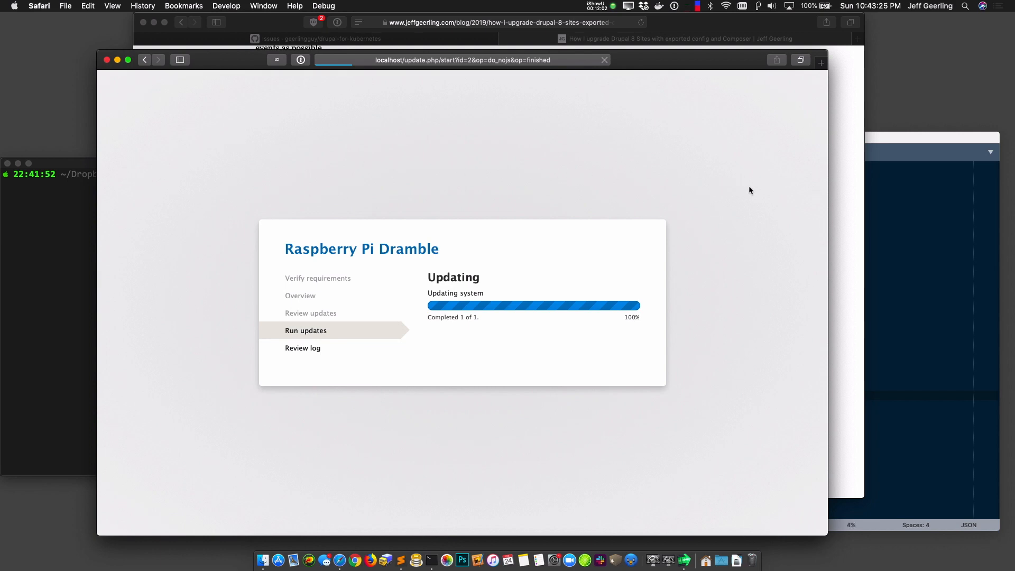
mouse_move(740, 189)
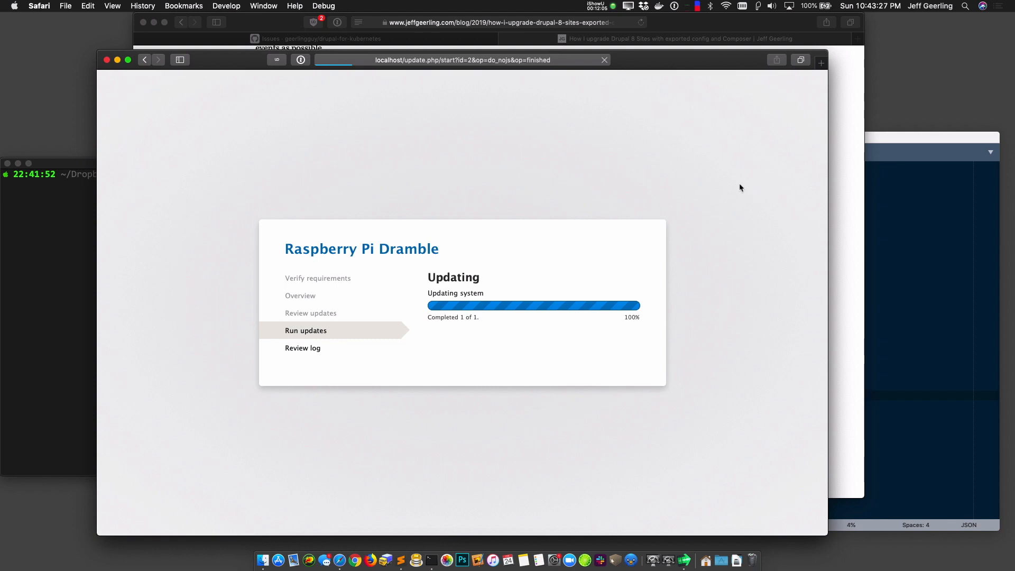
mouse_move(634, 173)
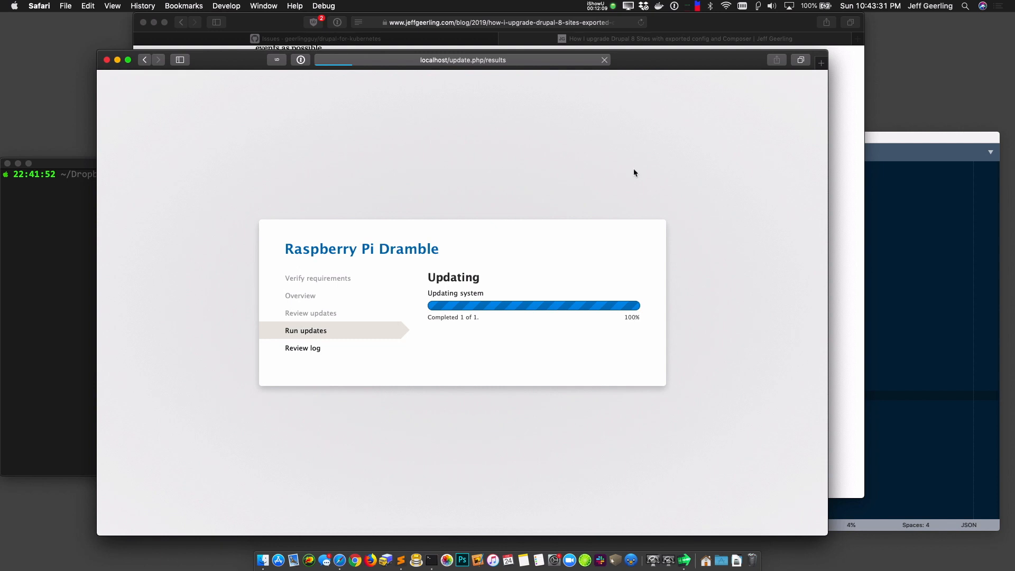
mouse_move(663, 62)
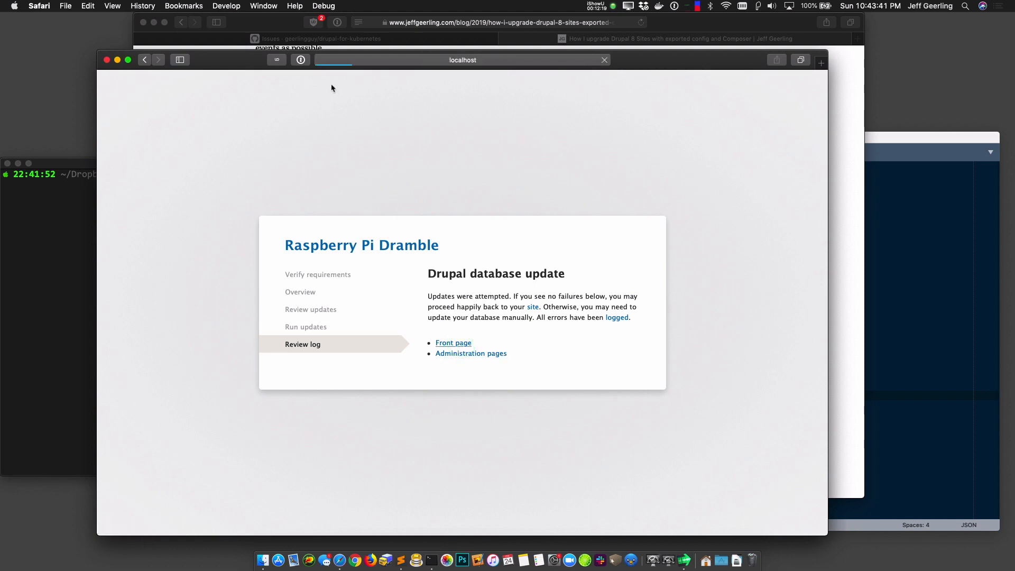
mouse_move(243, 67)
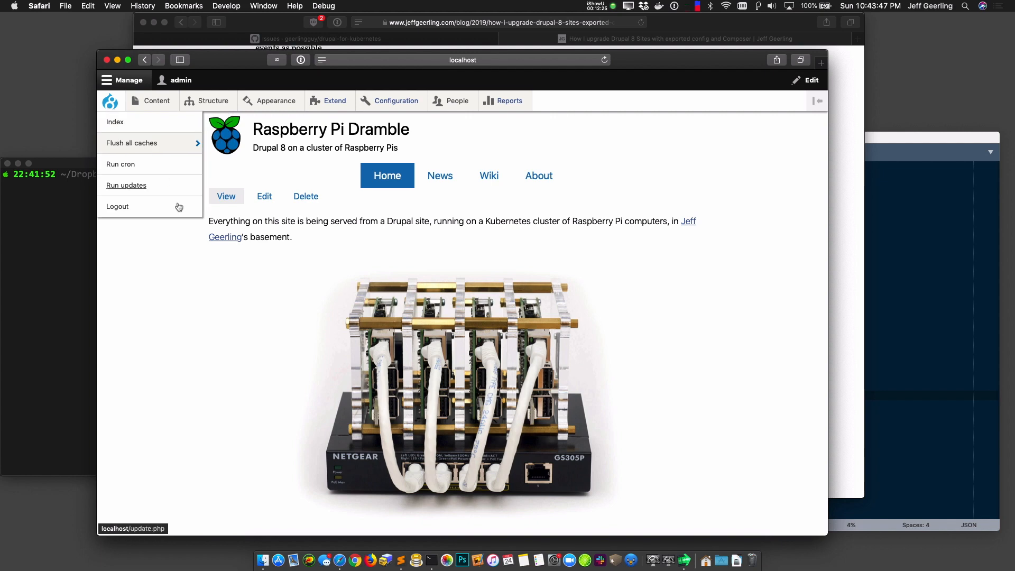
Step: Return to the Raspberry Pi Dramble front page and close the Drupal toolbar menu
left_click(394, 101)
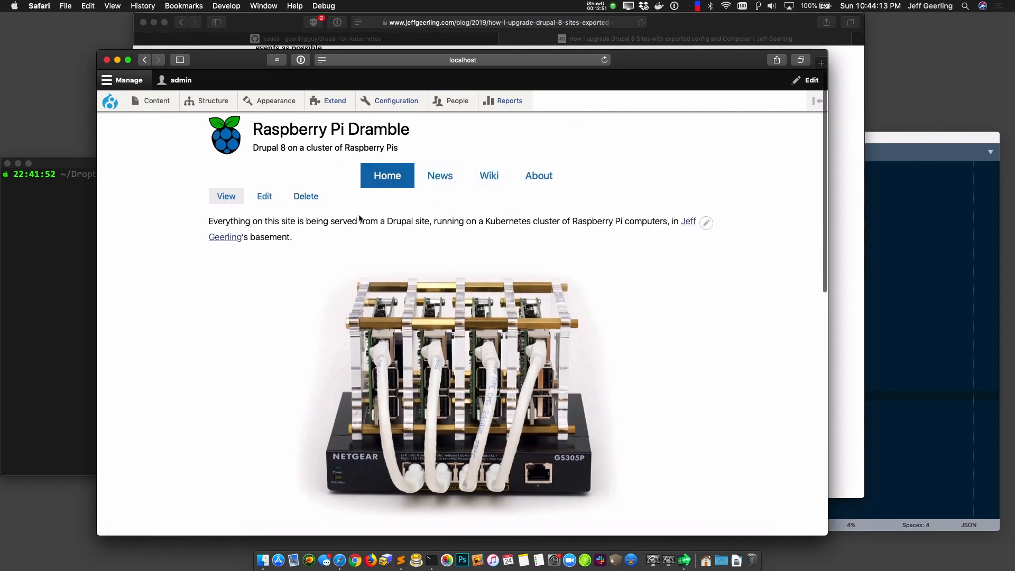
Step: Browse the News page, the Migrating to Kubernetes article, About and Wiki to confirm they load
left_click(439, 175)
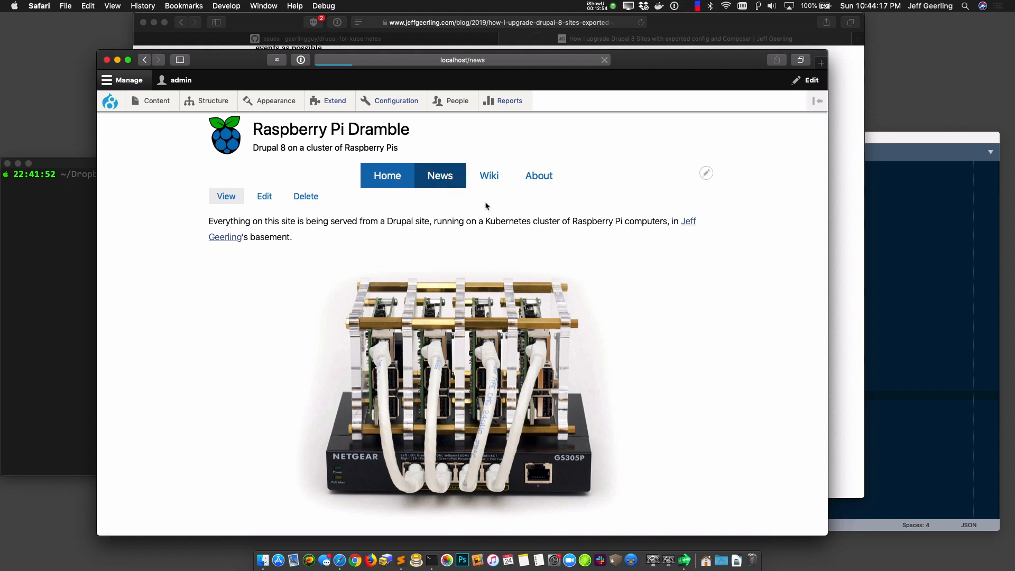
left_click(440, 175)
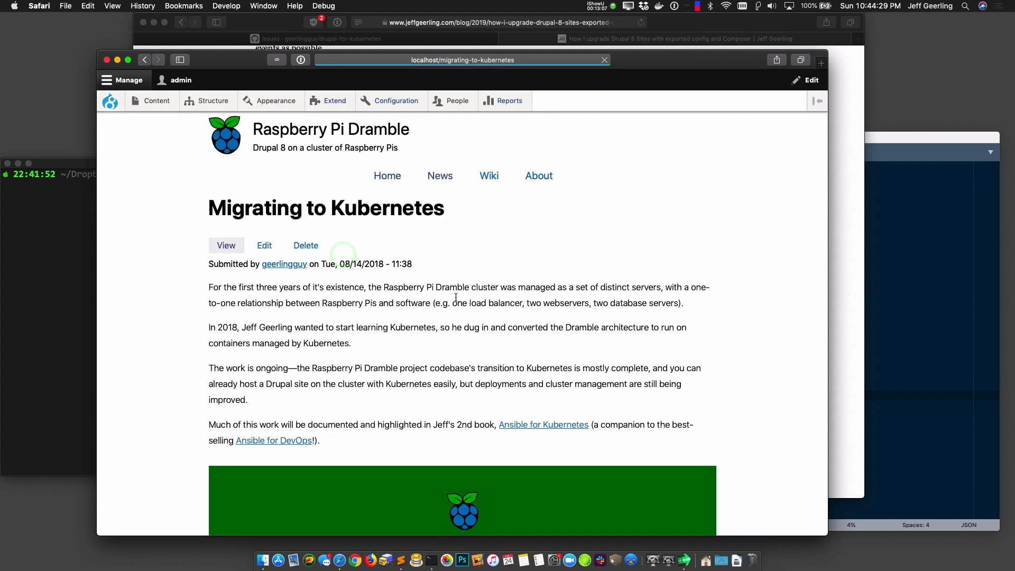
left_click(538, 175)
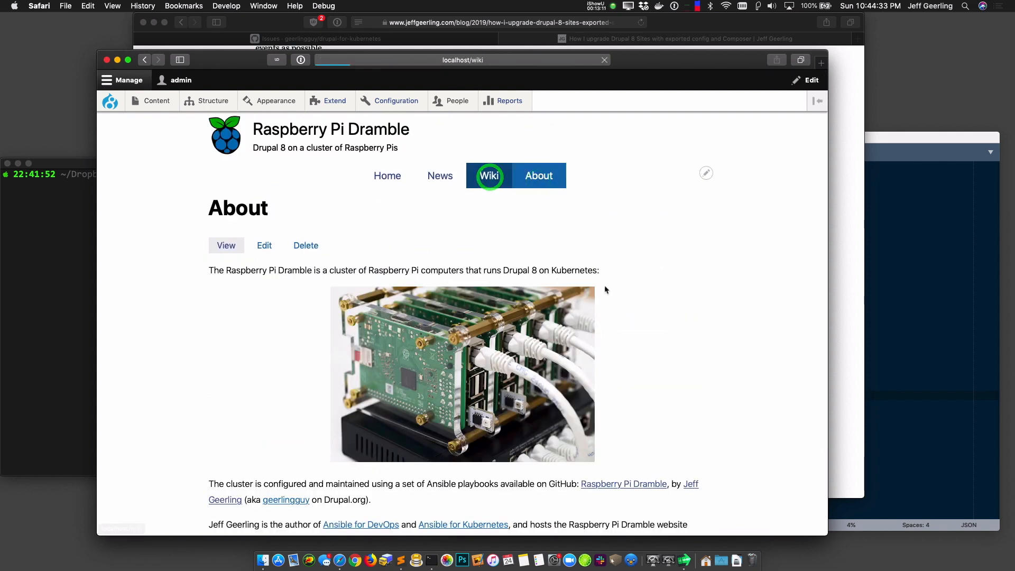
left_click(489, 175)
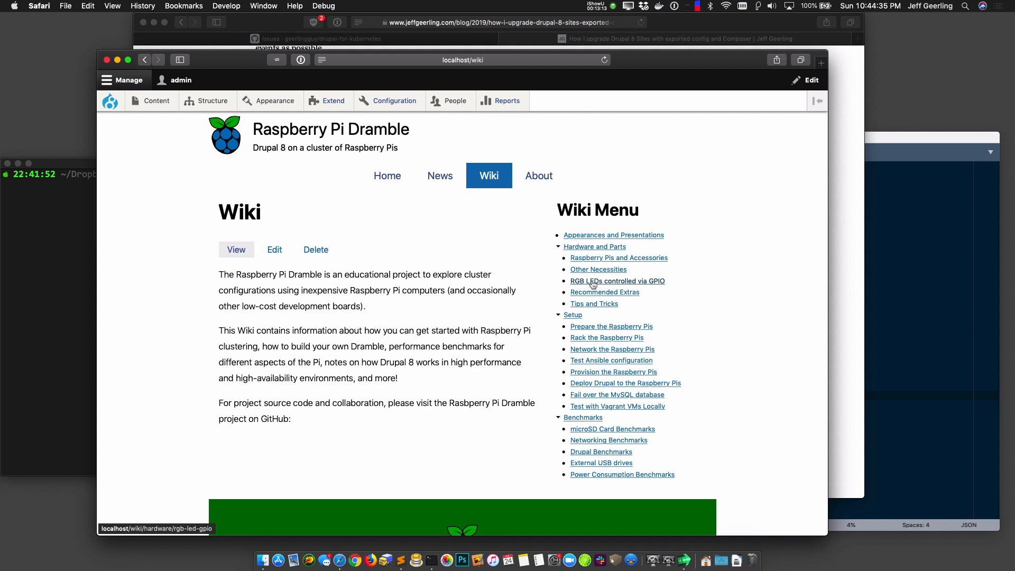
left_click(274, 249)
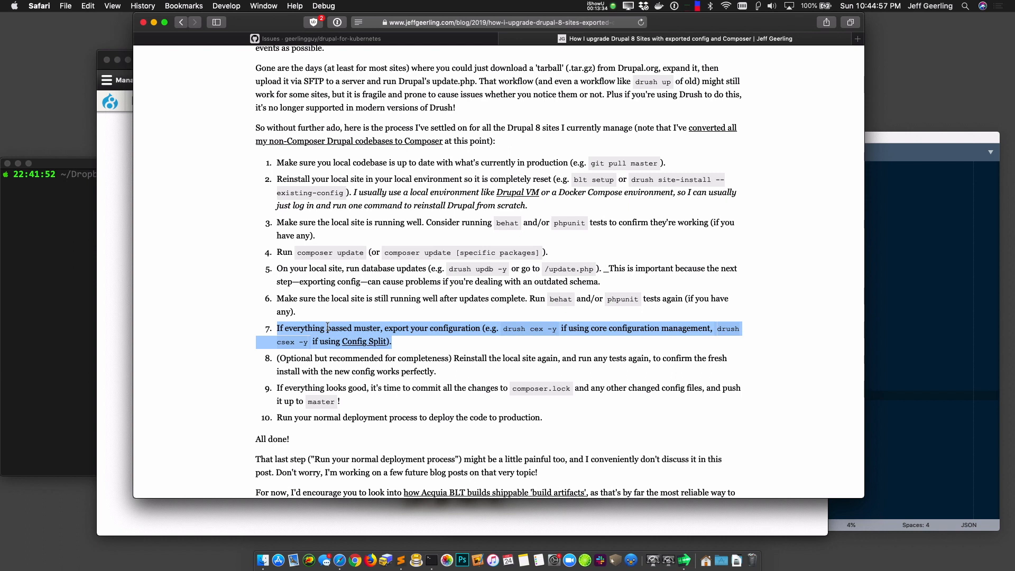
mouse_move(503, 355)
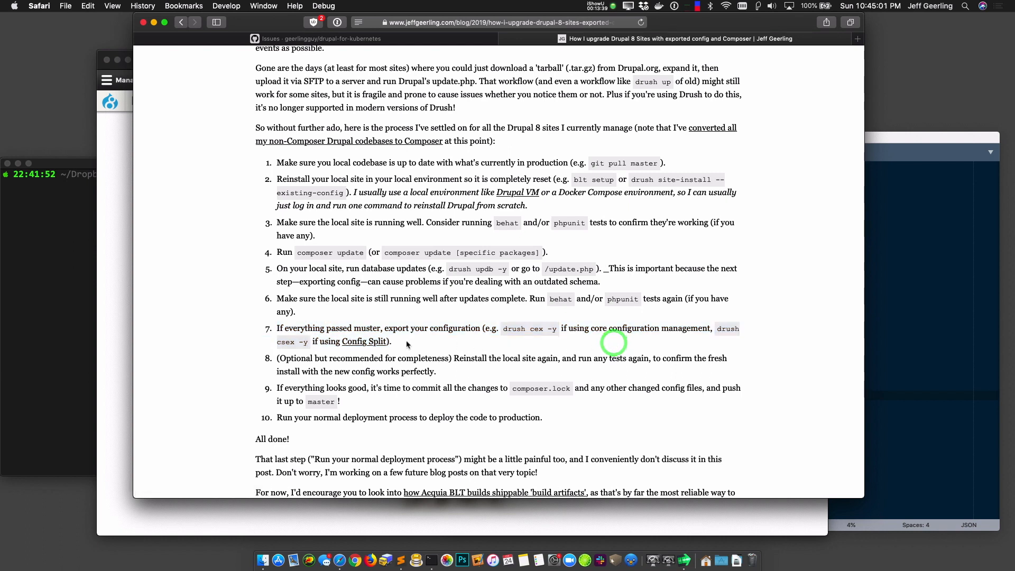
mouse_move(364, 341)
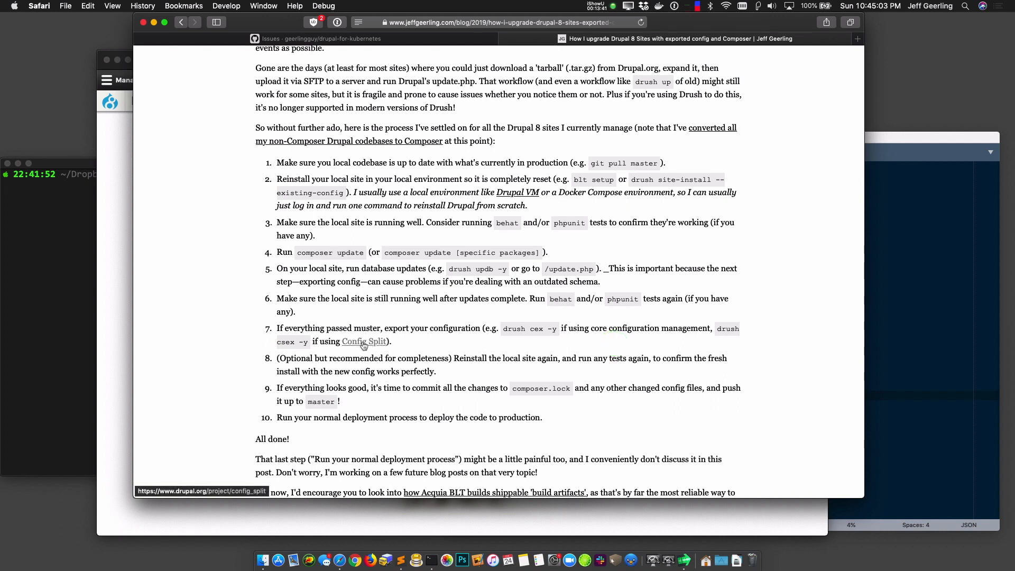
mouse_move(558, 330)
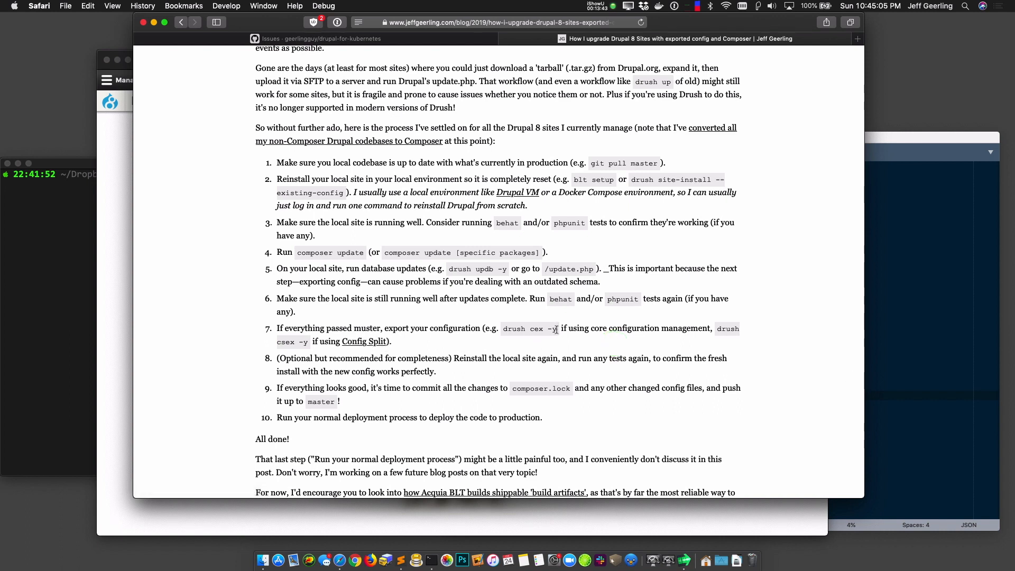
Step: Select the 'drush cex -y' command from step 7 of the blog post
double_click(514, 329)
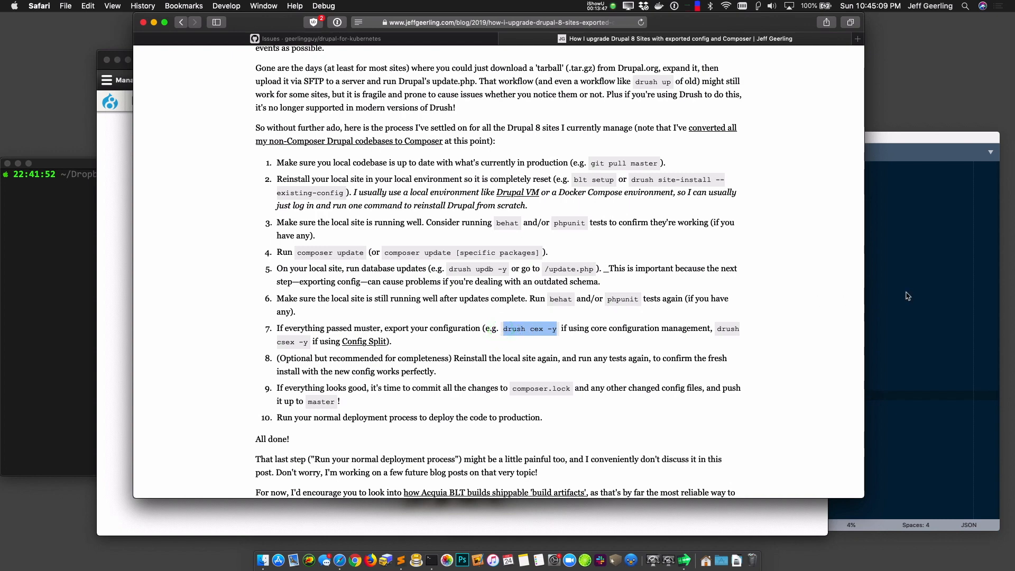
left_click(906, 292)
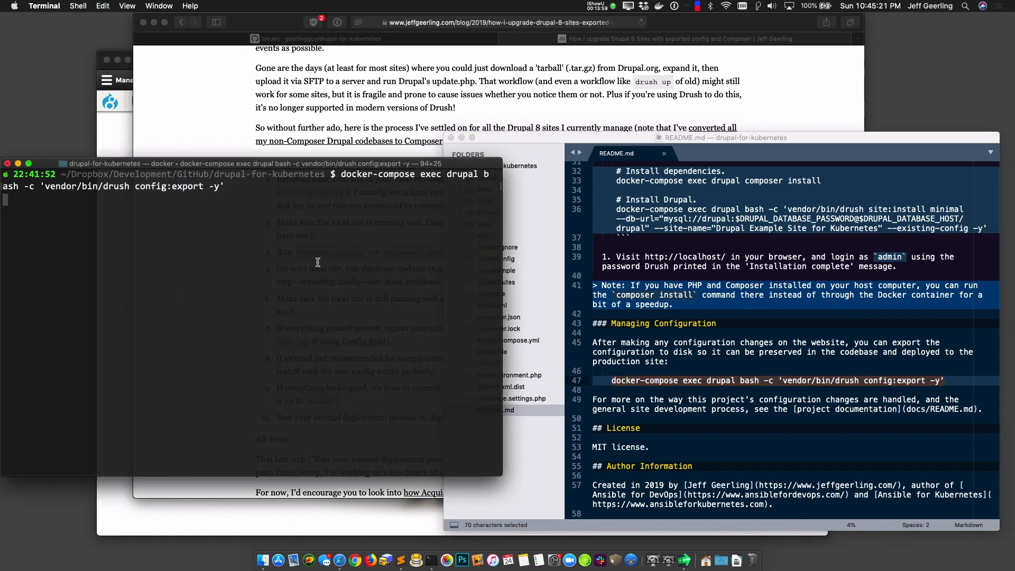
mouse_move(406, 231)
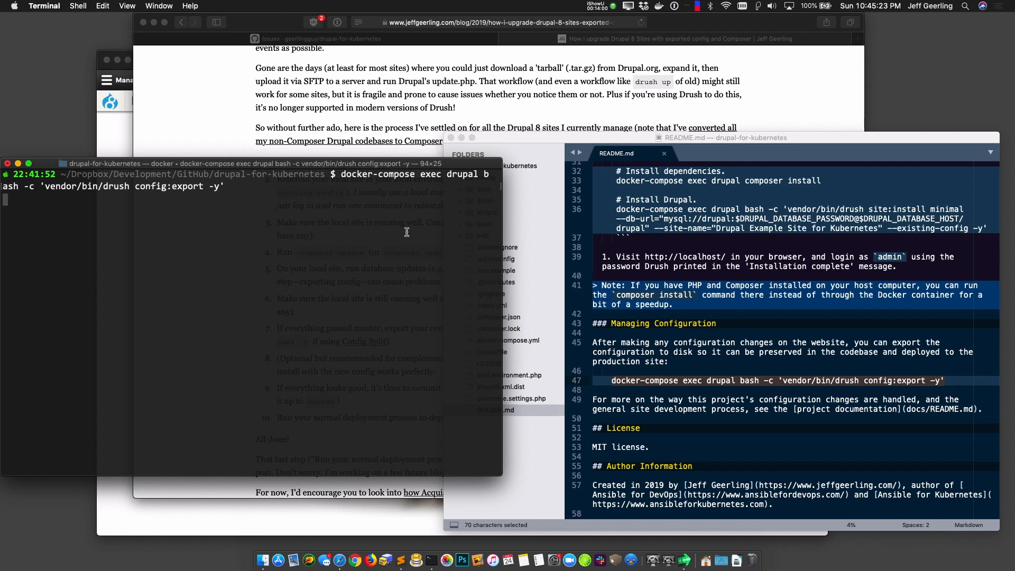
Step: Check the config/sync files in Sublime's sidebar against the configuration export output
left_click(486, 178)
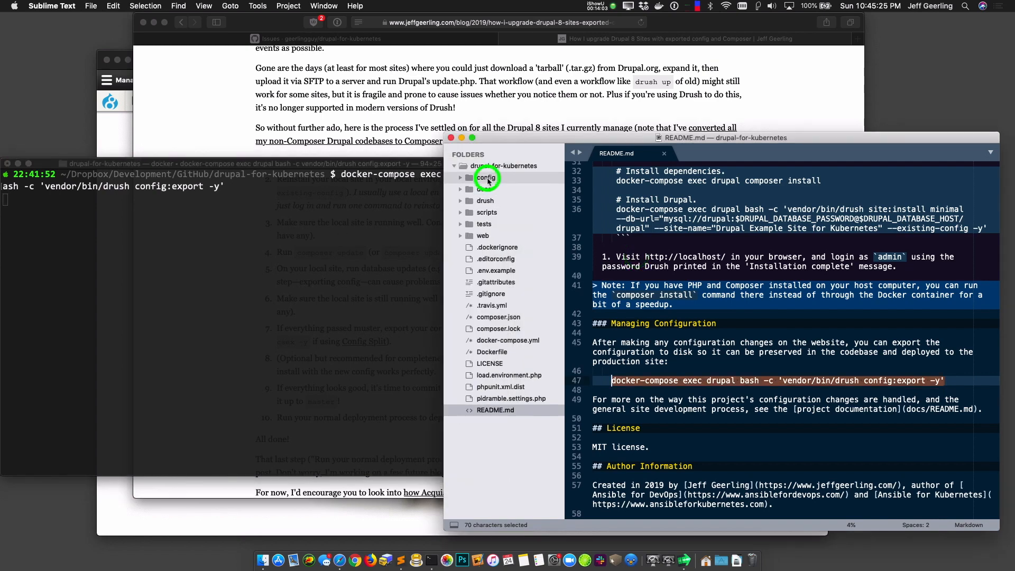
left_click(486, 177)
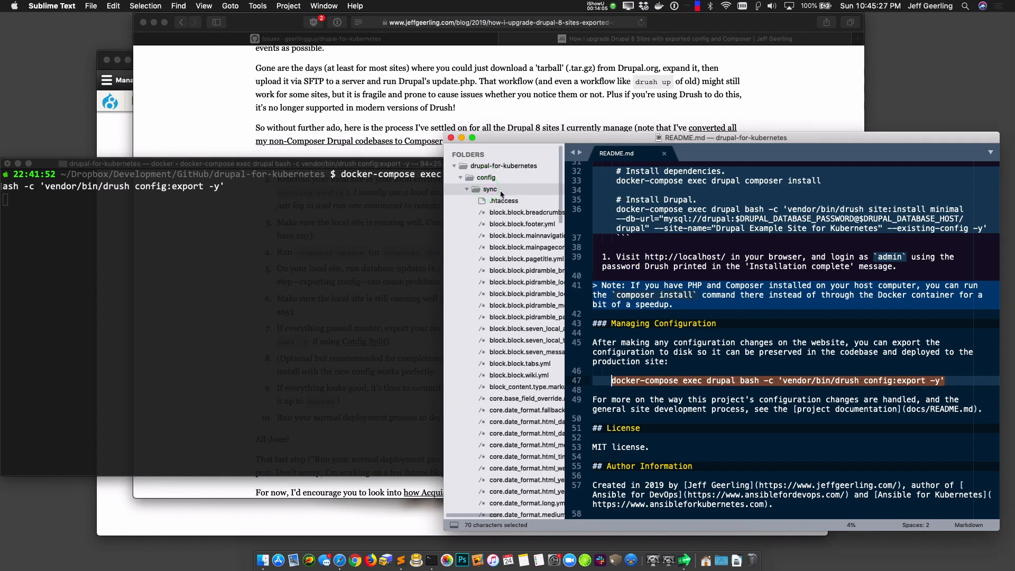
left_click(486, 177)
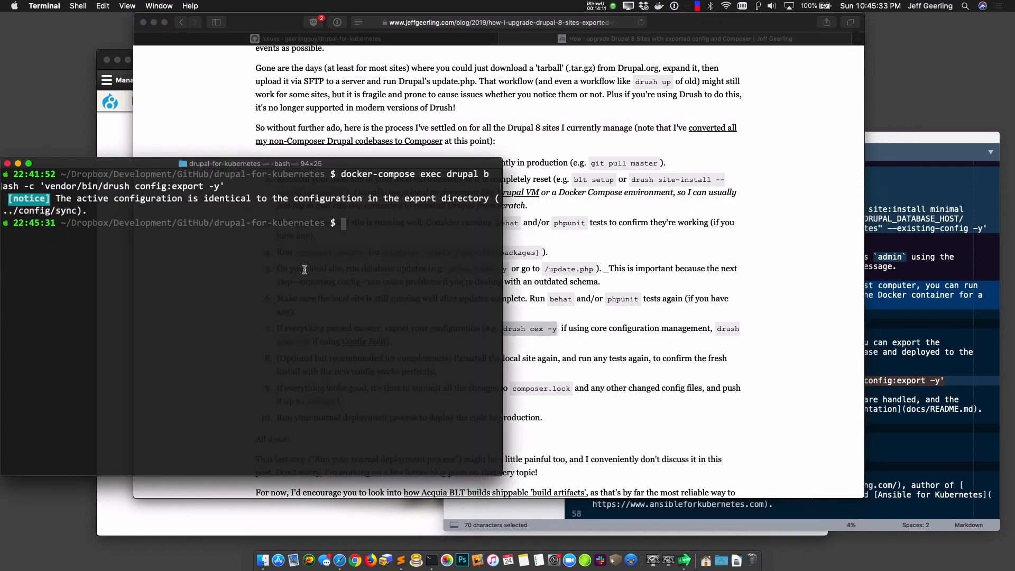
Step: Run git status, showing composer.lock as the only modified file on 12-drupal-upgrade
type("git stat")
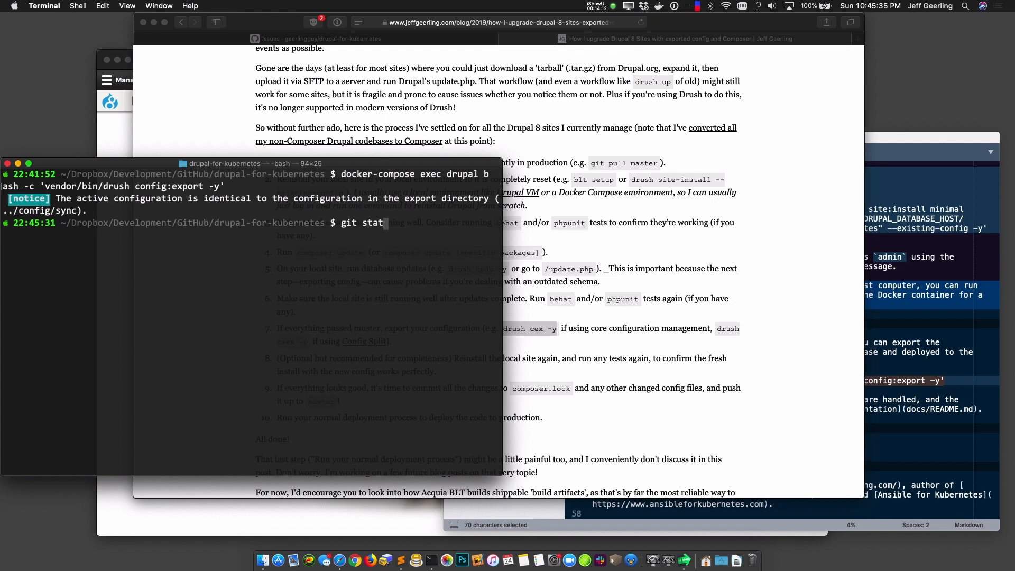
key("Return")
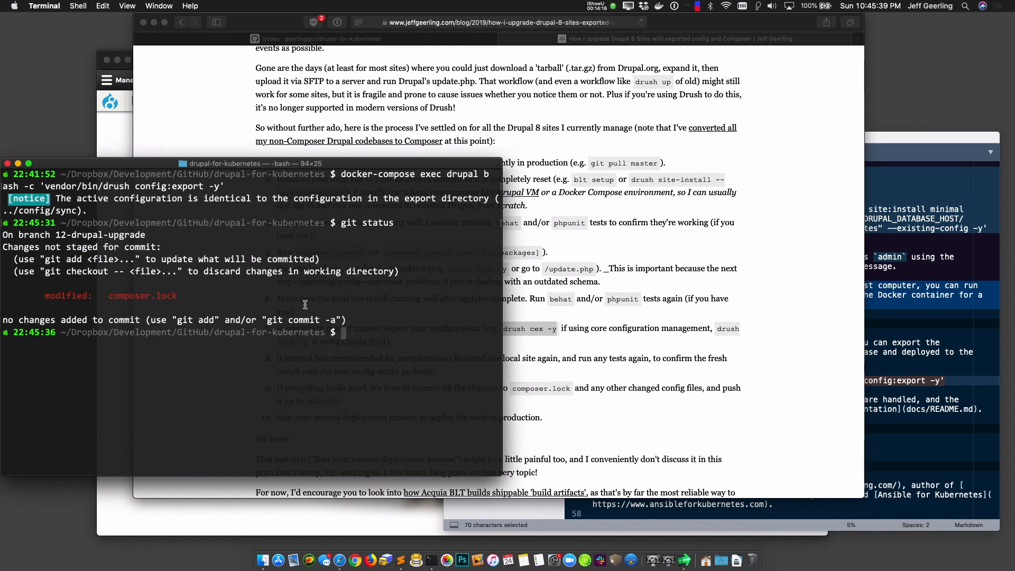
mouse_move(484, 283)
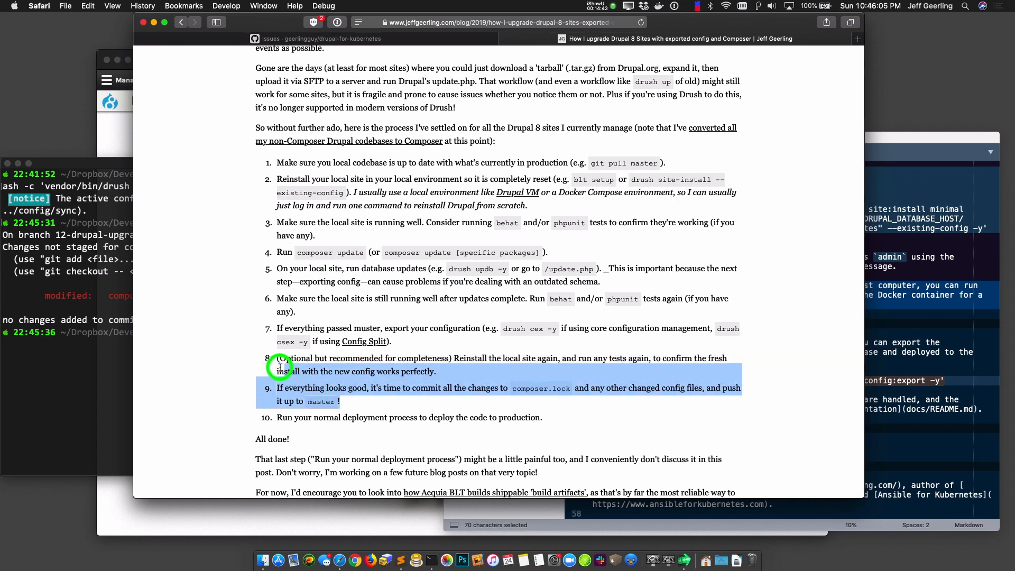
Step: Review steps 8 and 9 of the blog post on committing and pushing composer.lock
left_click(354, 403)
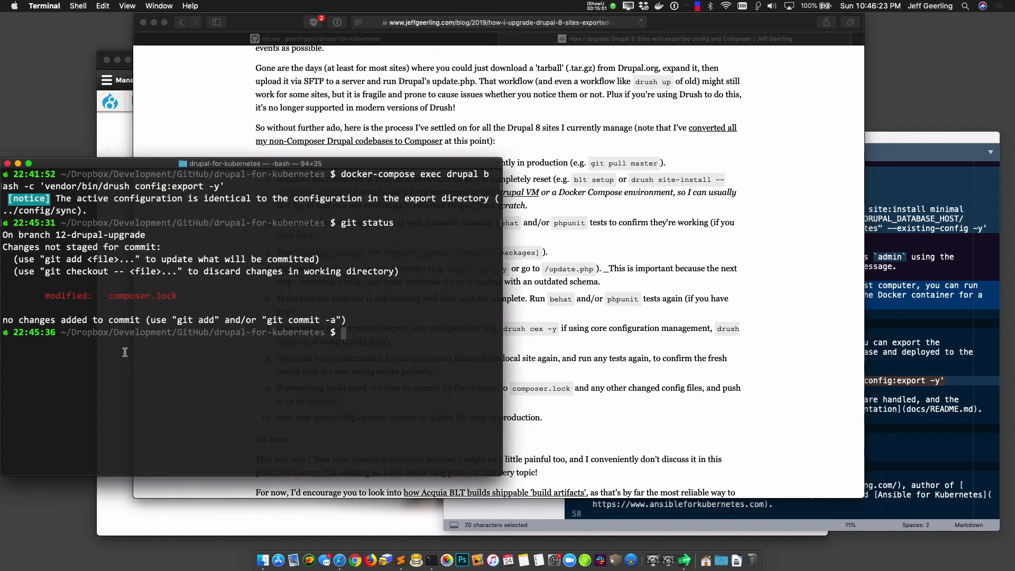
Step: Stage composer.lock with git add and confirm it is staged
type("g")
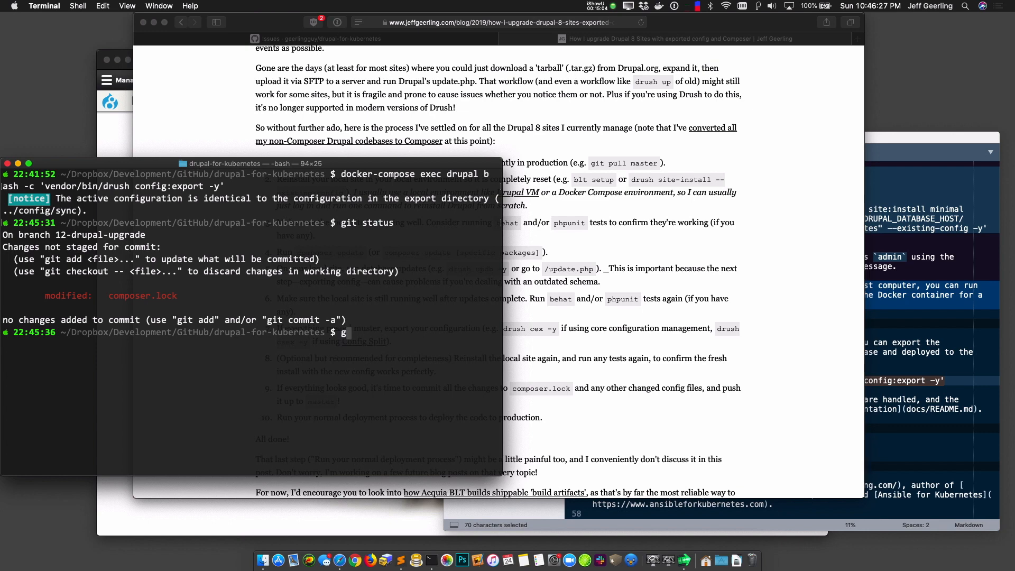
type("it add composer.lock")
type("git")
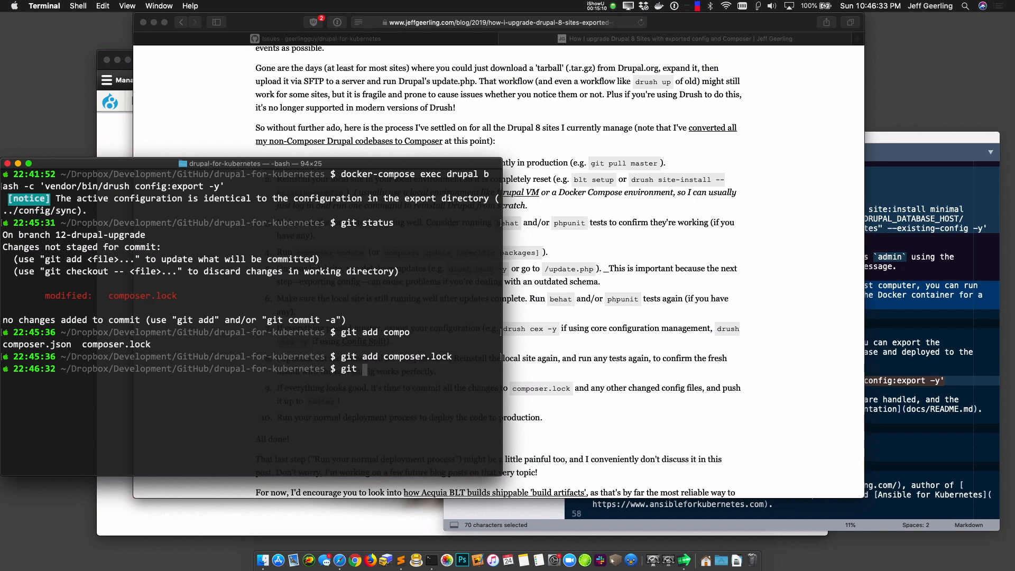
key("Return")
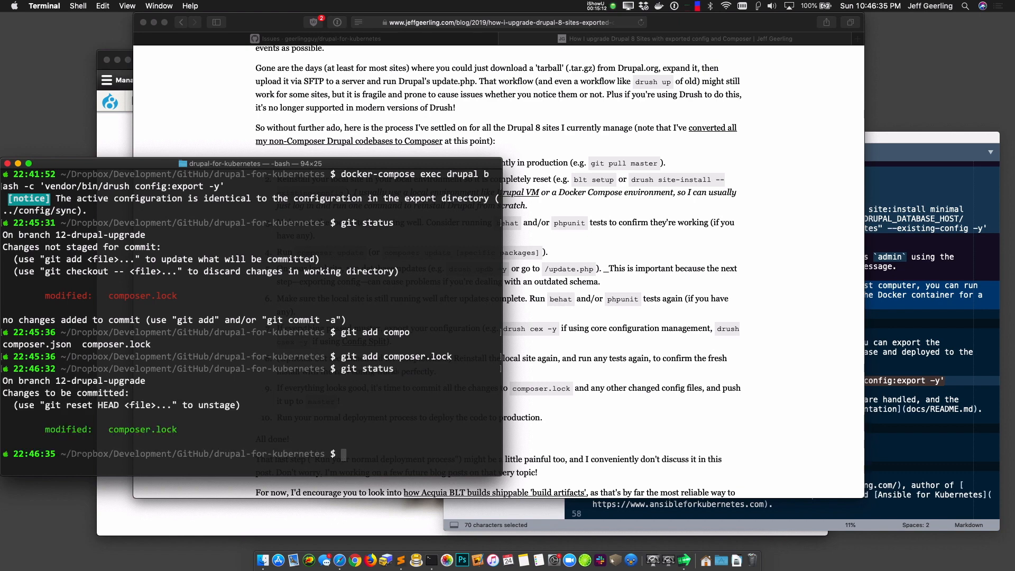
Step: Commit with the message "Fixes #12: Upgrade Drupal core to 8.6.10."
type("git commit -m")
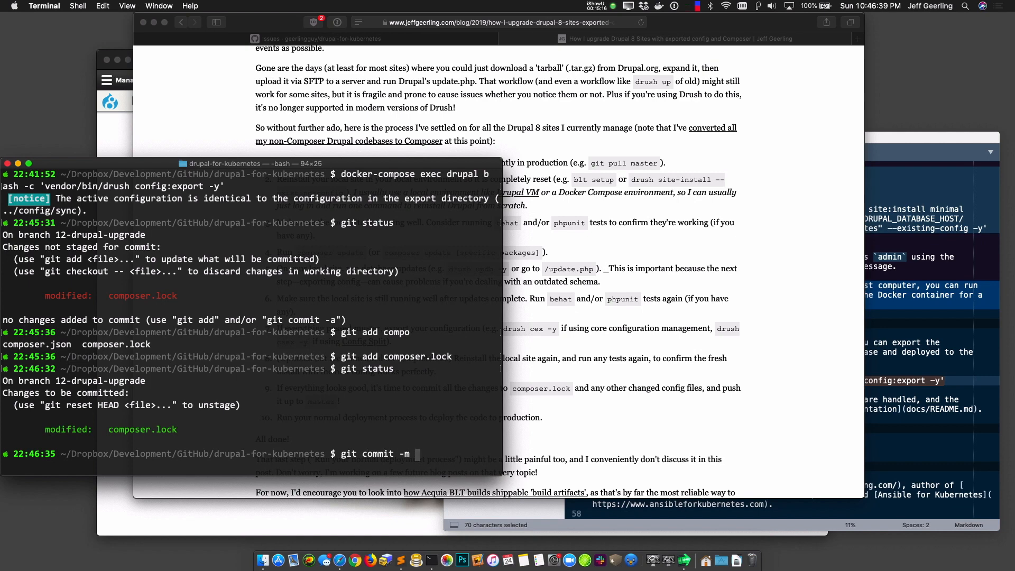
type("\"Fixes")
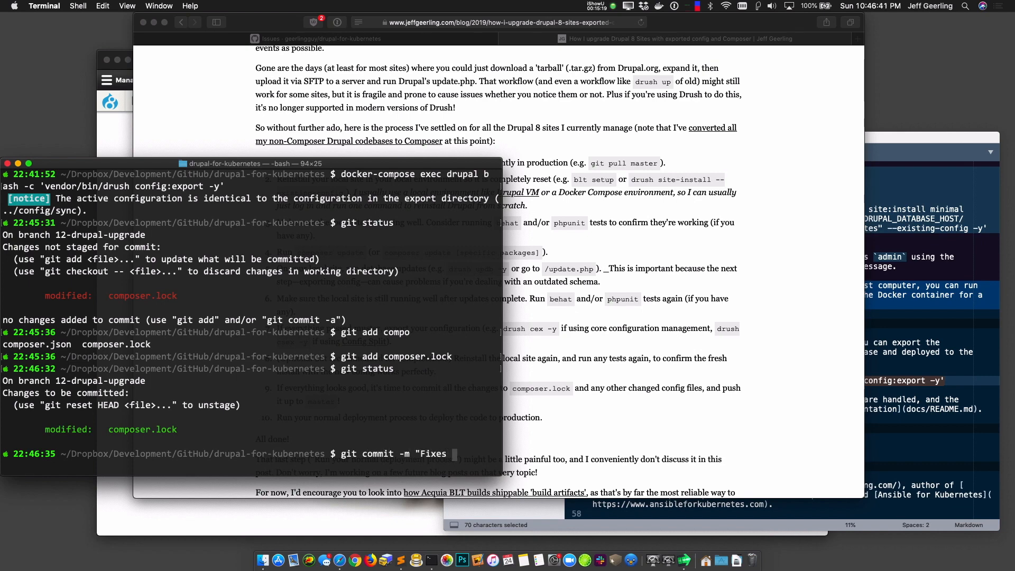
type("#12: Up")
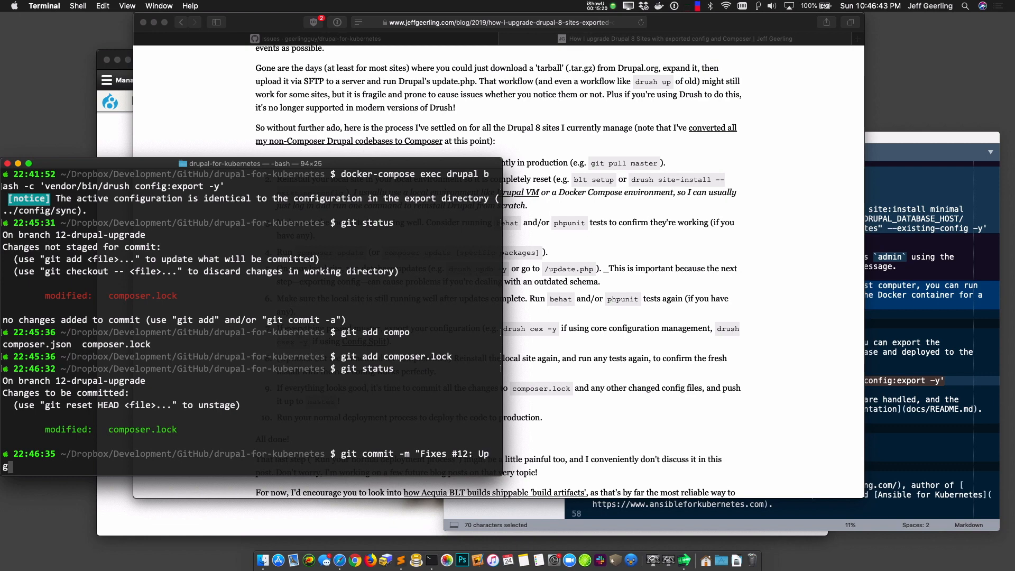
type("grade Drupal core")
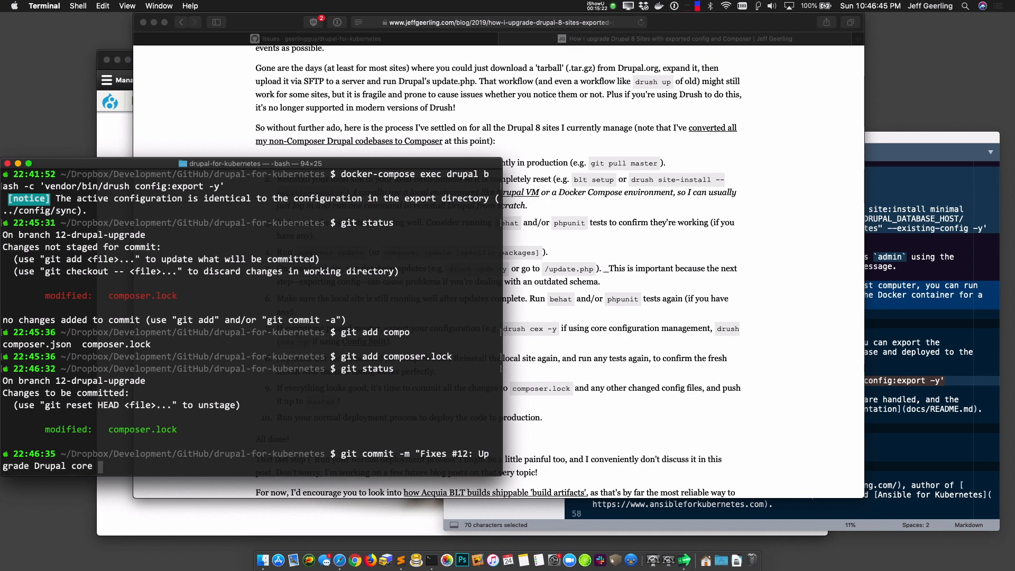
type("to 8.6")
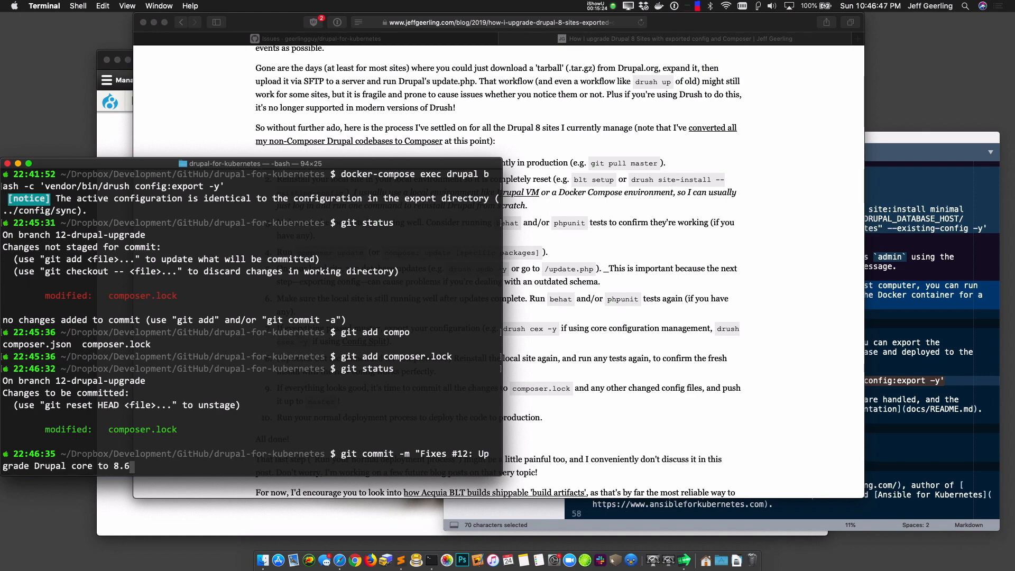
type("10.\"")
type("git push")
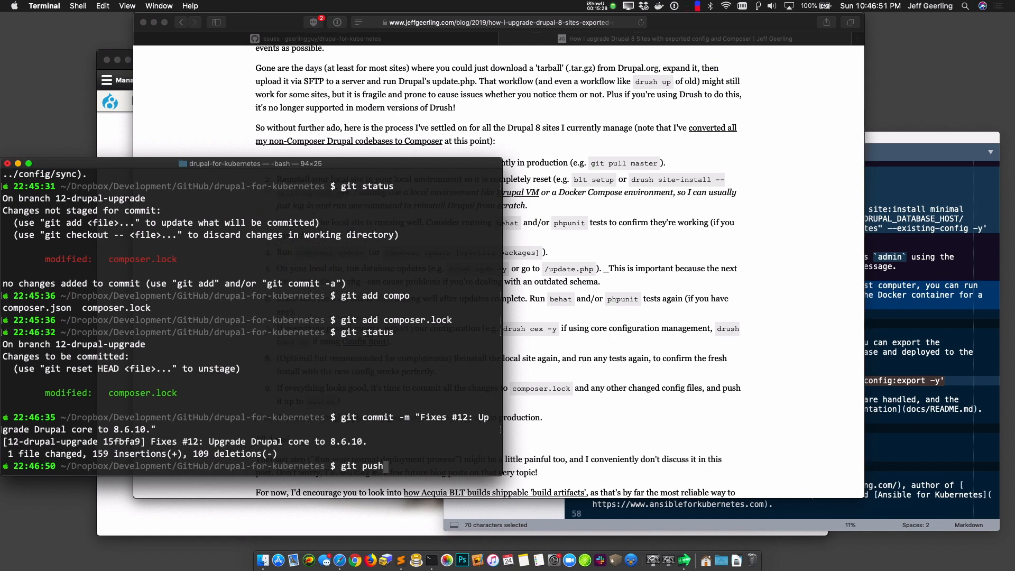
Step: Push the 12-drupal-upgrade branch to GitHub with git push -u for upstream tracking
type("-u")
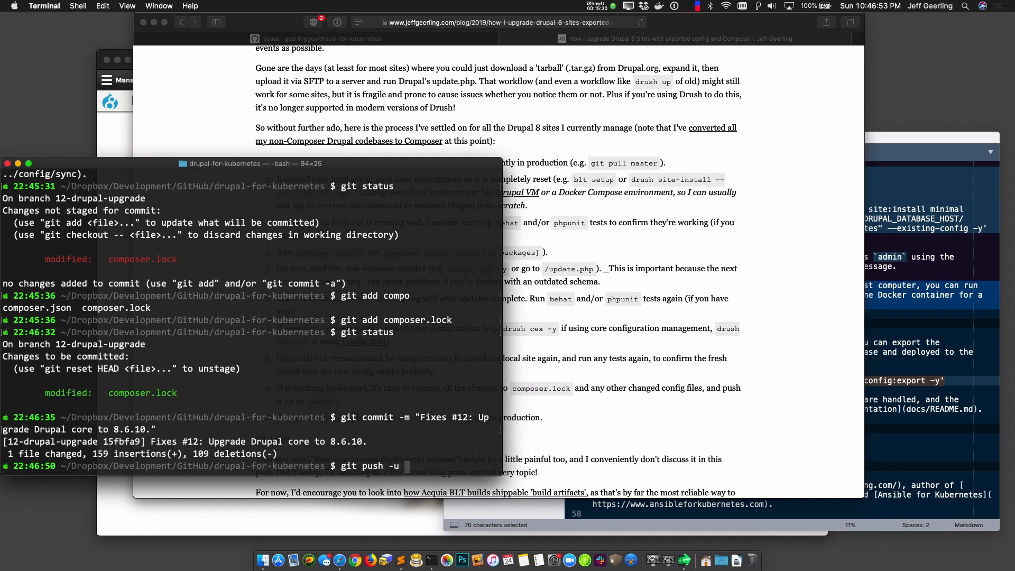
type("12-drup")
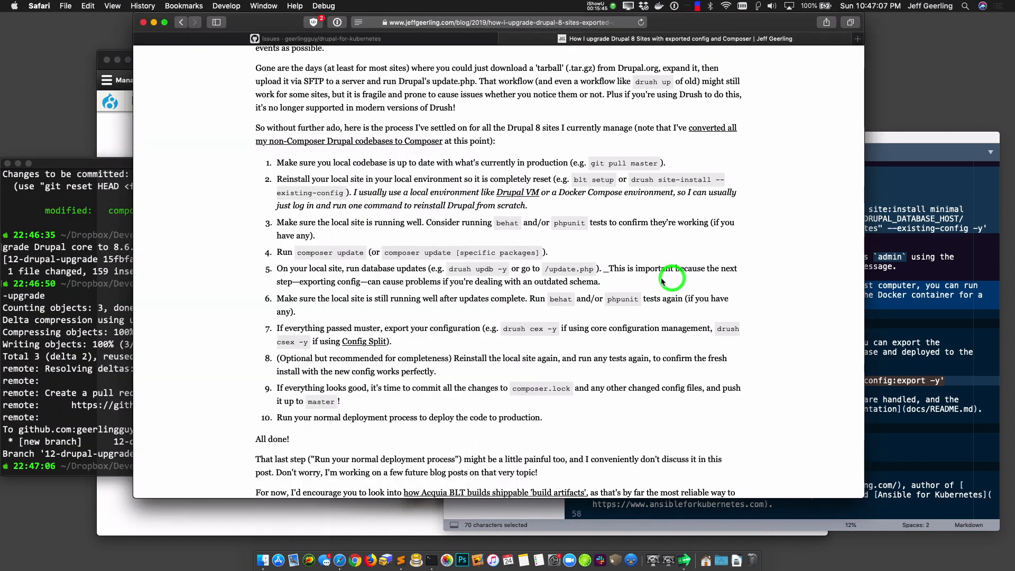
Step: Check the repository for the pushed branch, then open issue #12 from the Issues list
left_click(335, 101)
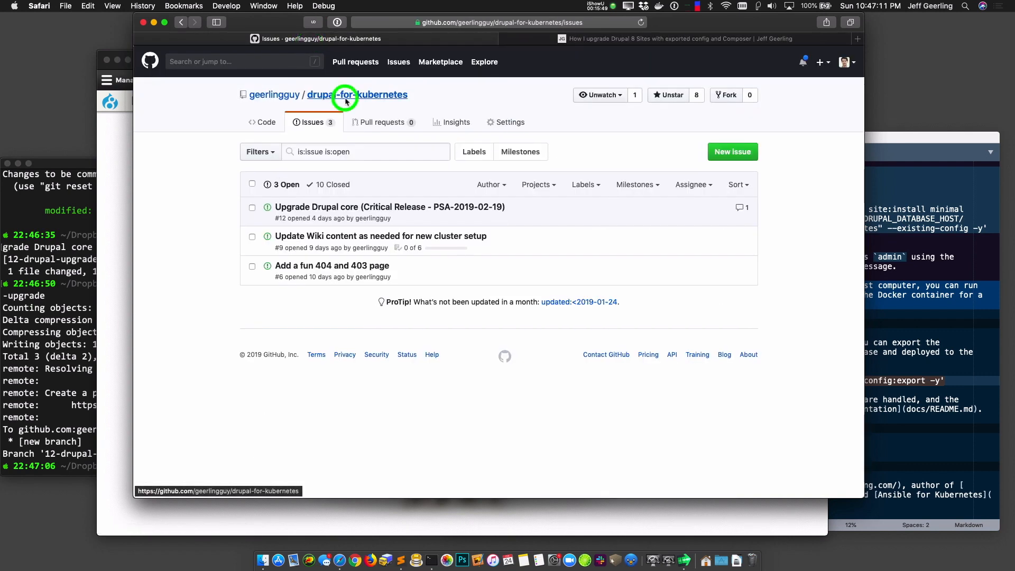
left_click(356, 94)
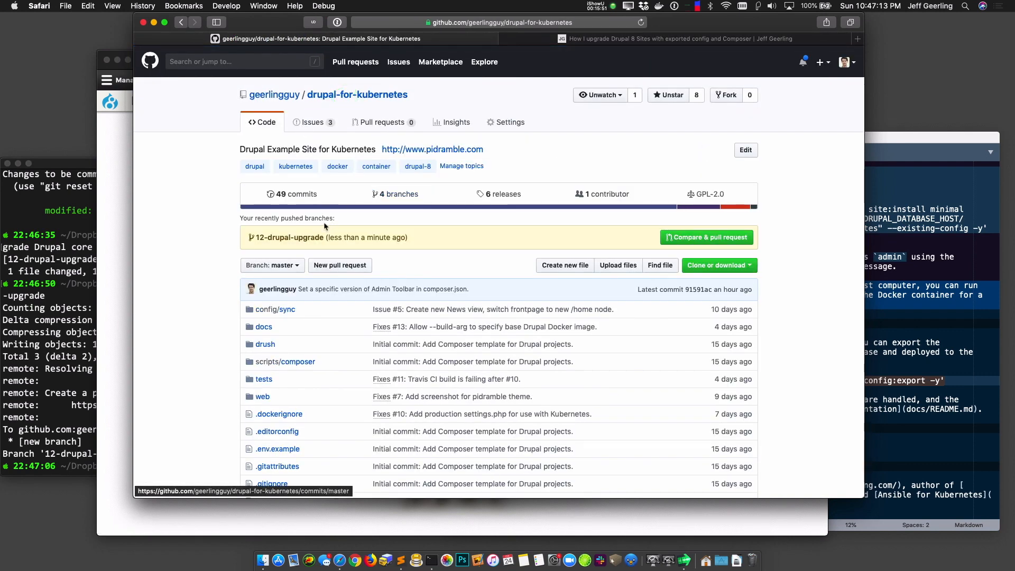
left_click(312, 122)
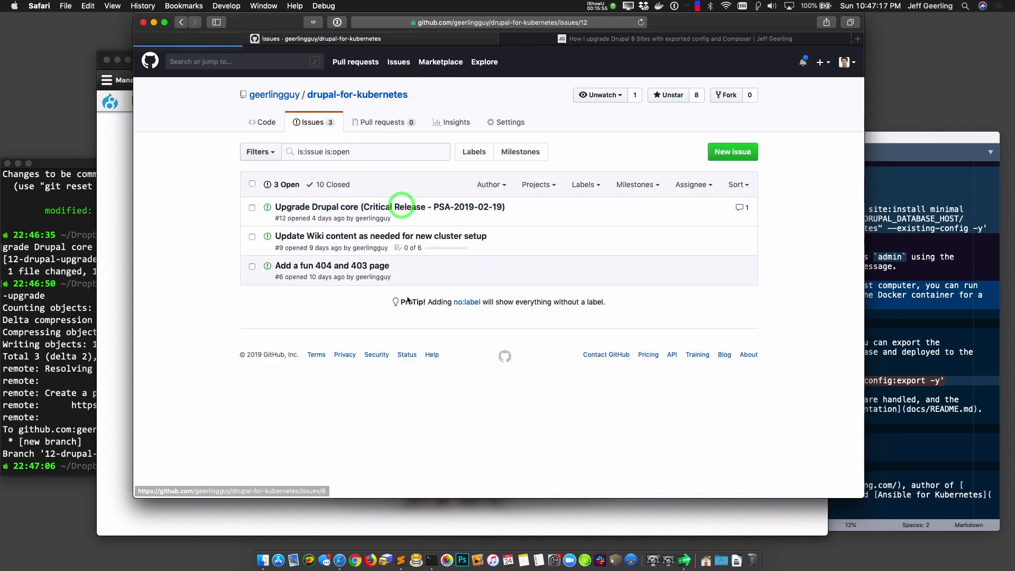
left_click(388, 206)
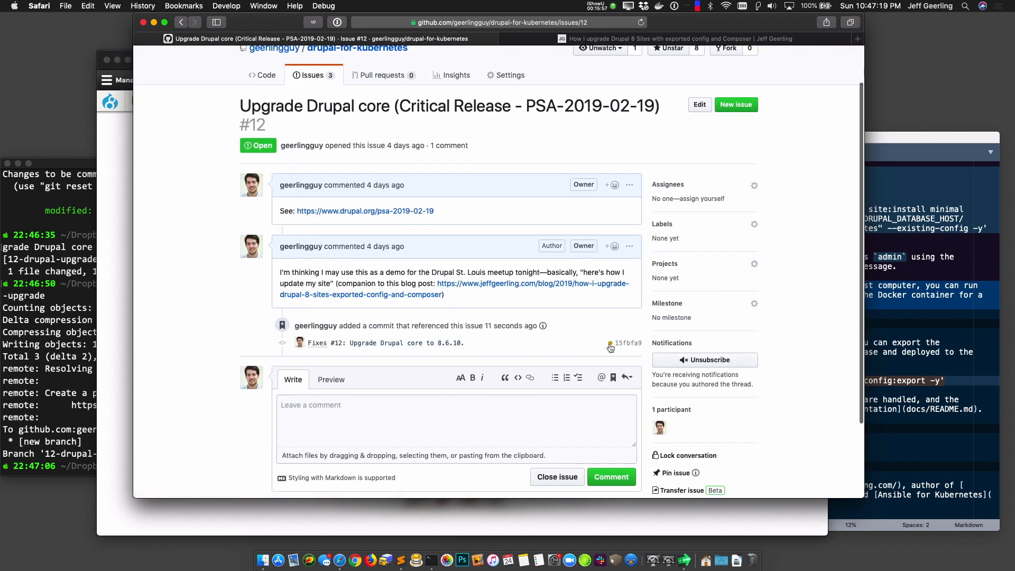
Step: View the commit's pending checks and the Travis CI branch build details
left_click(608, 343)
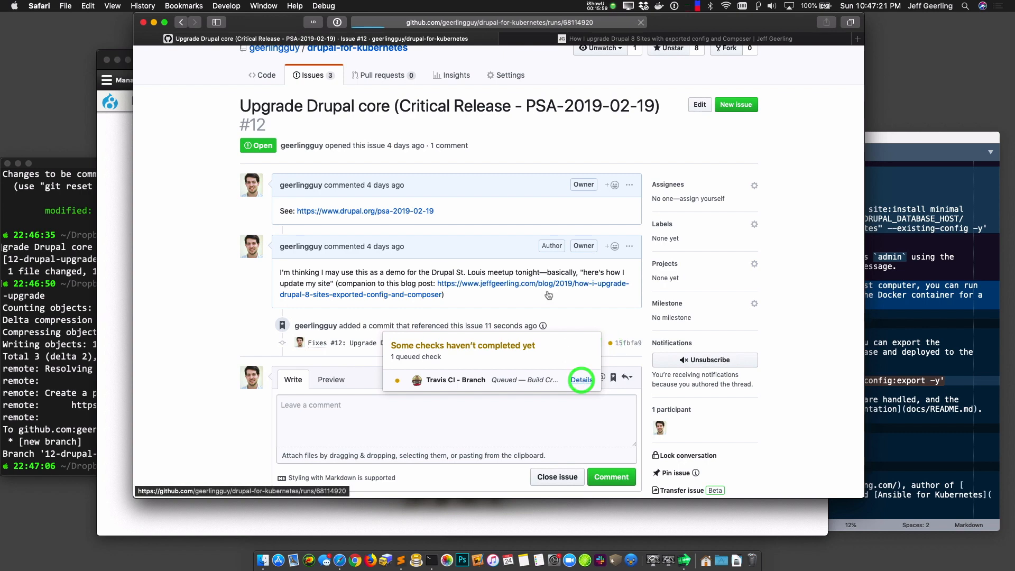
left_click(581, 379)
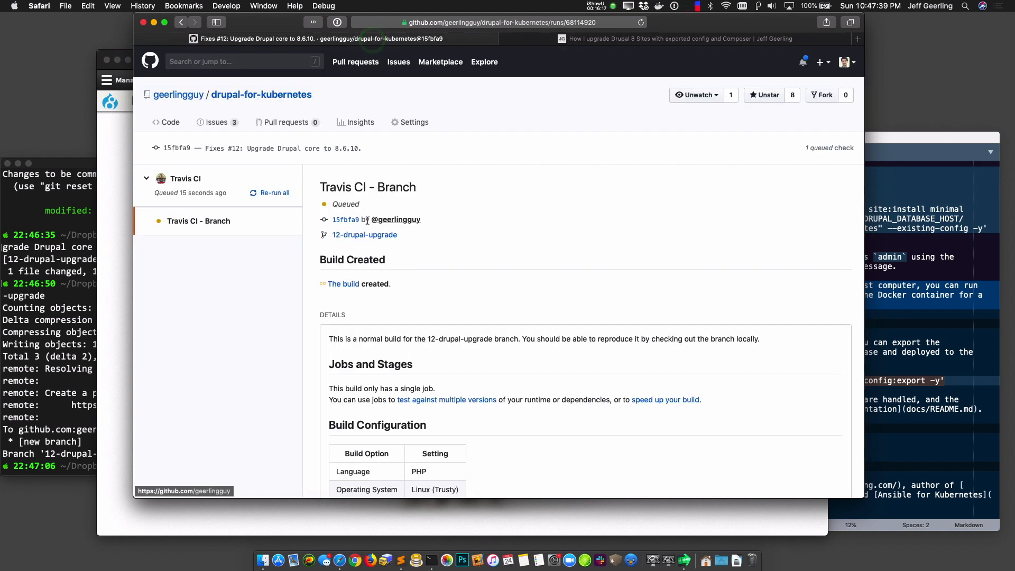
mouse_move(595, 44)
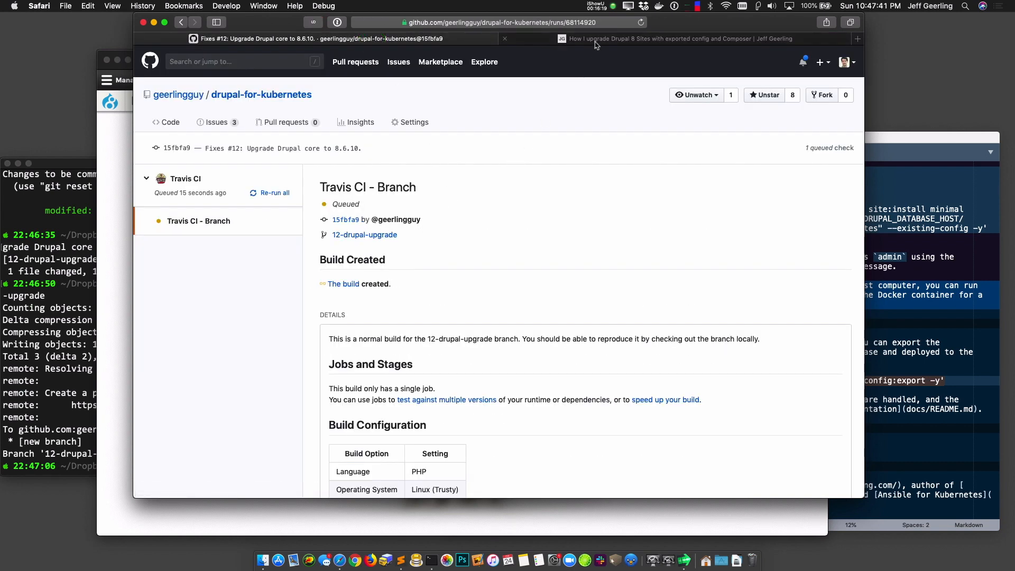
Step: Return to the blog post and highlight step 10 on deploying to production, reading the closing notes
left_click(673, 39)
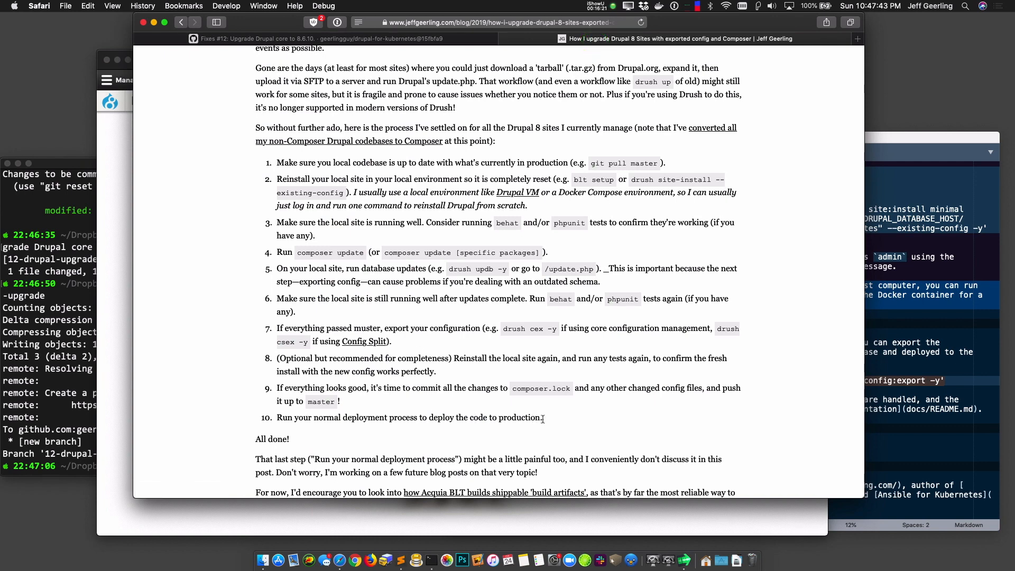
triple_click(408, 418)
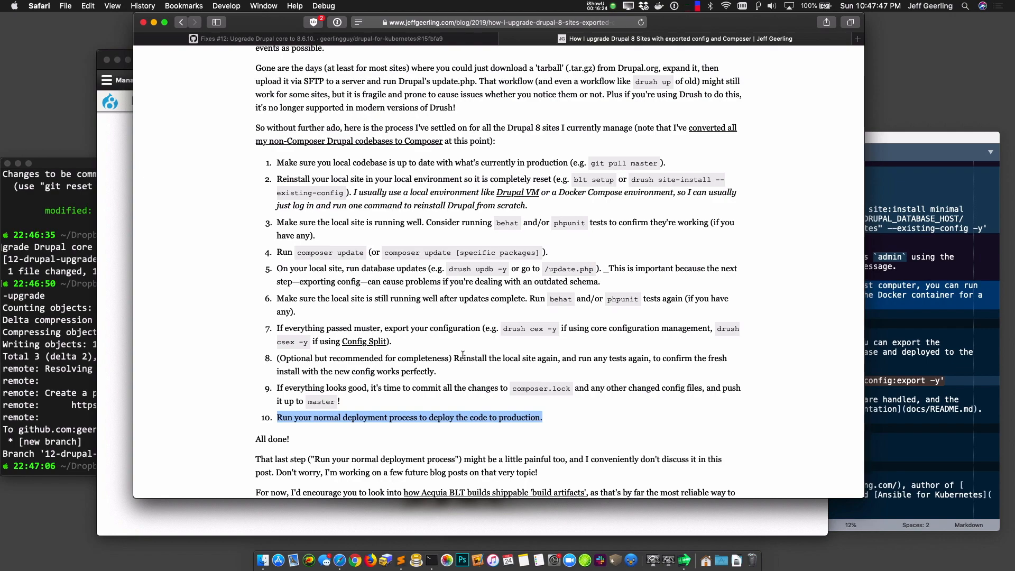
scroll("down", 3)
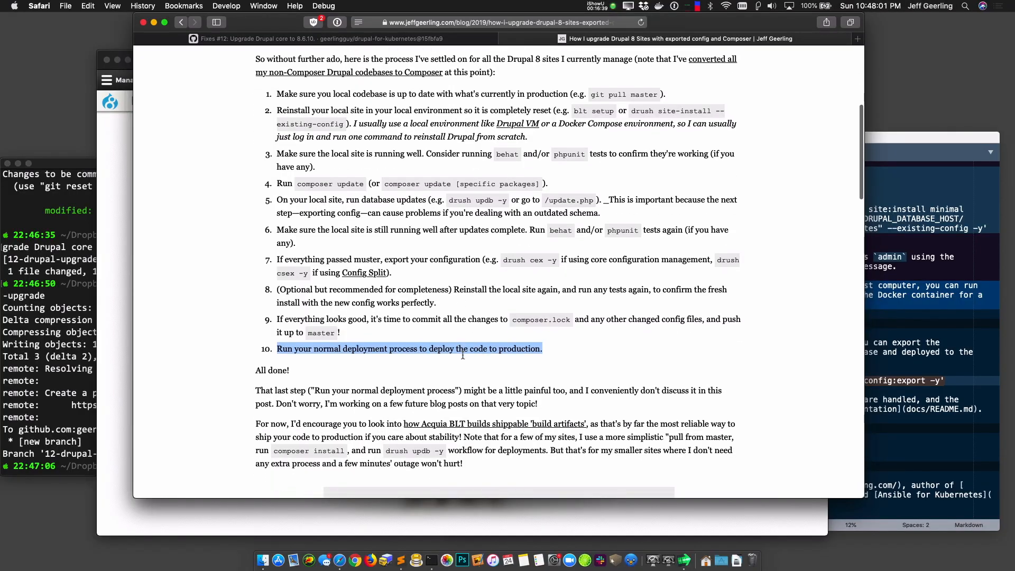
scroll("down", 3)
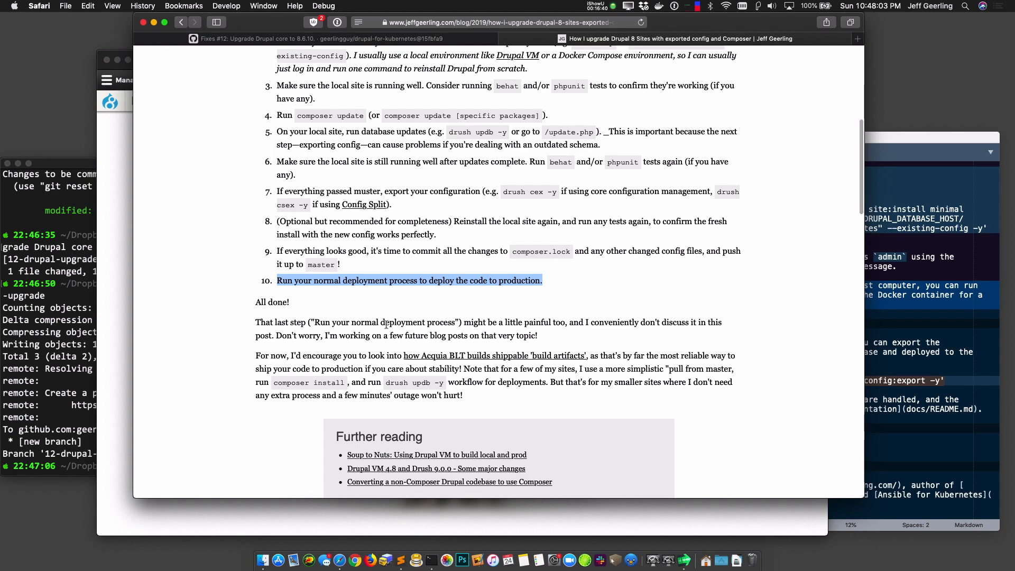